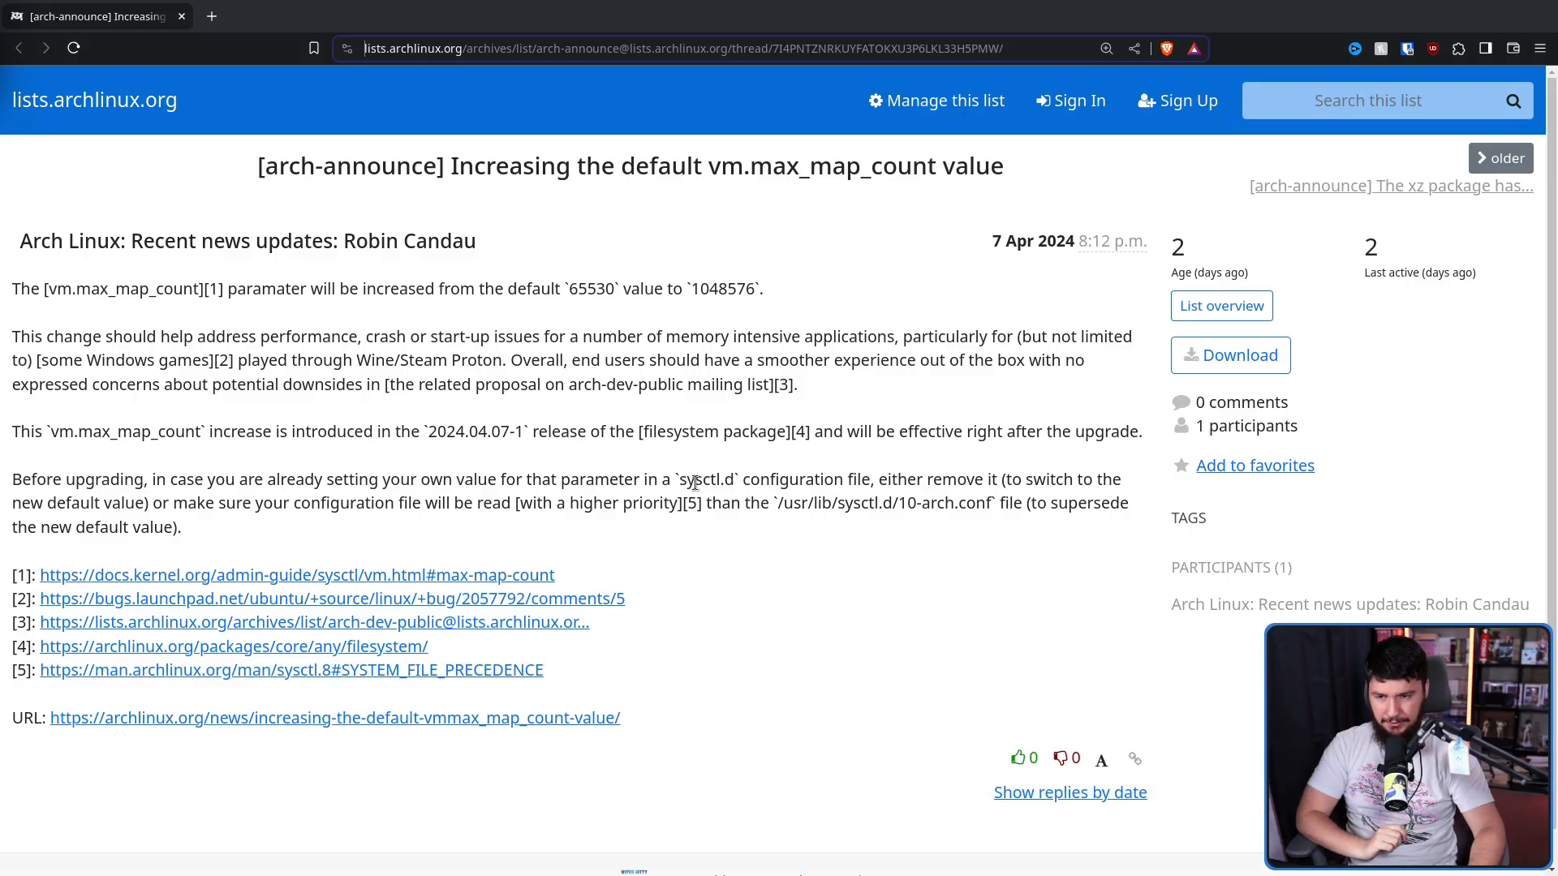
# Zoom into the arch-announce thread and read the vm.max_map_count 65530-to-1048576 announcement
pyautogui.press('ctrl+plus')
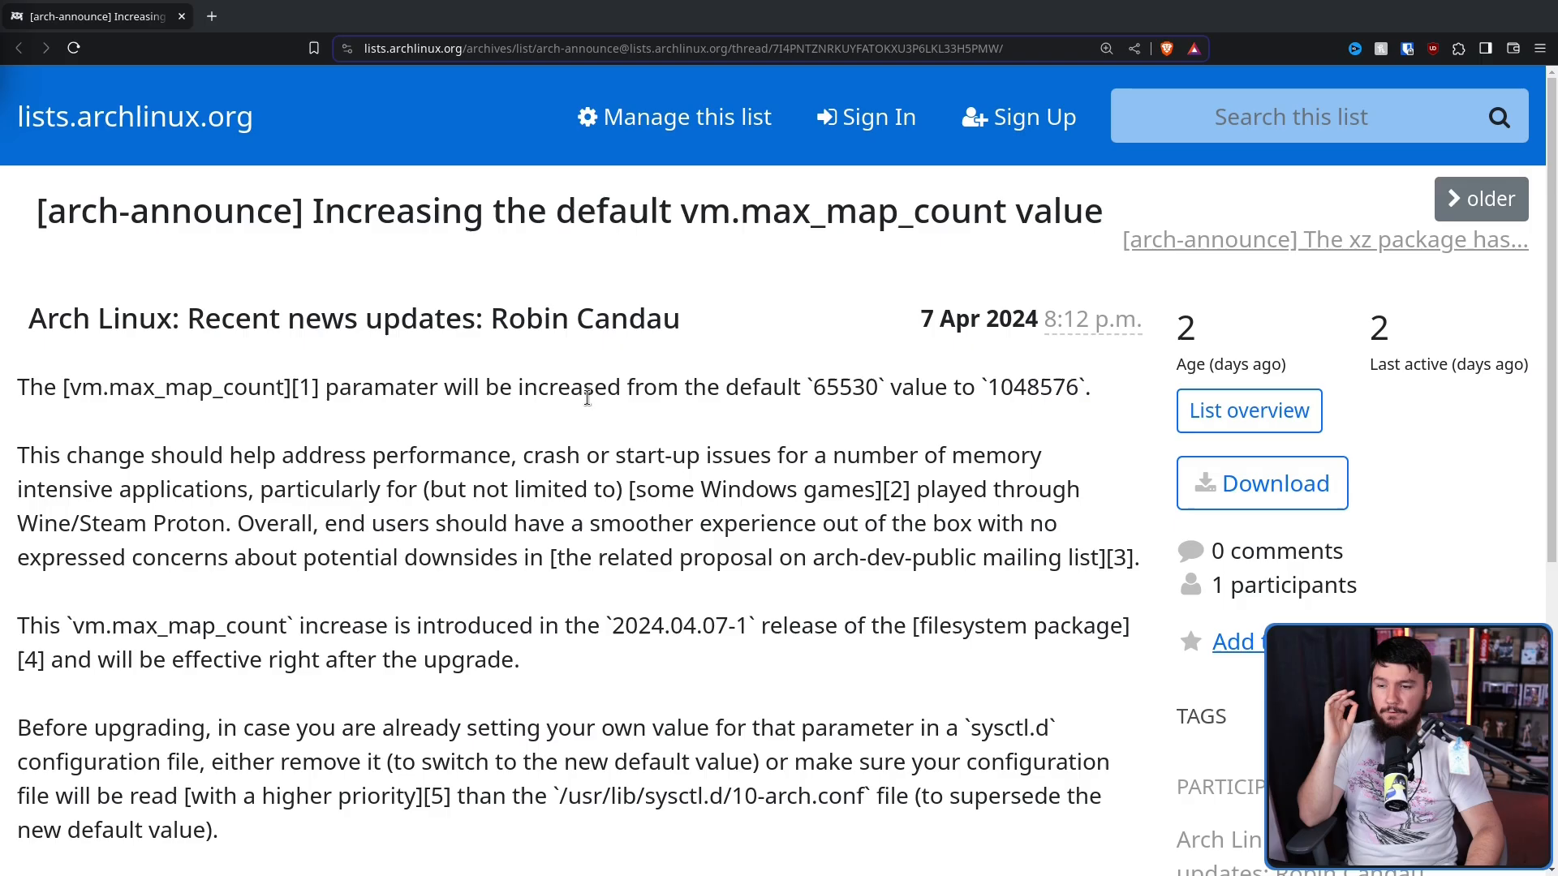
pyautogui.moveTo(832, 380)
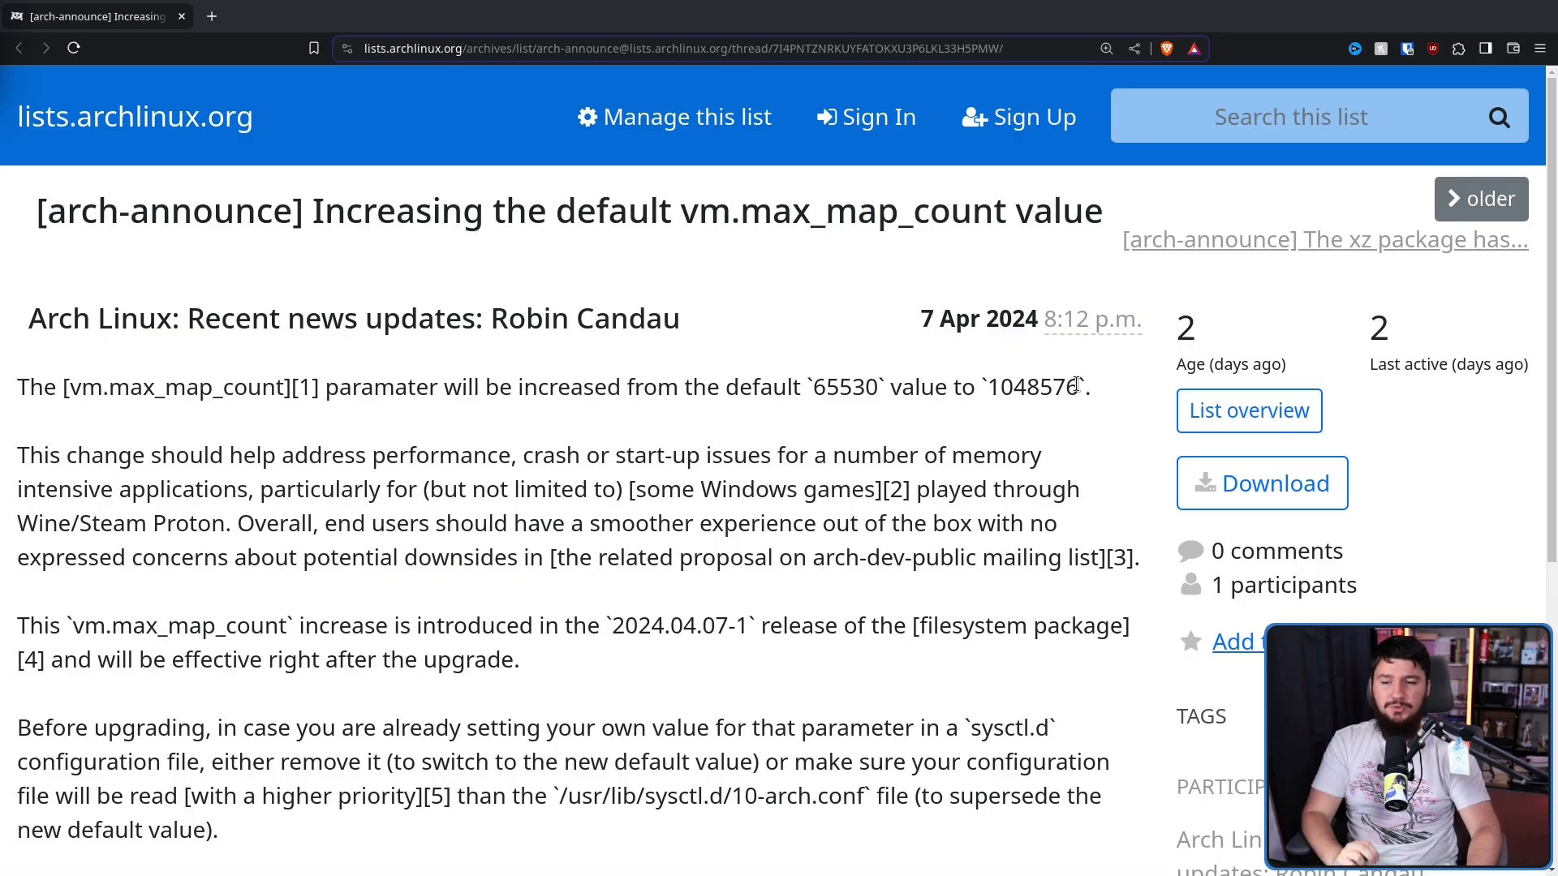
pyautogui.doubleClick(1031, 386)
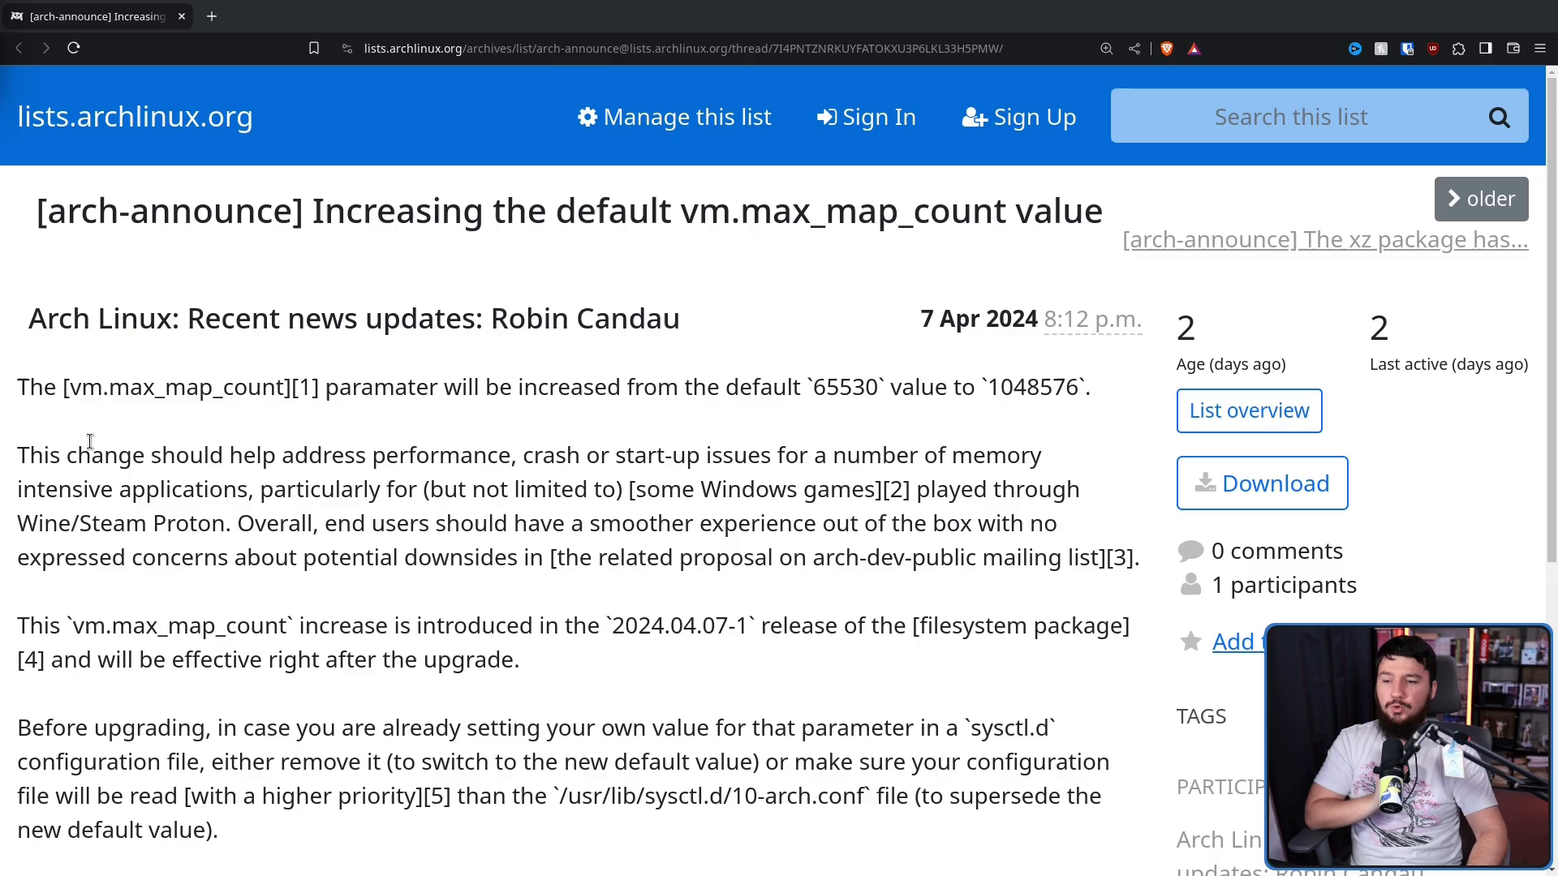
pyautogui.moveTo(356, 474)
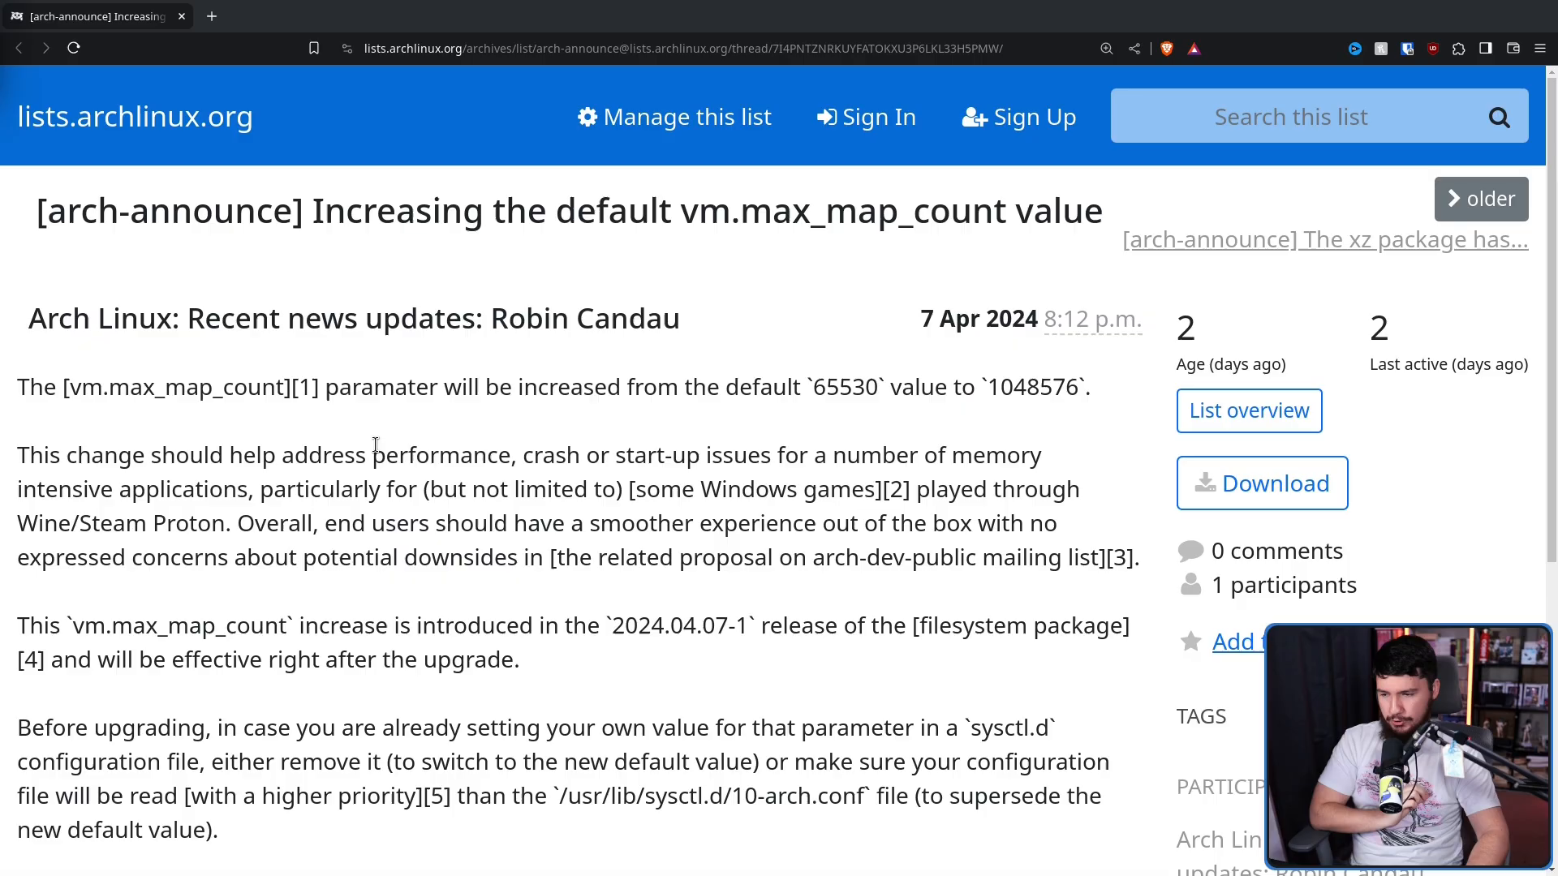
pyautogui.moveTo(416, 408)
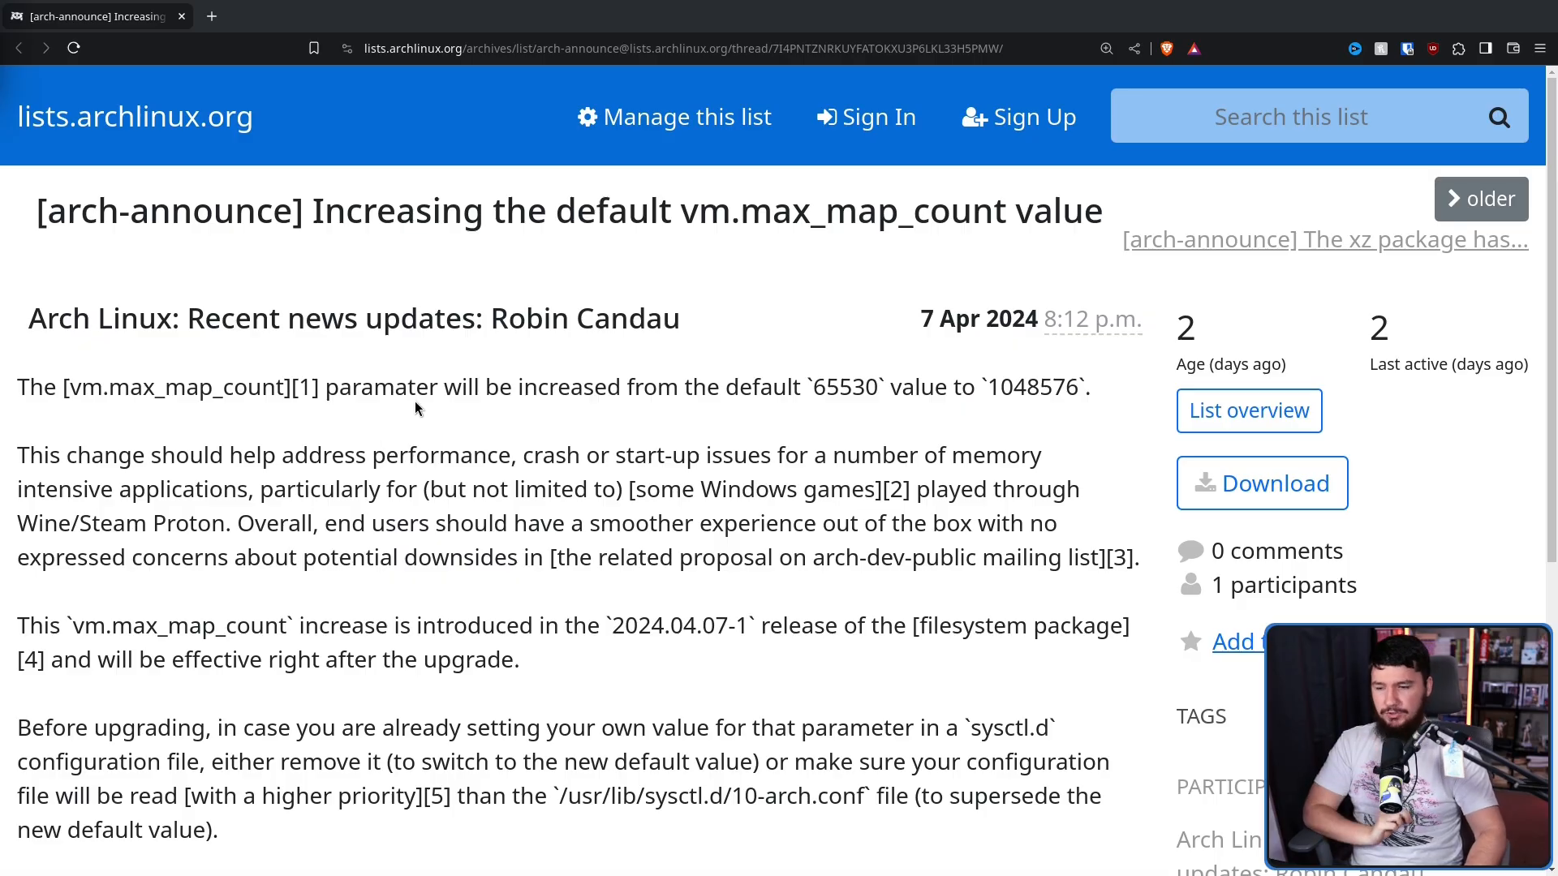
pyautogui.moveTo(752, 478)
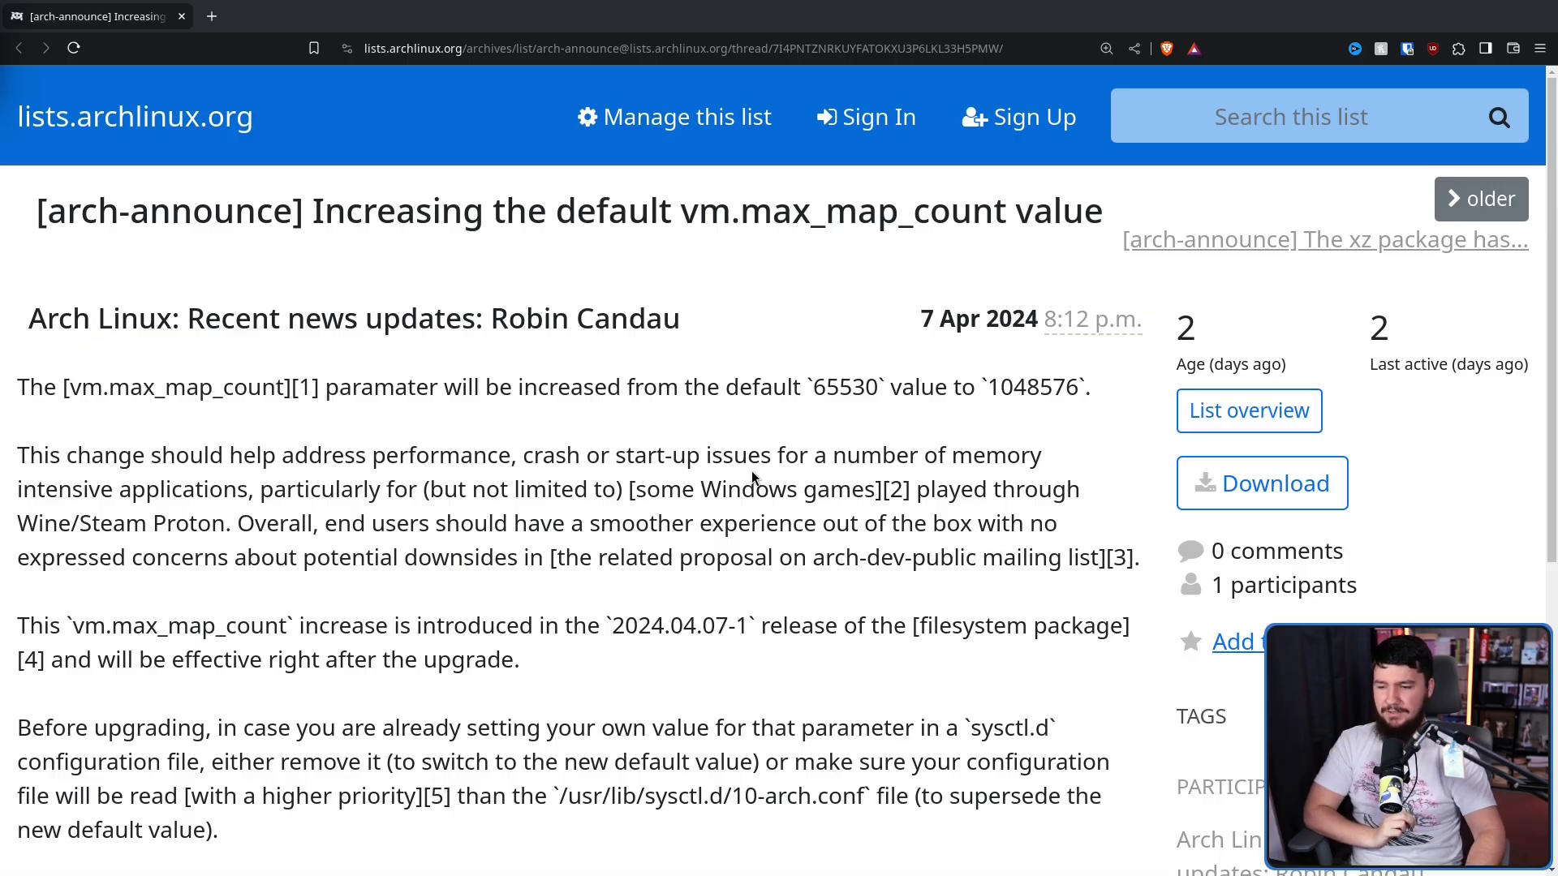
pyautogui.moveTo(903, 518)
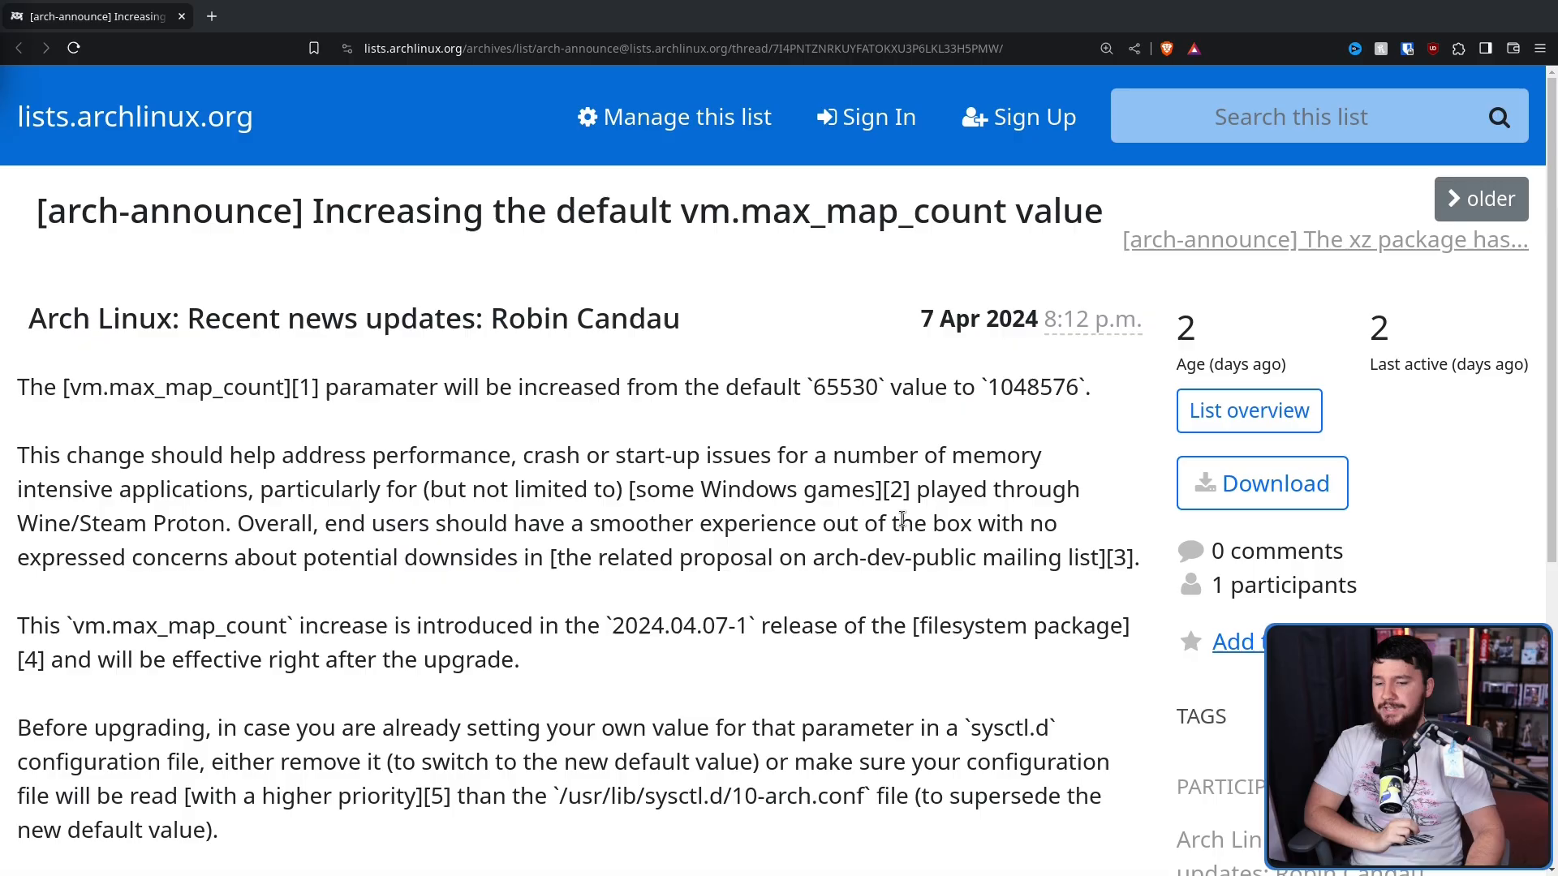
pyautogui.moveTo(1102, 556)
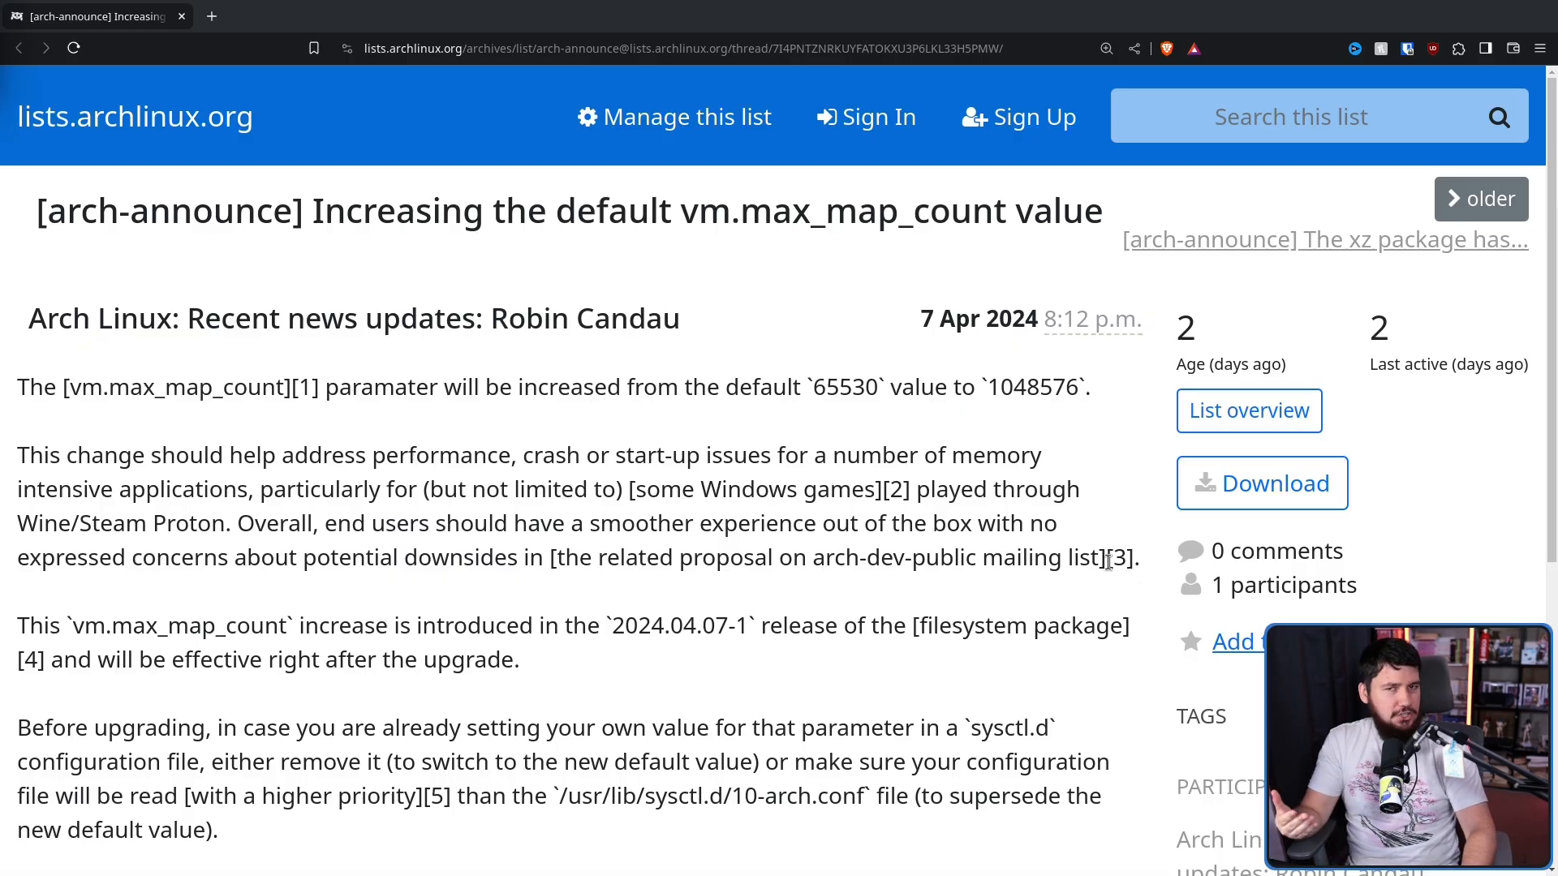
pyautogui.moveTo(1112, 589)
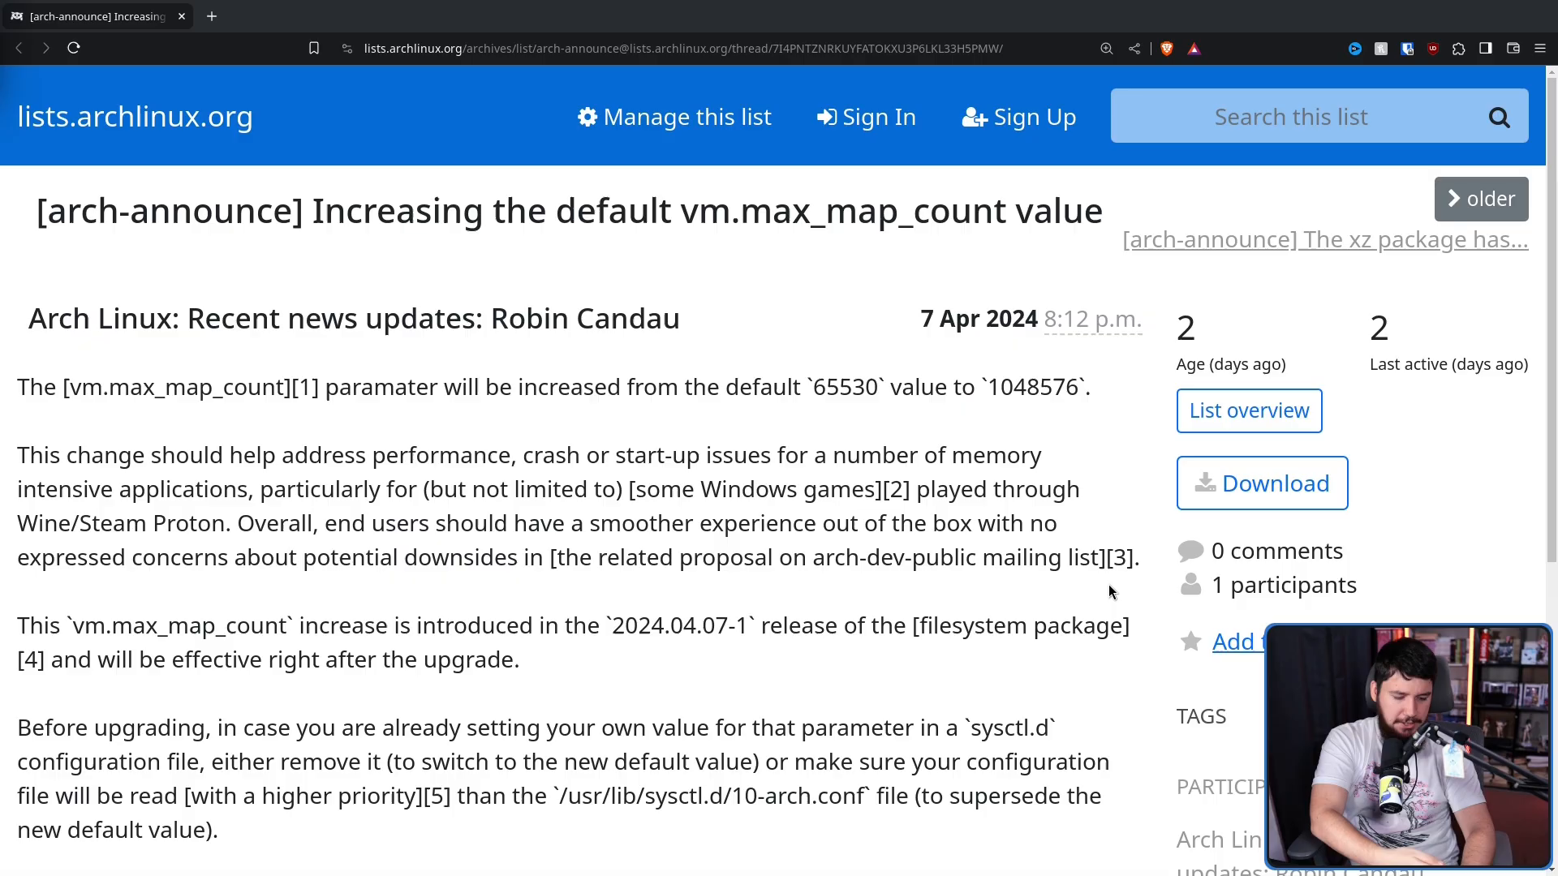
pyautogui.moveTo(1110, 567)
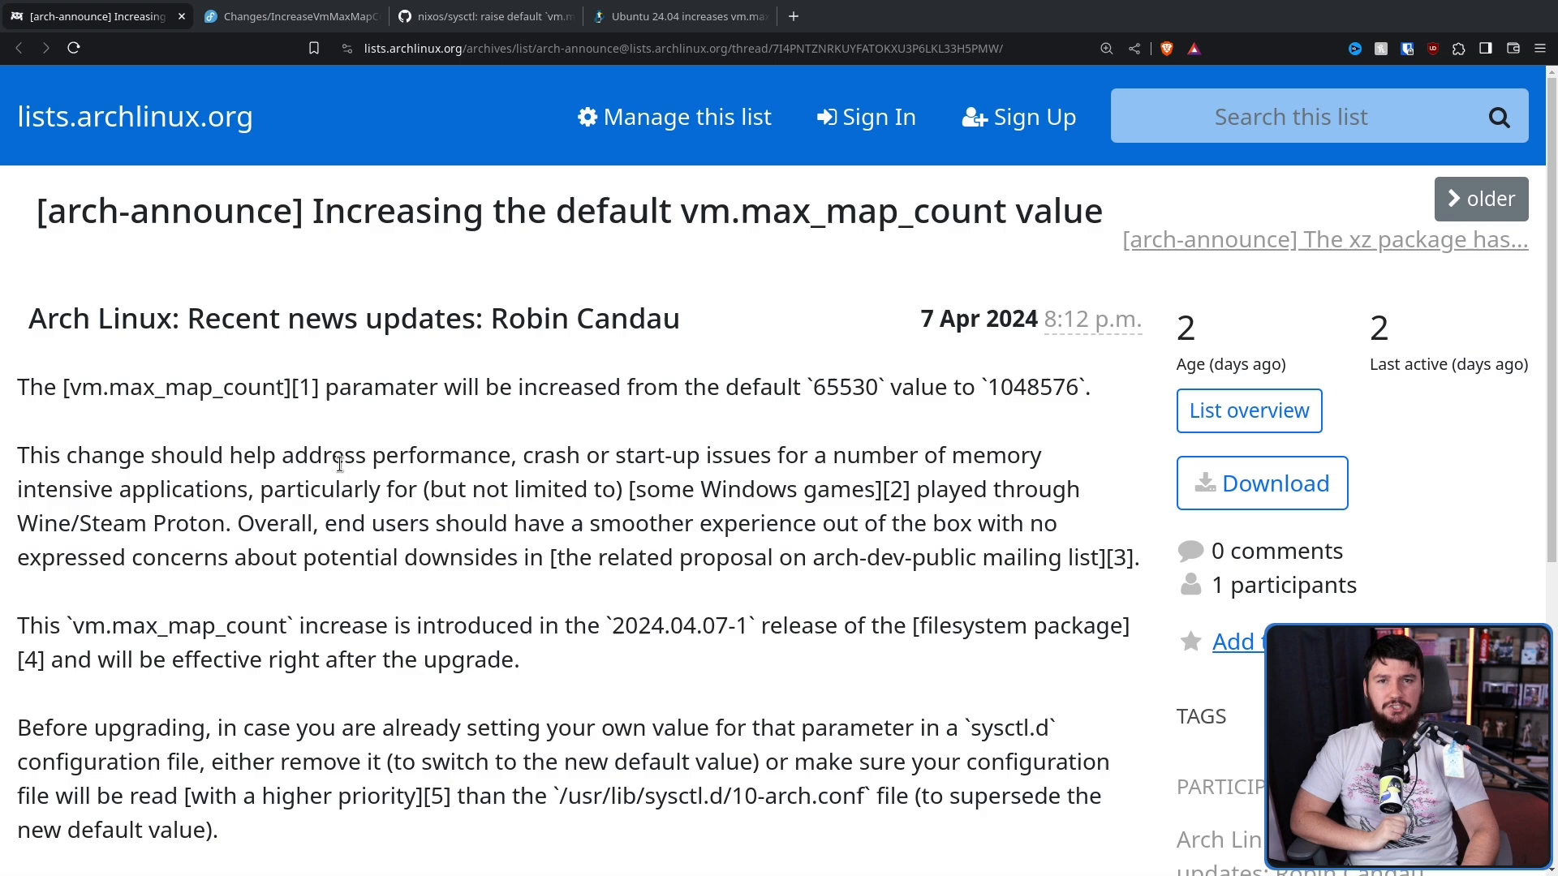
# Compare the Fedora change page, NixOS pull request and Ubuntu 24.04 article, ending on Fedora
pyautogui.click(288, 17)
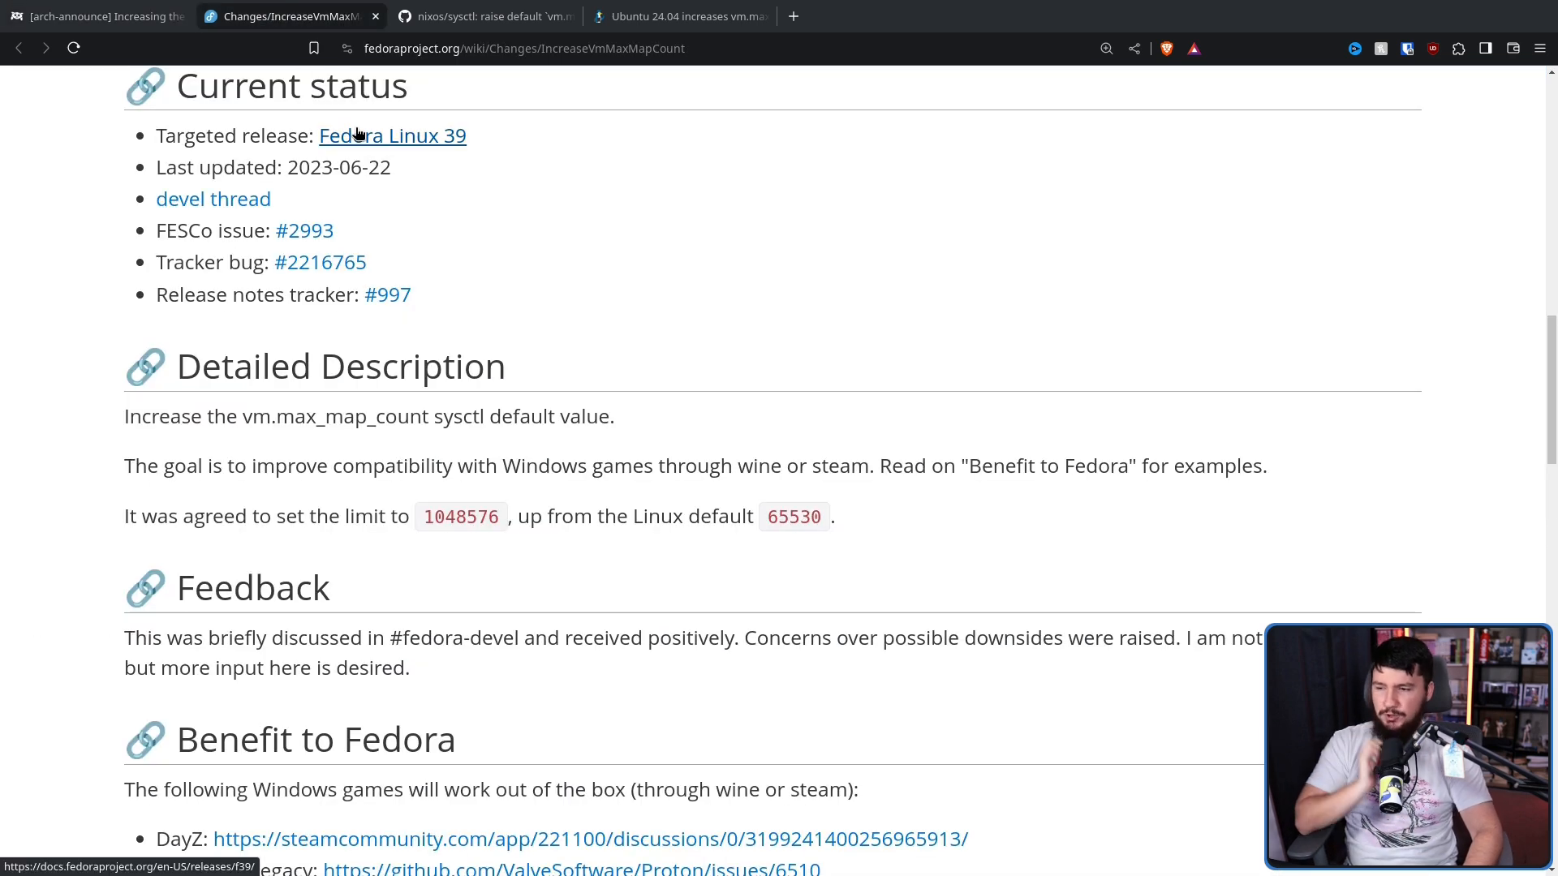
pyautogui.moveTo(534, 227)
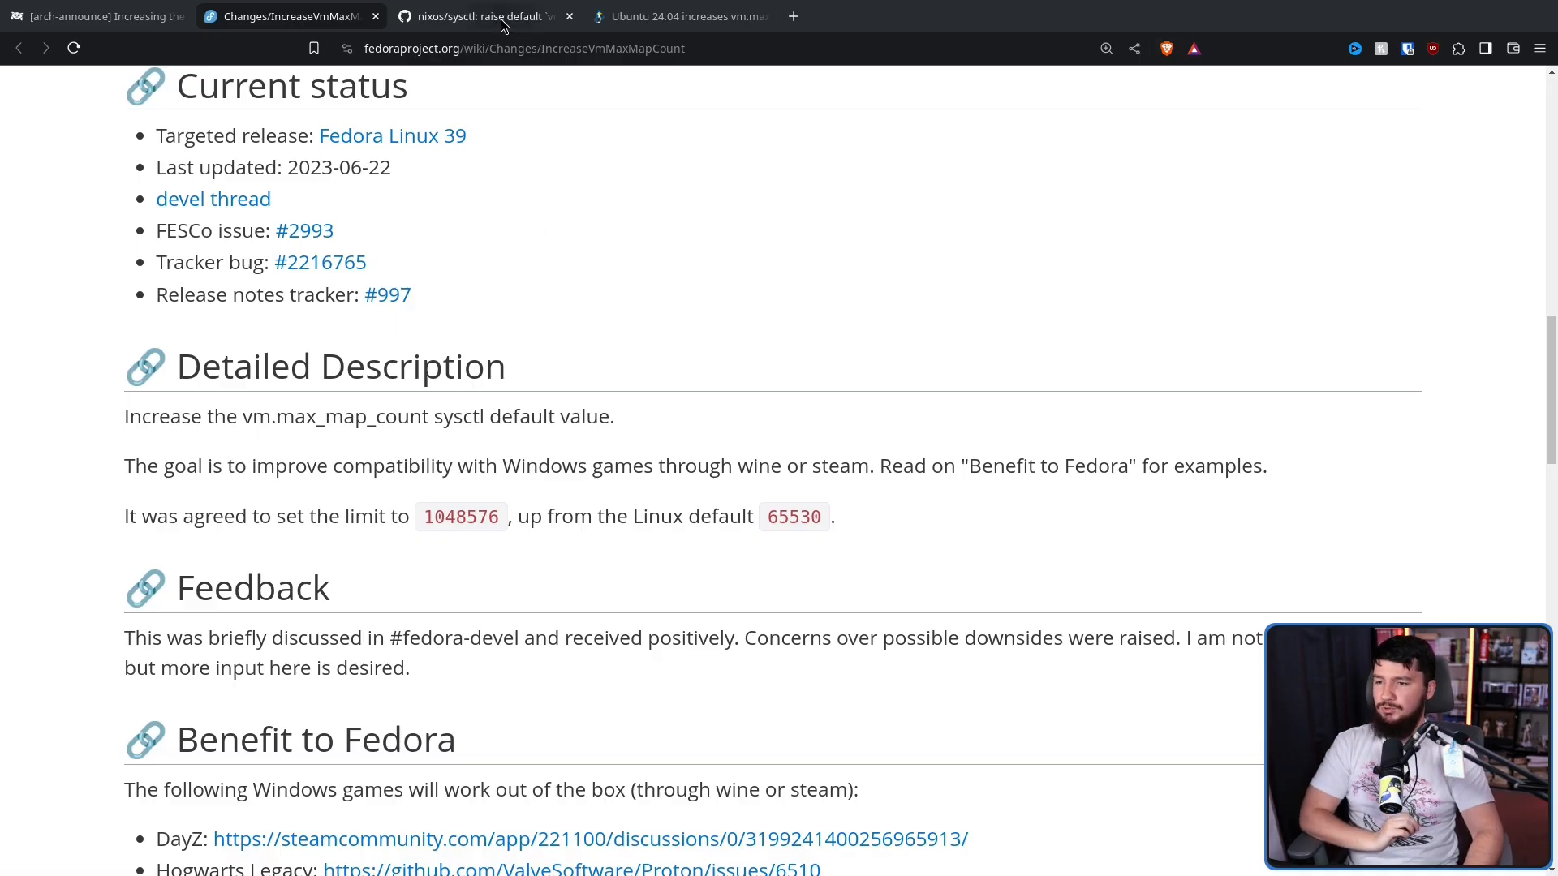
pyautogui.click(478, 17)
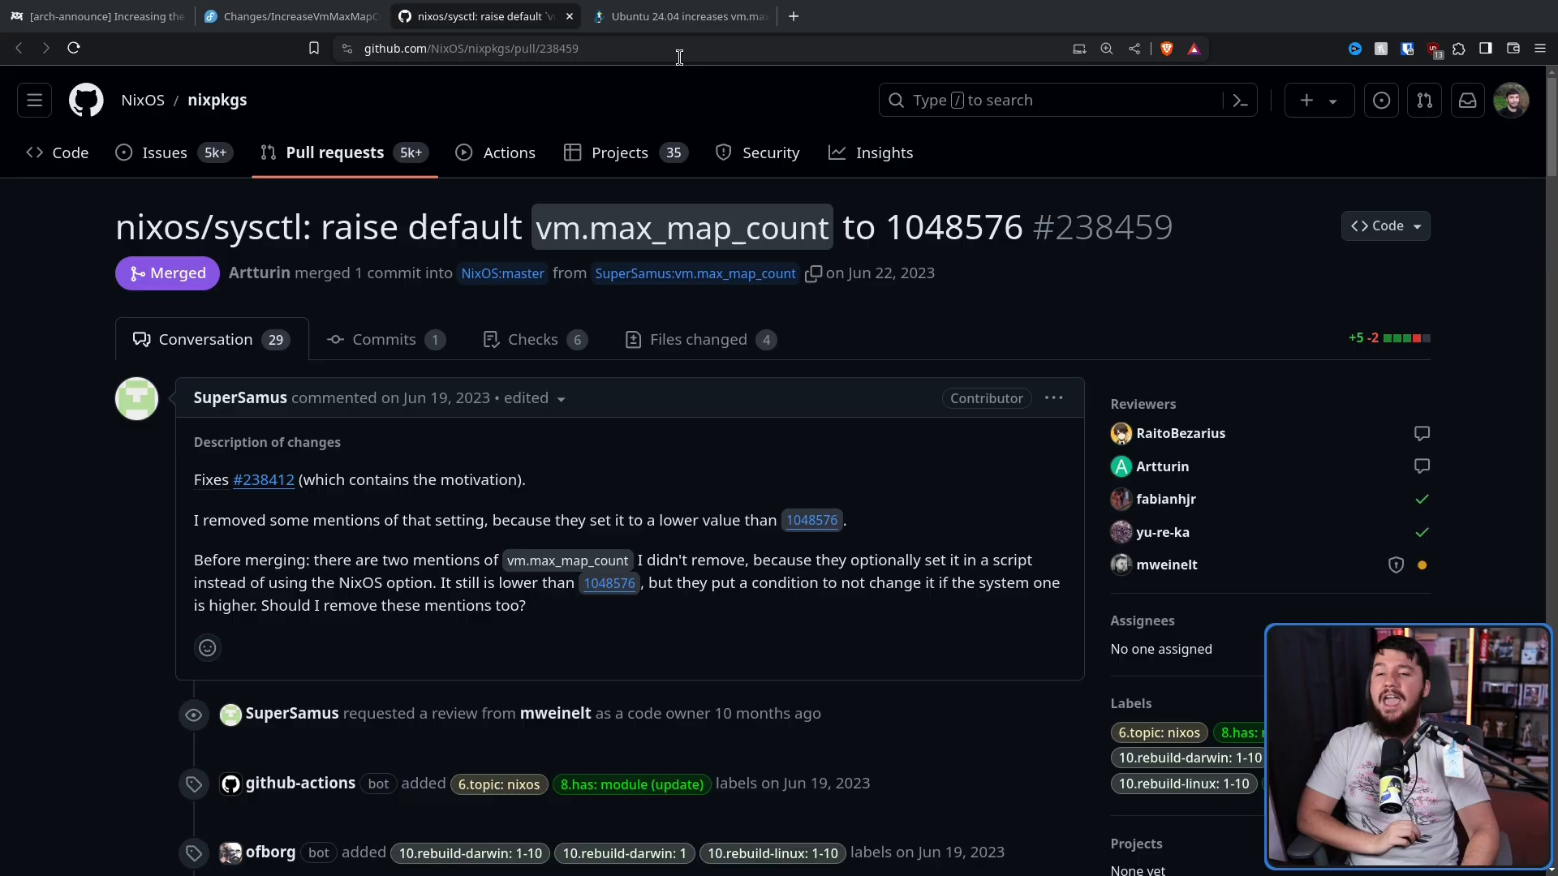
pyautogui.click(676, 16)
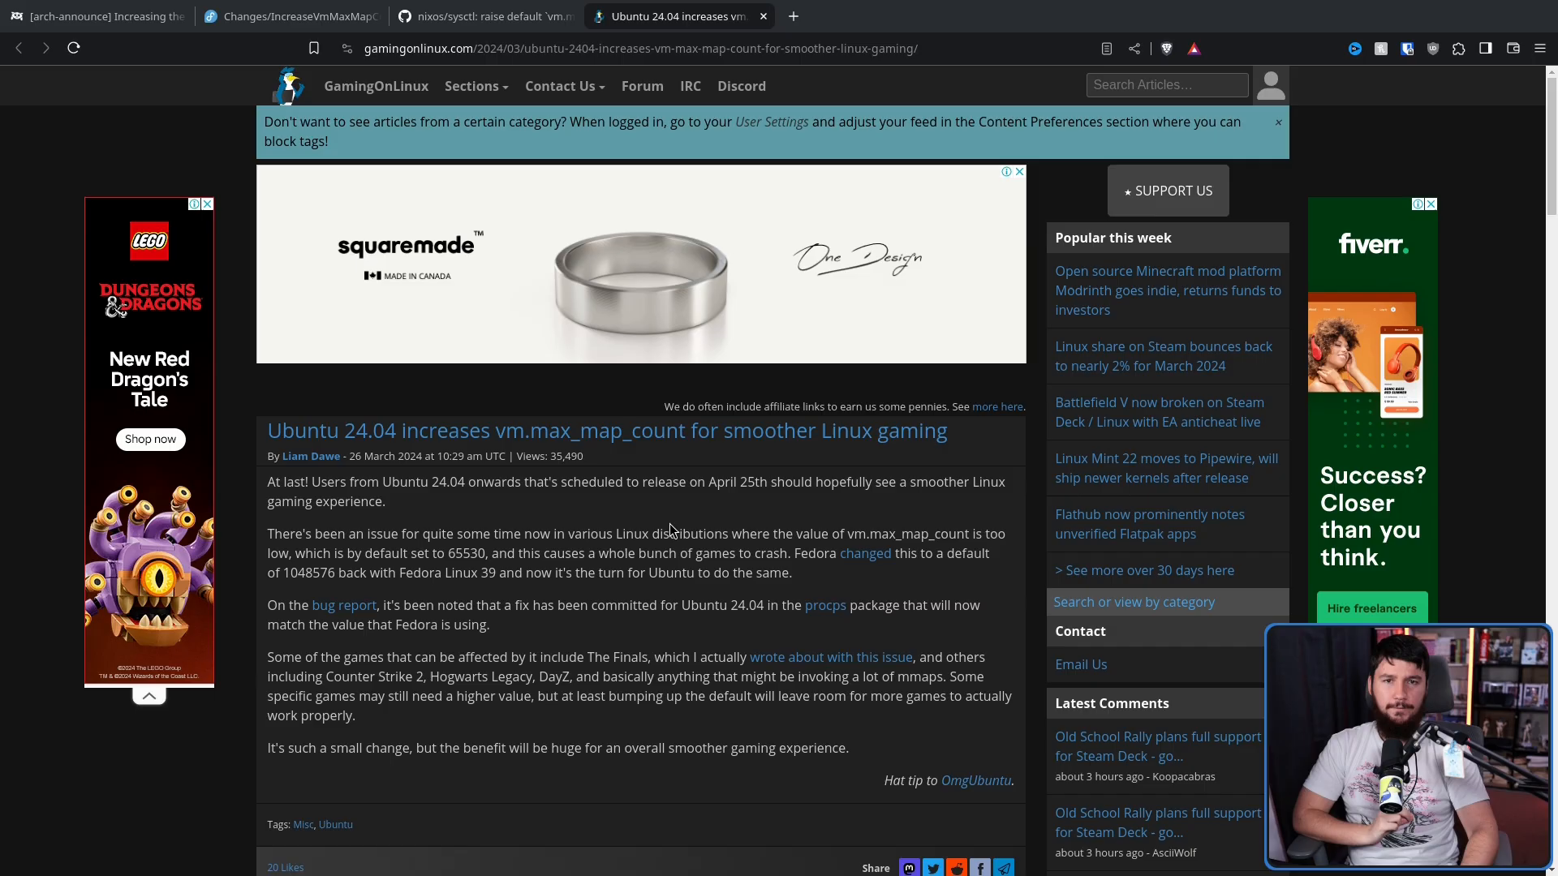
pyautogui.moveTo(335, 567)
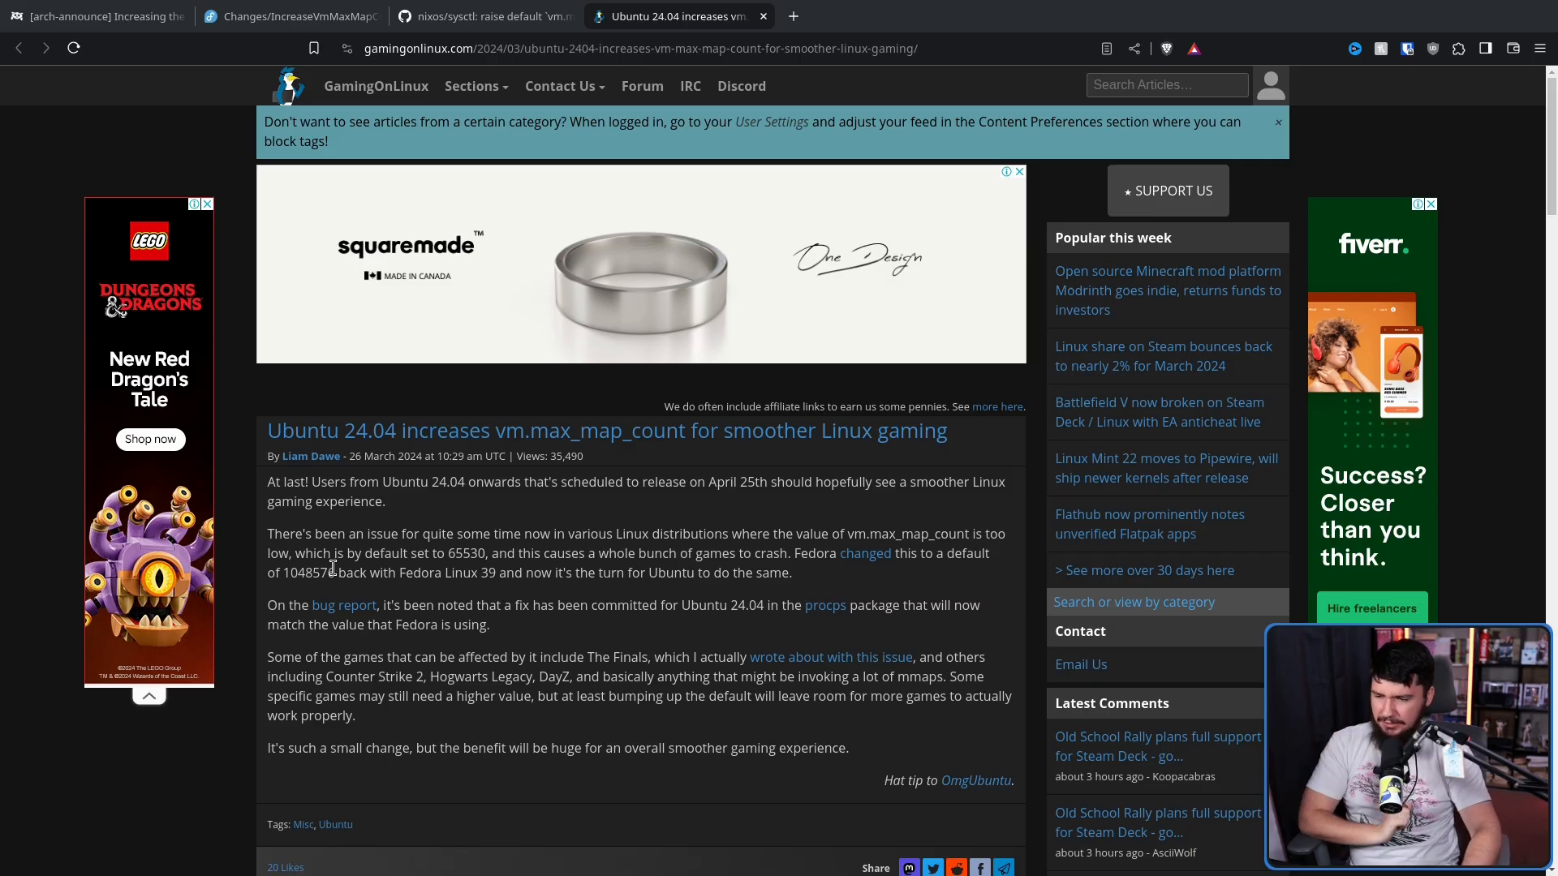
pyautogui.click(482, 16)
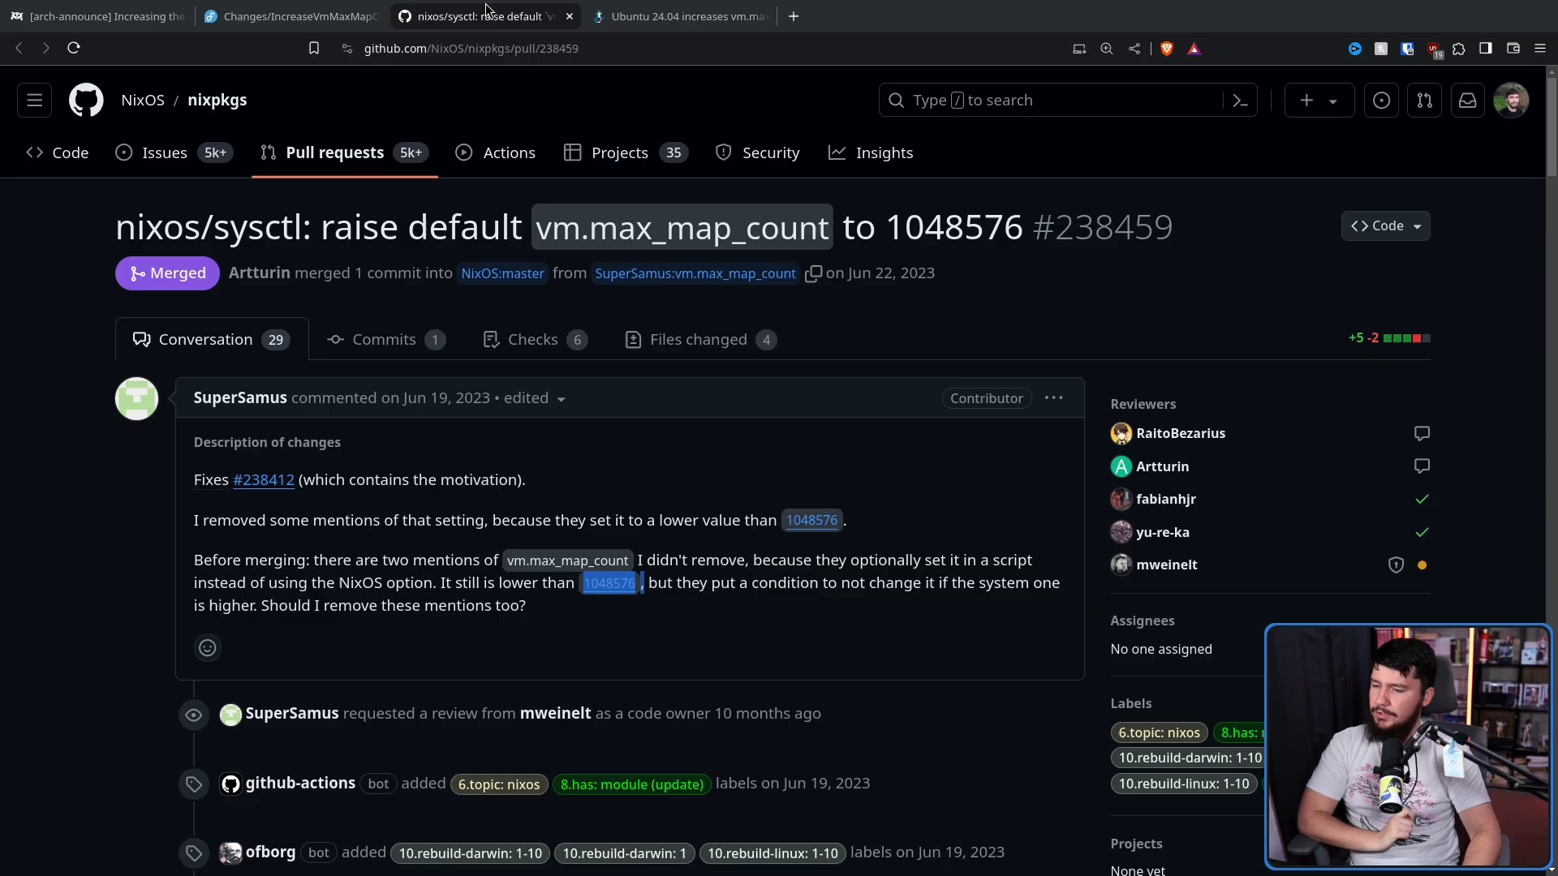
pyautogui.moveTo(610, 583)
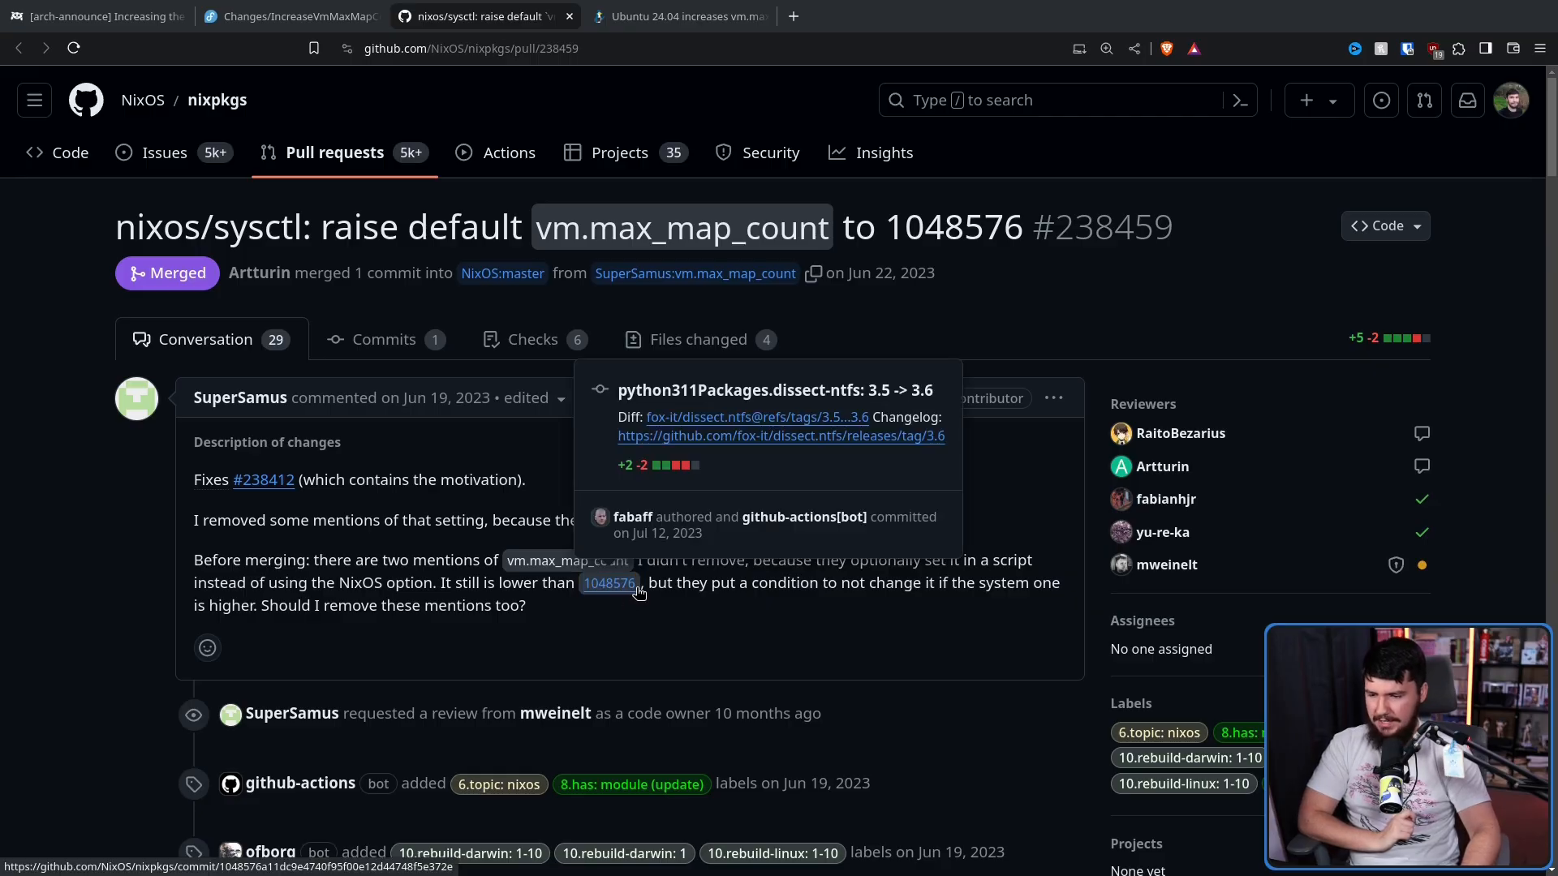
pyautogui.click(288, 16)
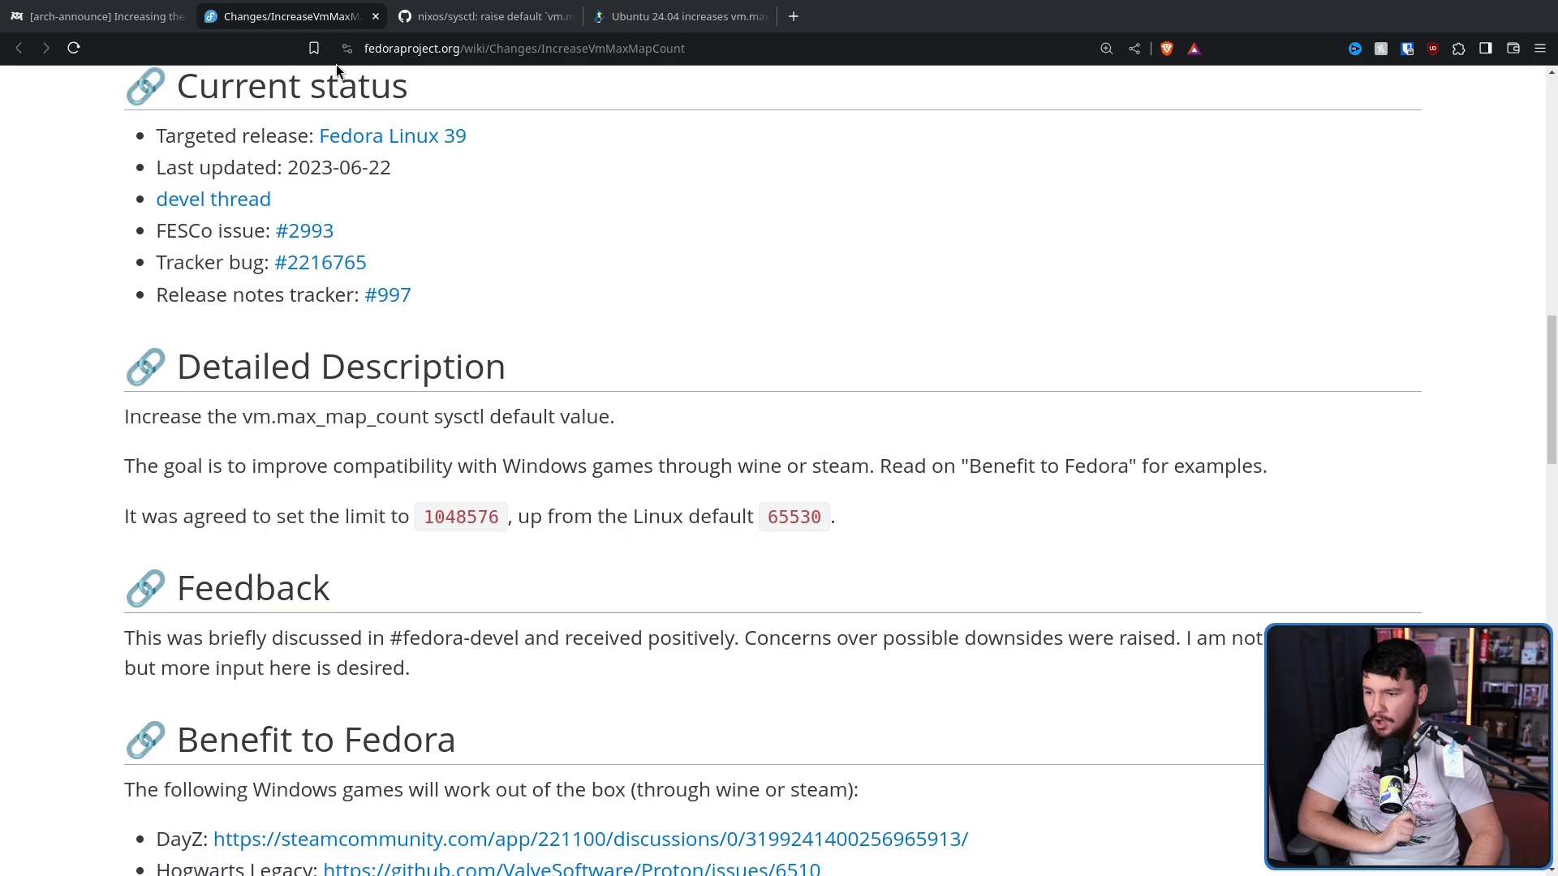
pyautogui.moveTo(474, 365)
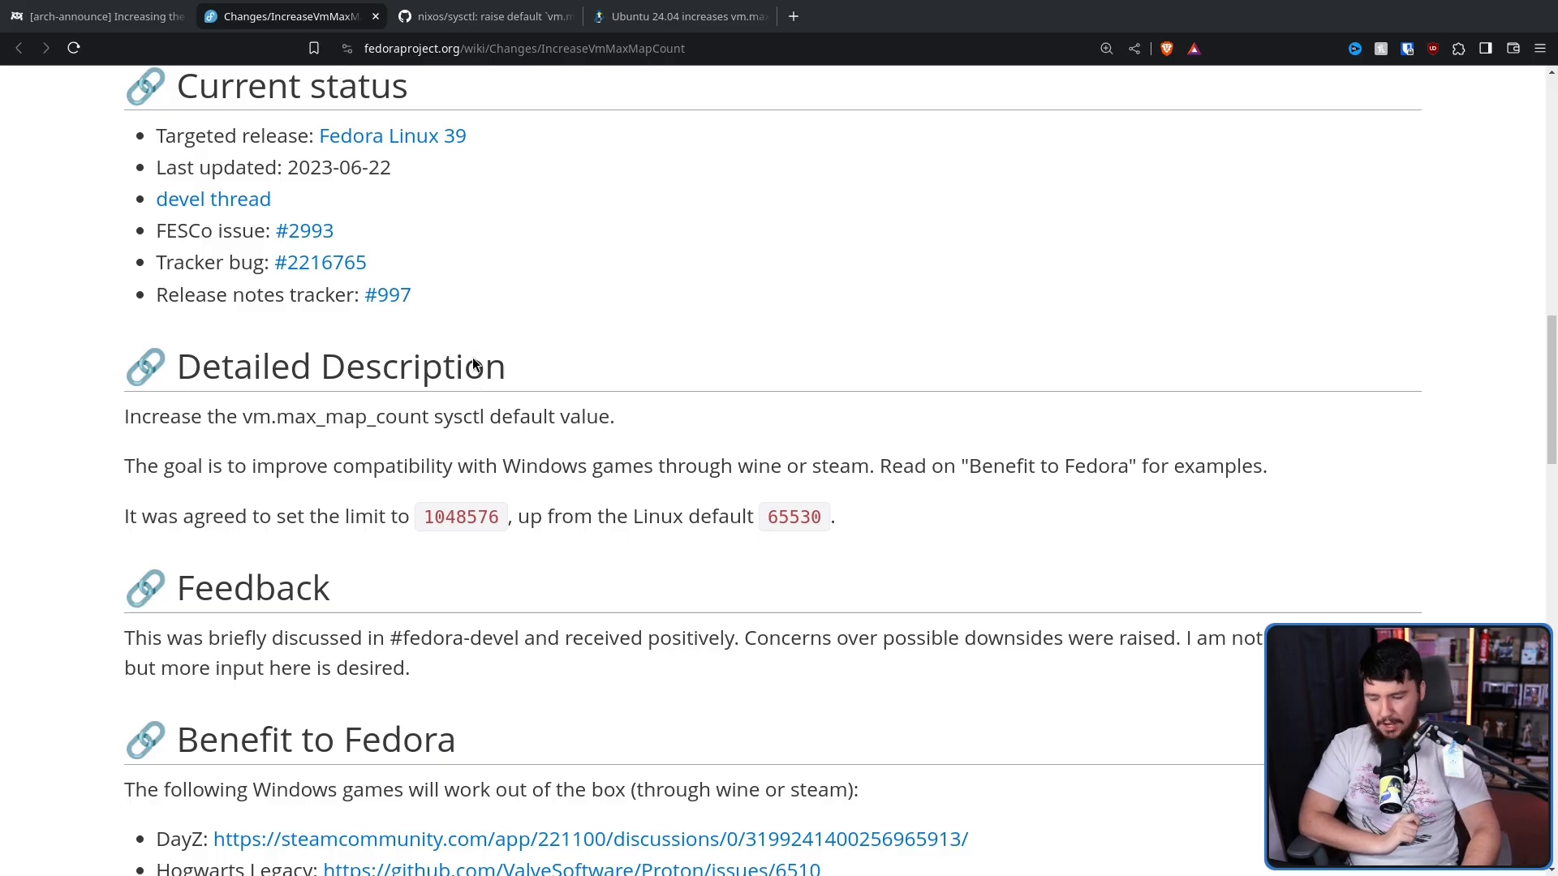
pyautogui.moveTo(475, 323)
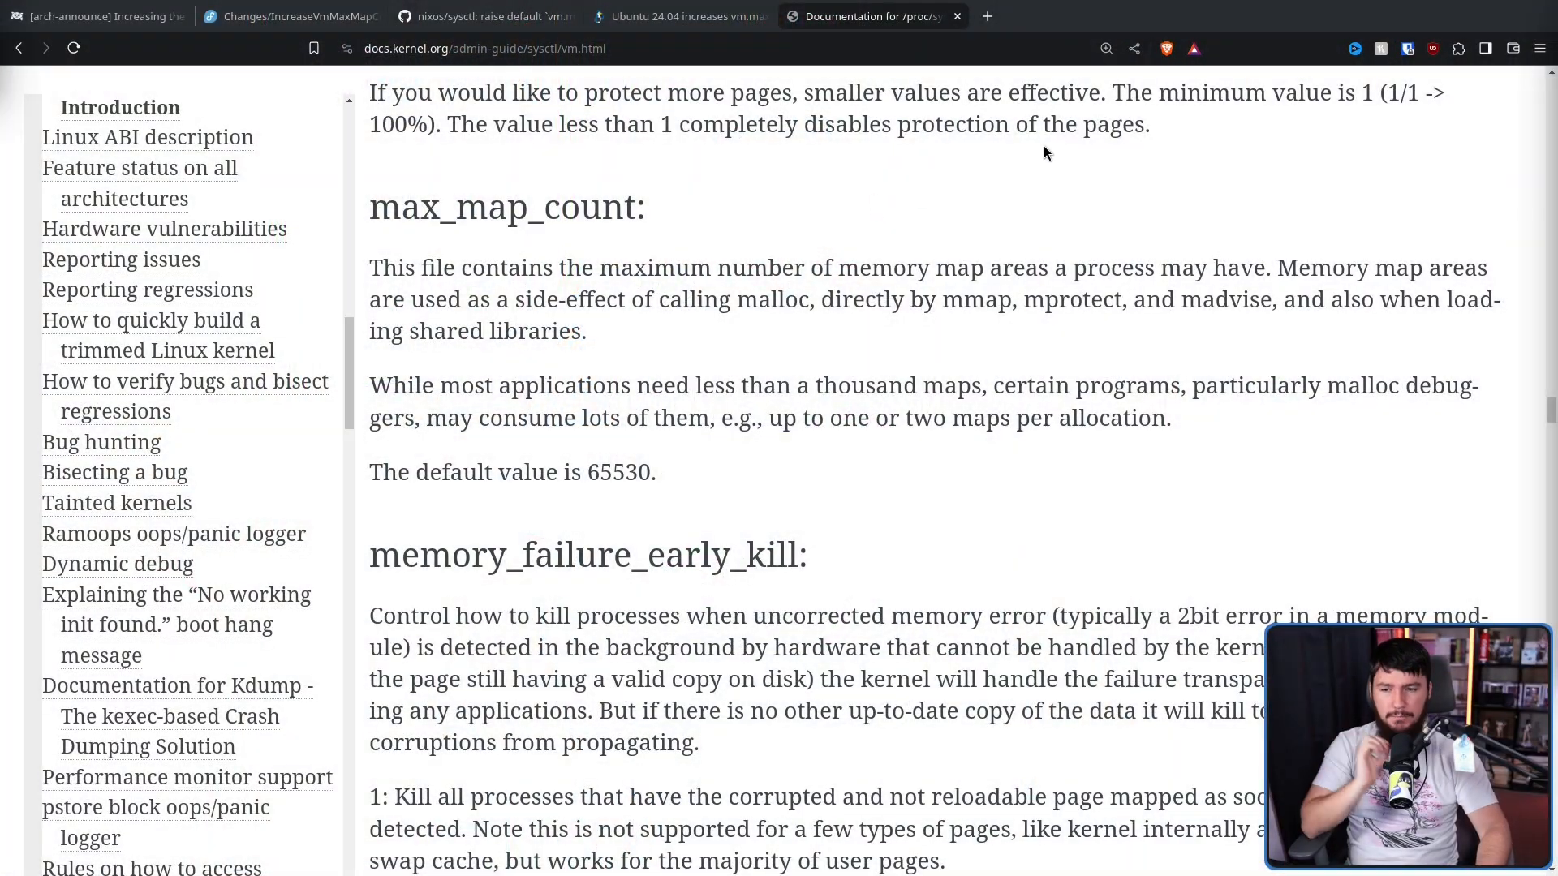
pyautogui.moveTo(1128, 48)
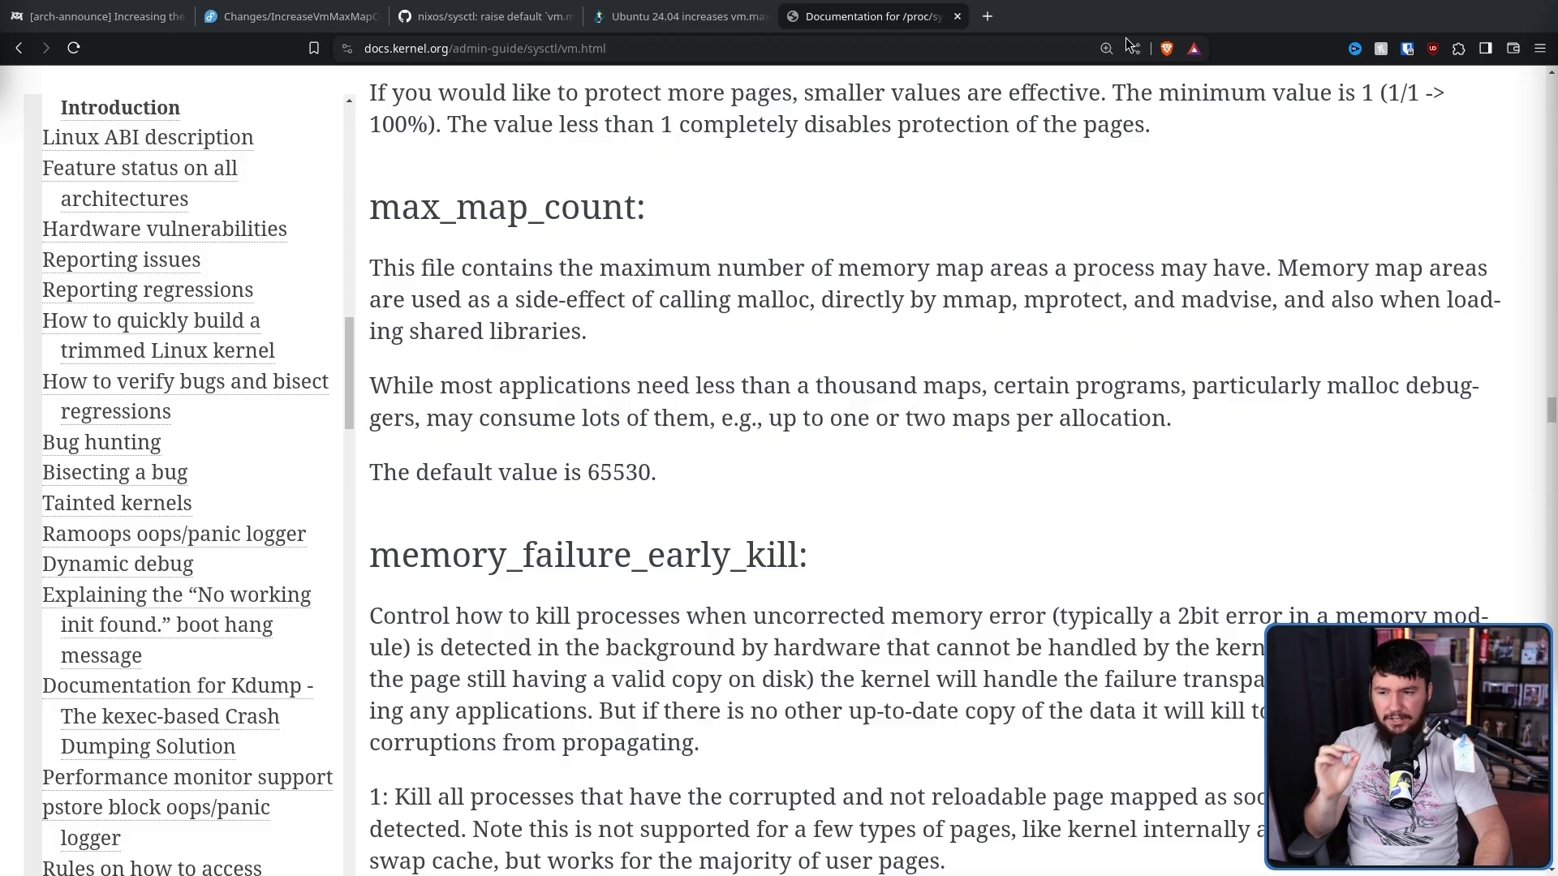
pyautogui.moveTo(844, 250)
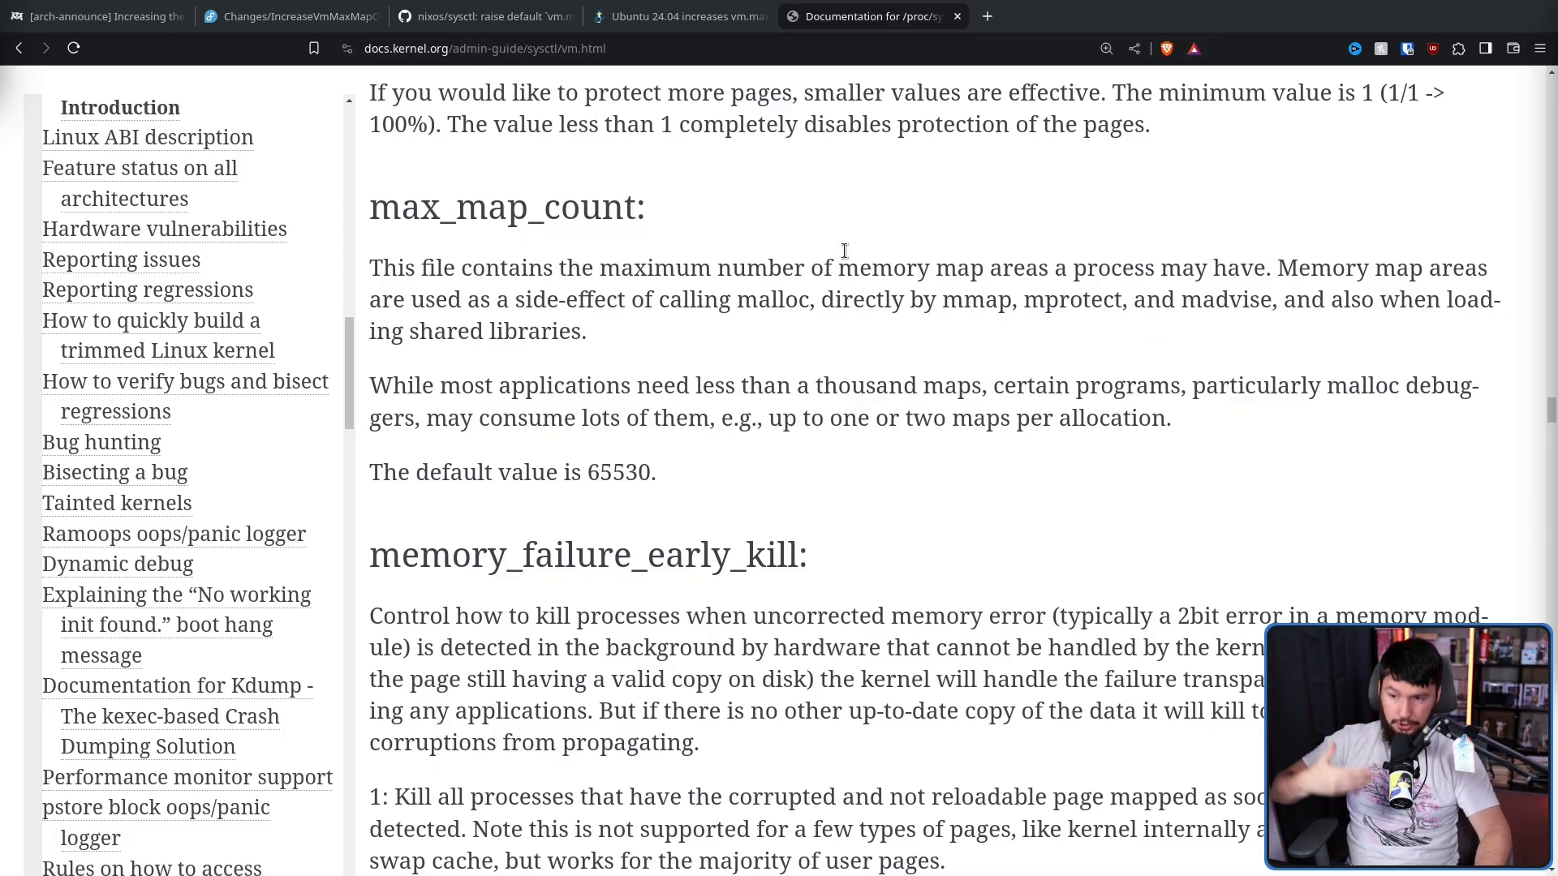
pyautogui.moveTo(904, 201)
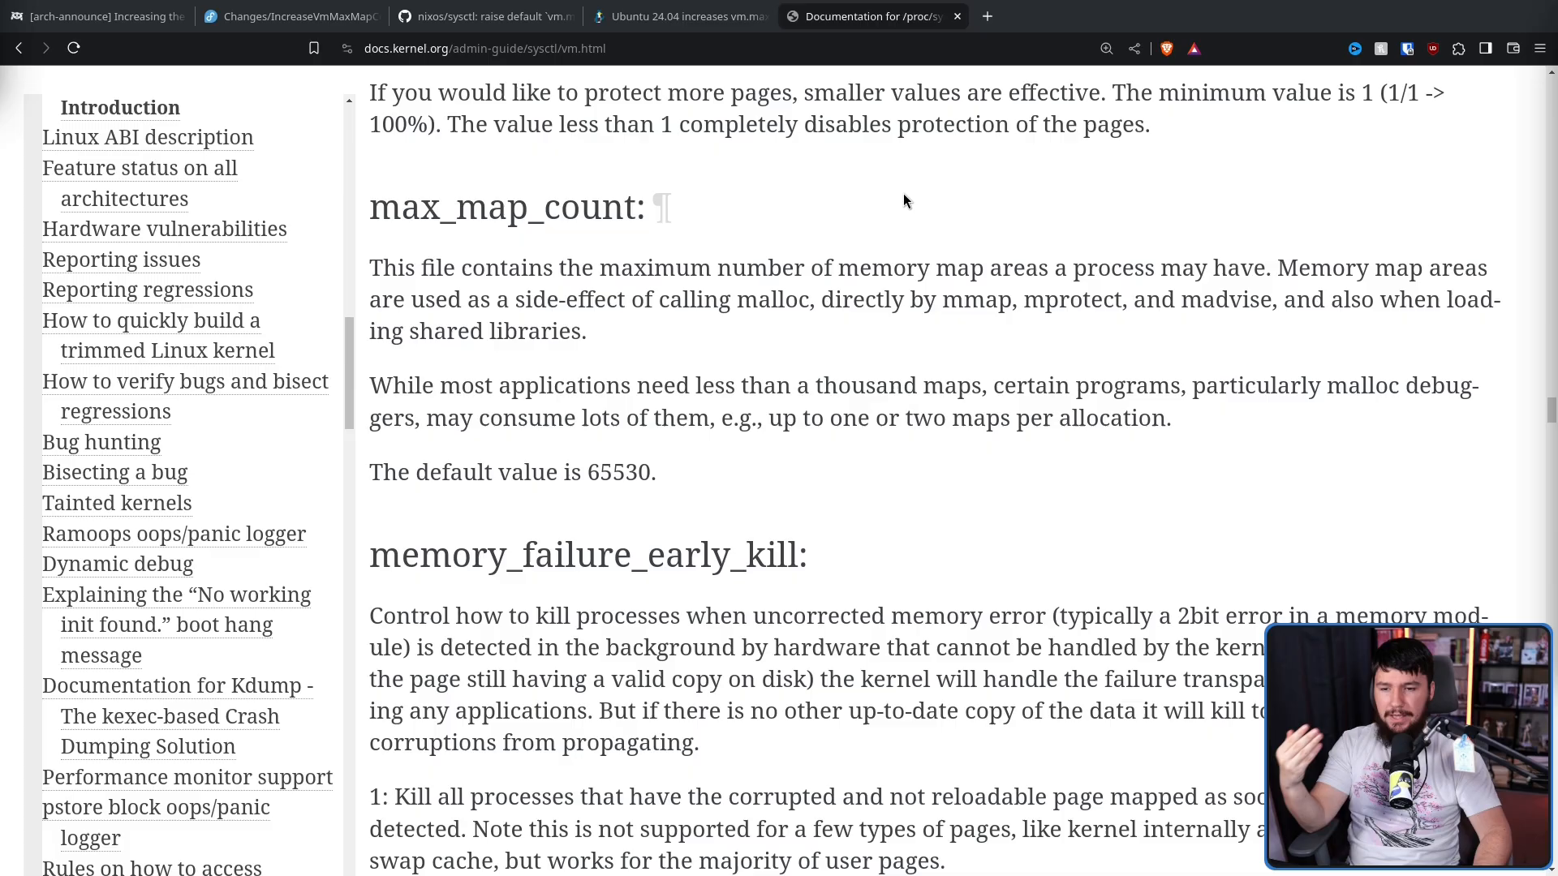
pyautogui.moveTo(1041, 216)
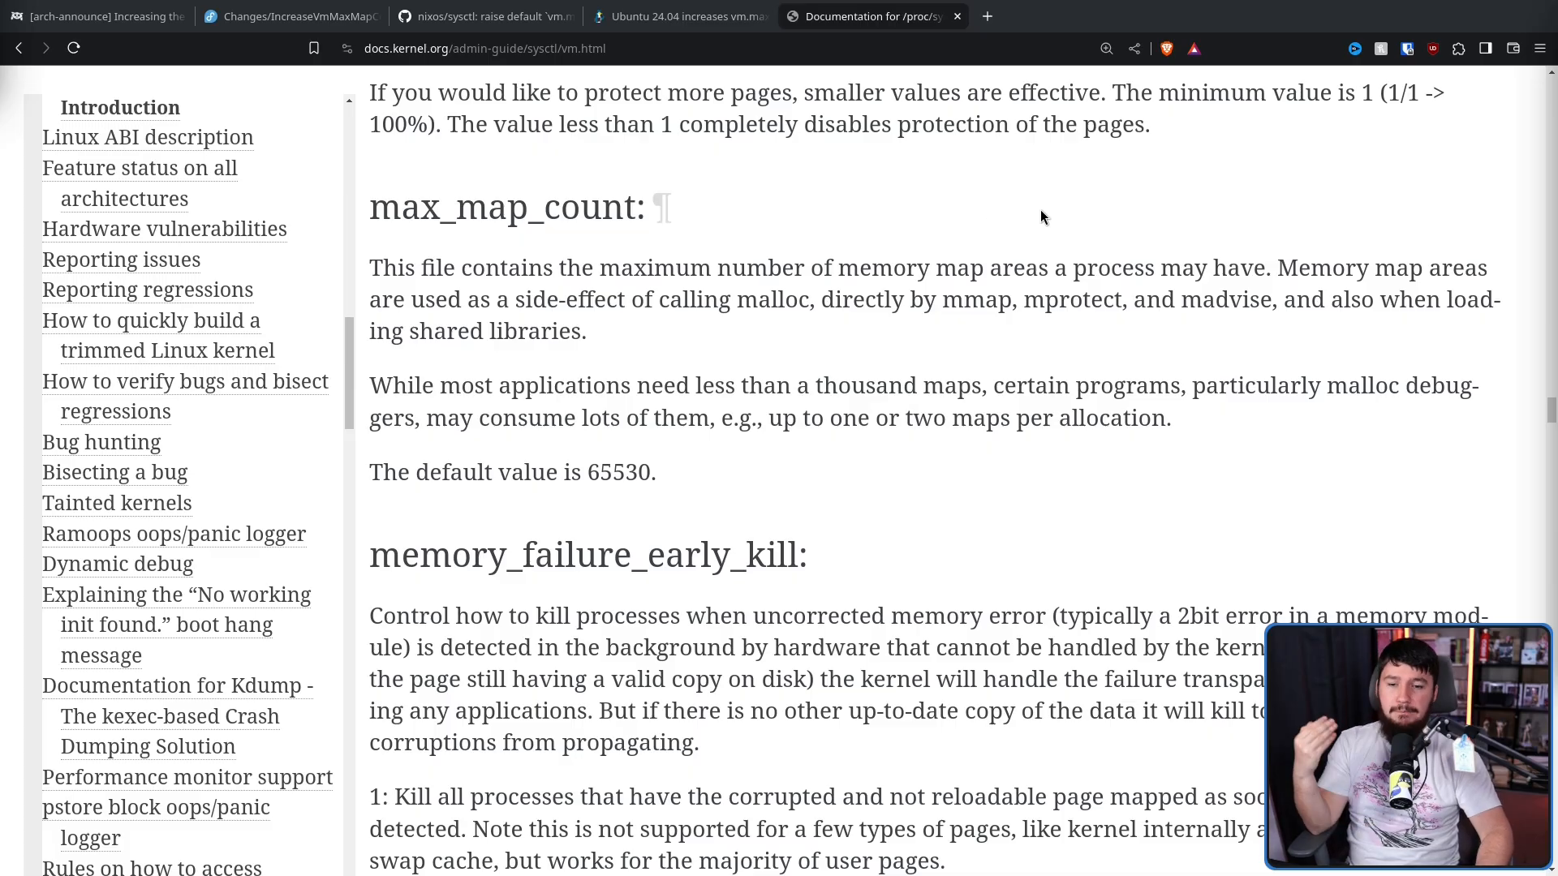
pyautogui.moveTo(1209, 236)
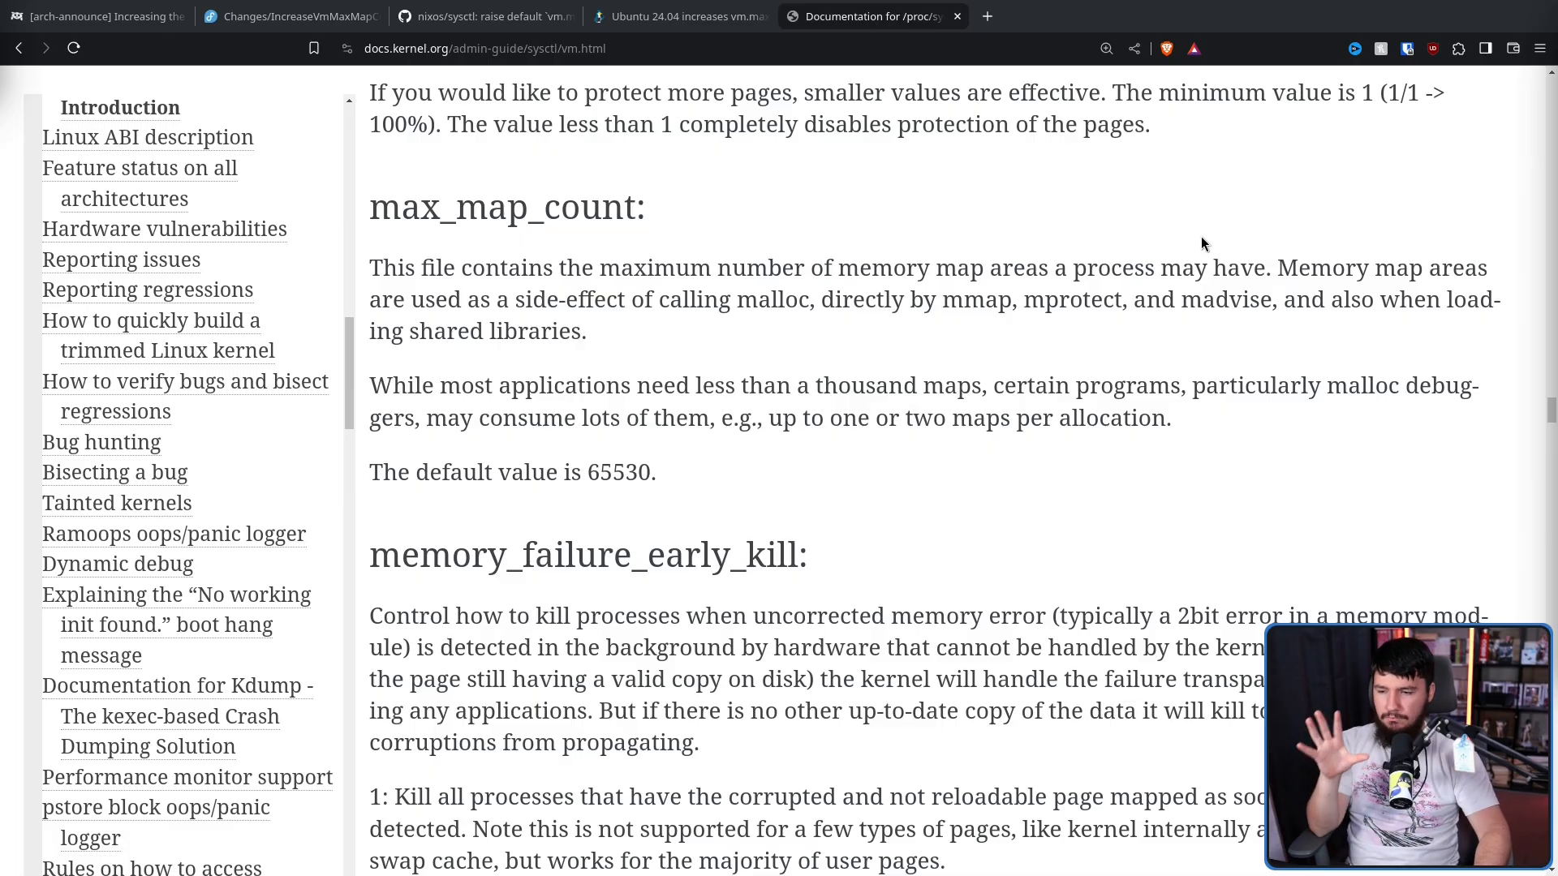
pyautogui.moveTo(1194, 240)
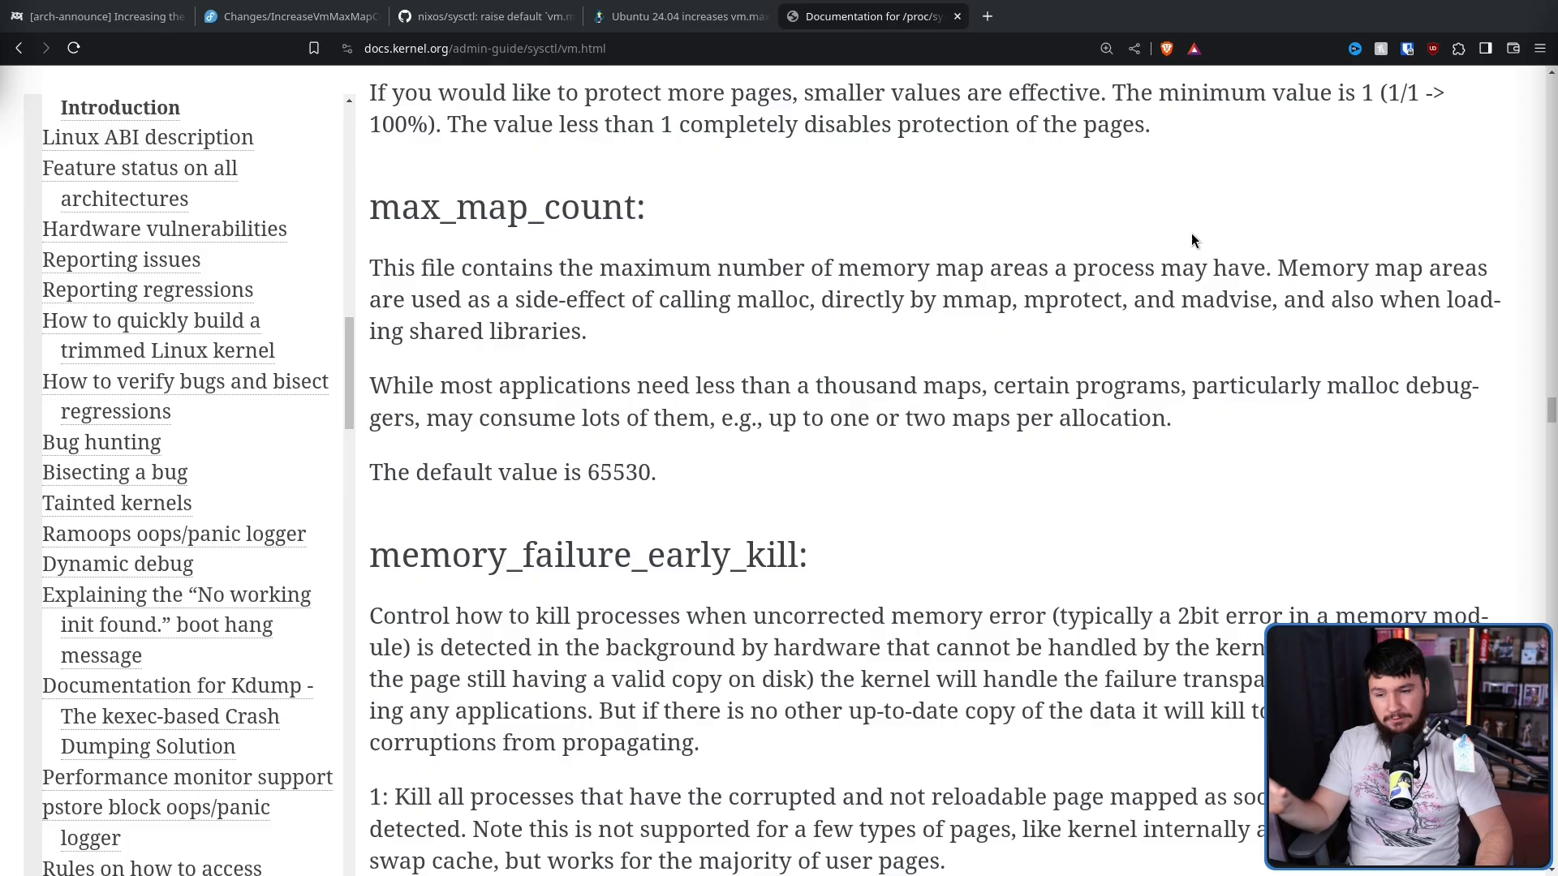
pyautogui.moveTo(1181, 222)
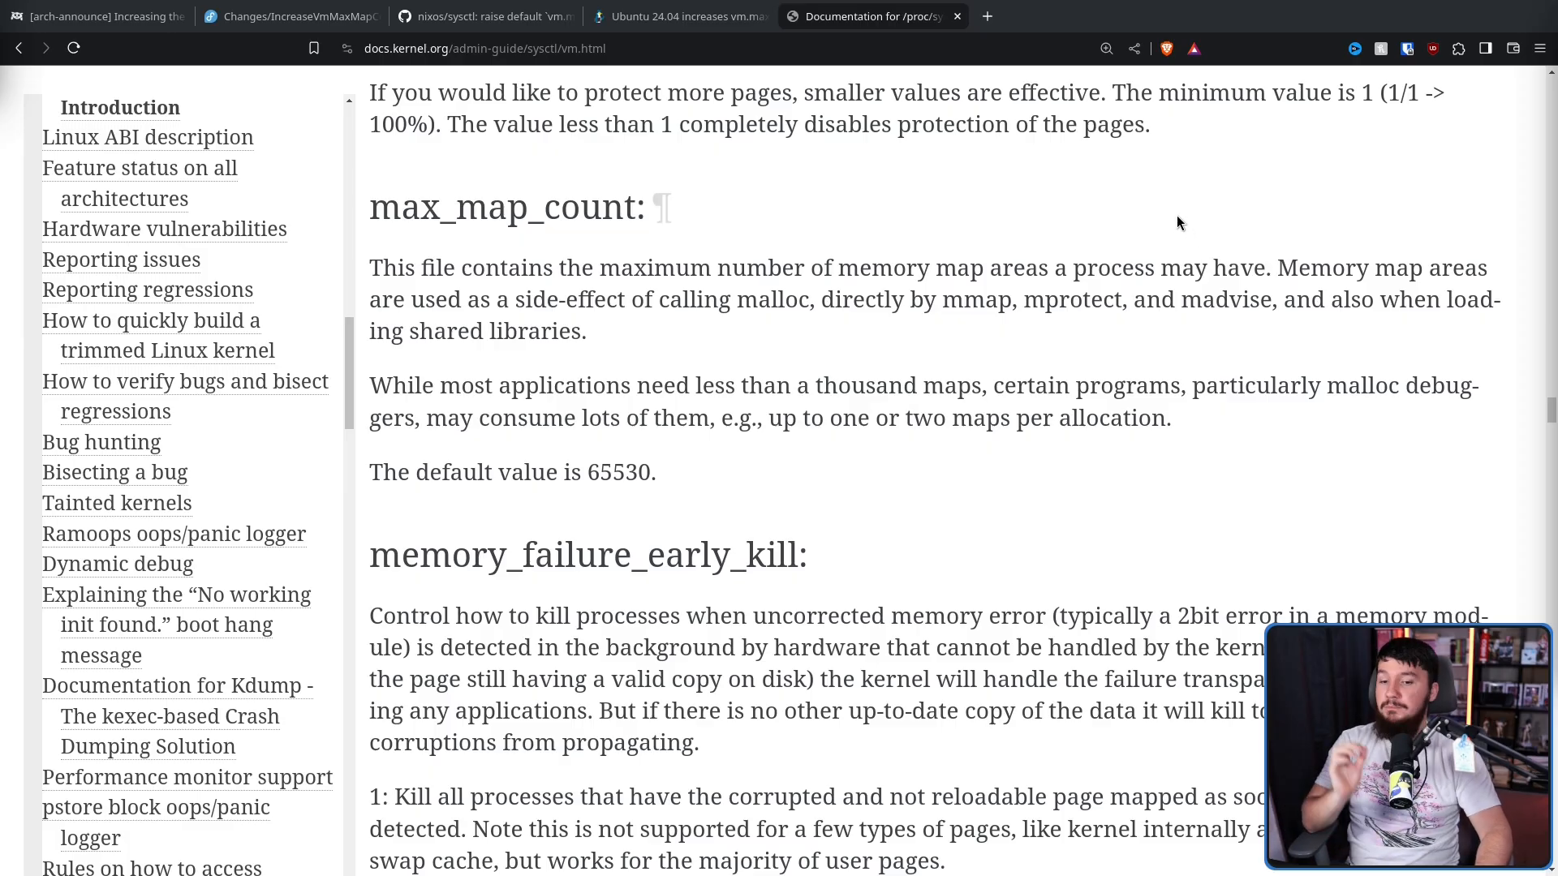
pyautogui.moveTo(1180, 236)
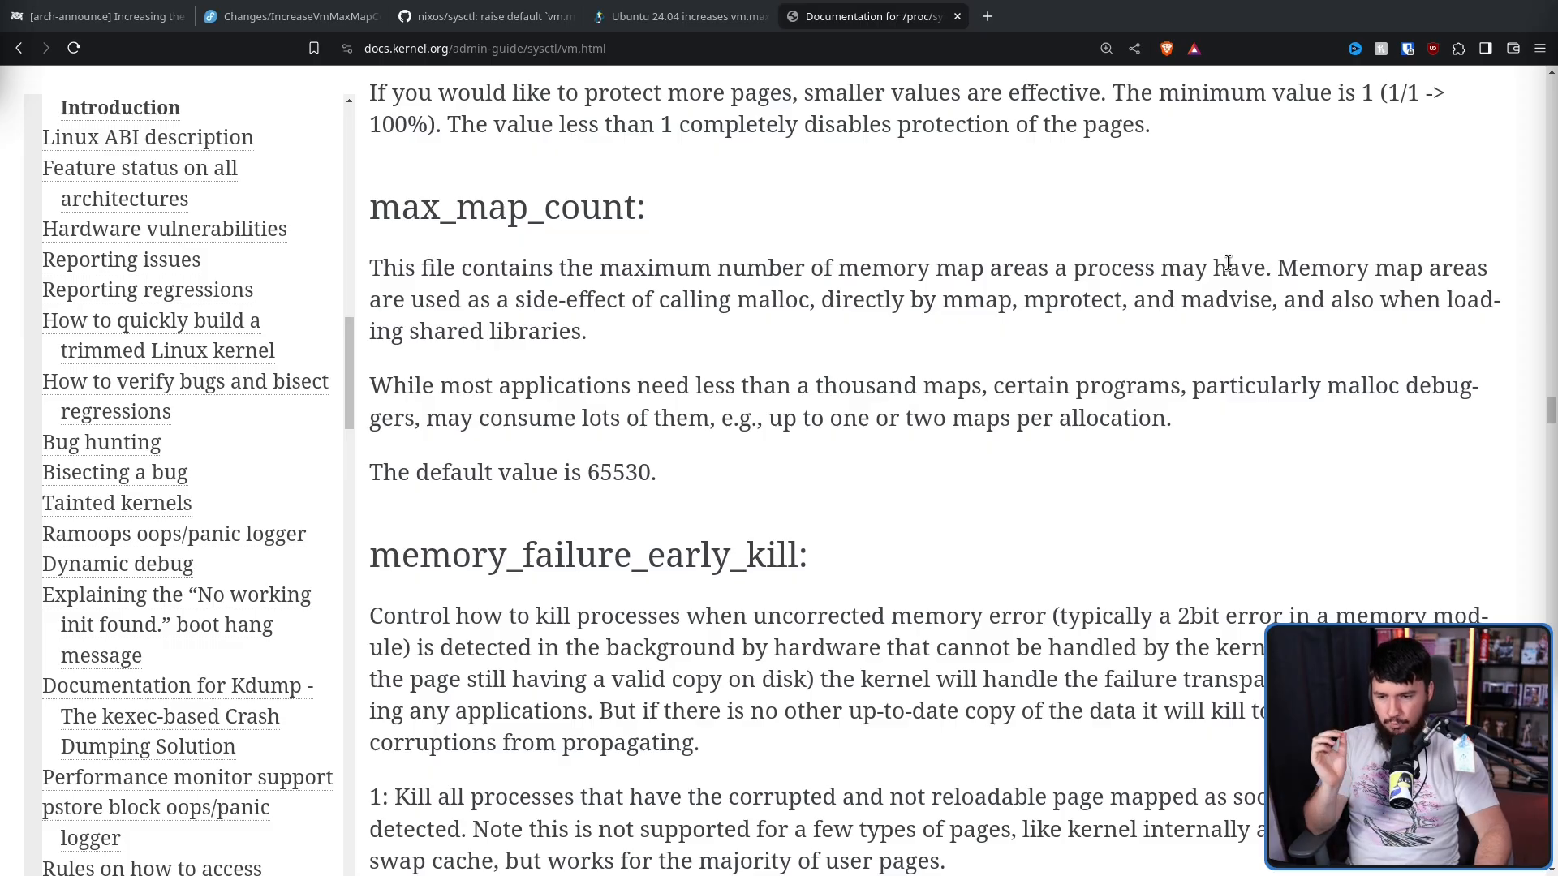
pyautogui.moveTo(939, 368)
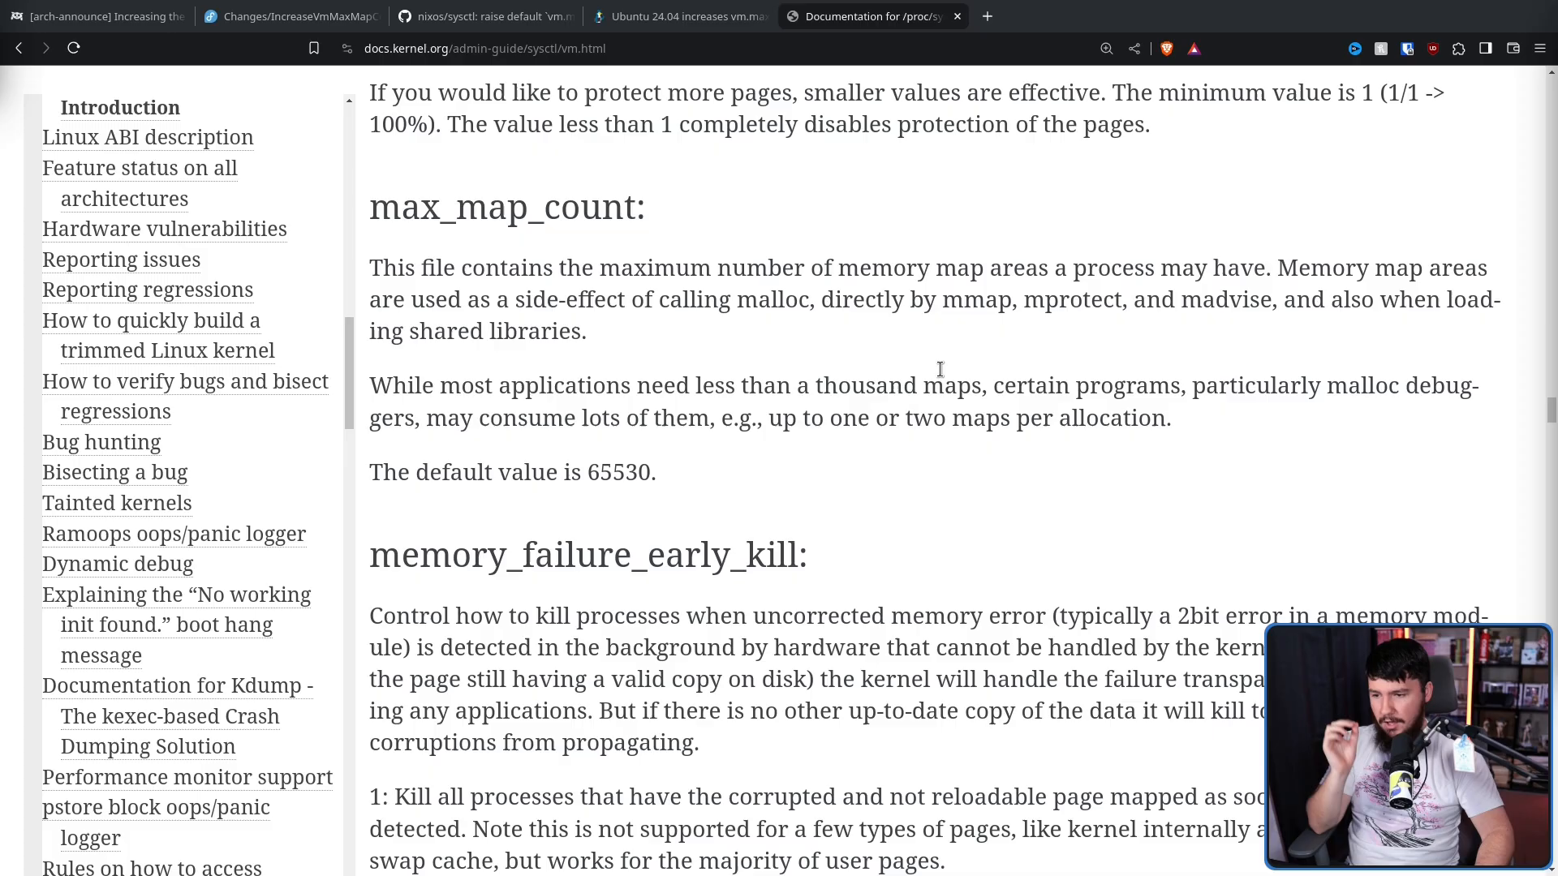
pyautogui.moveTo(709, 449)
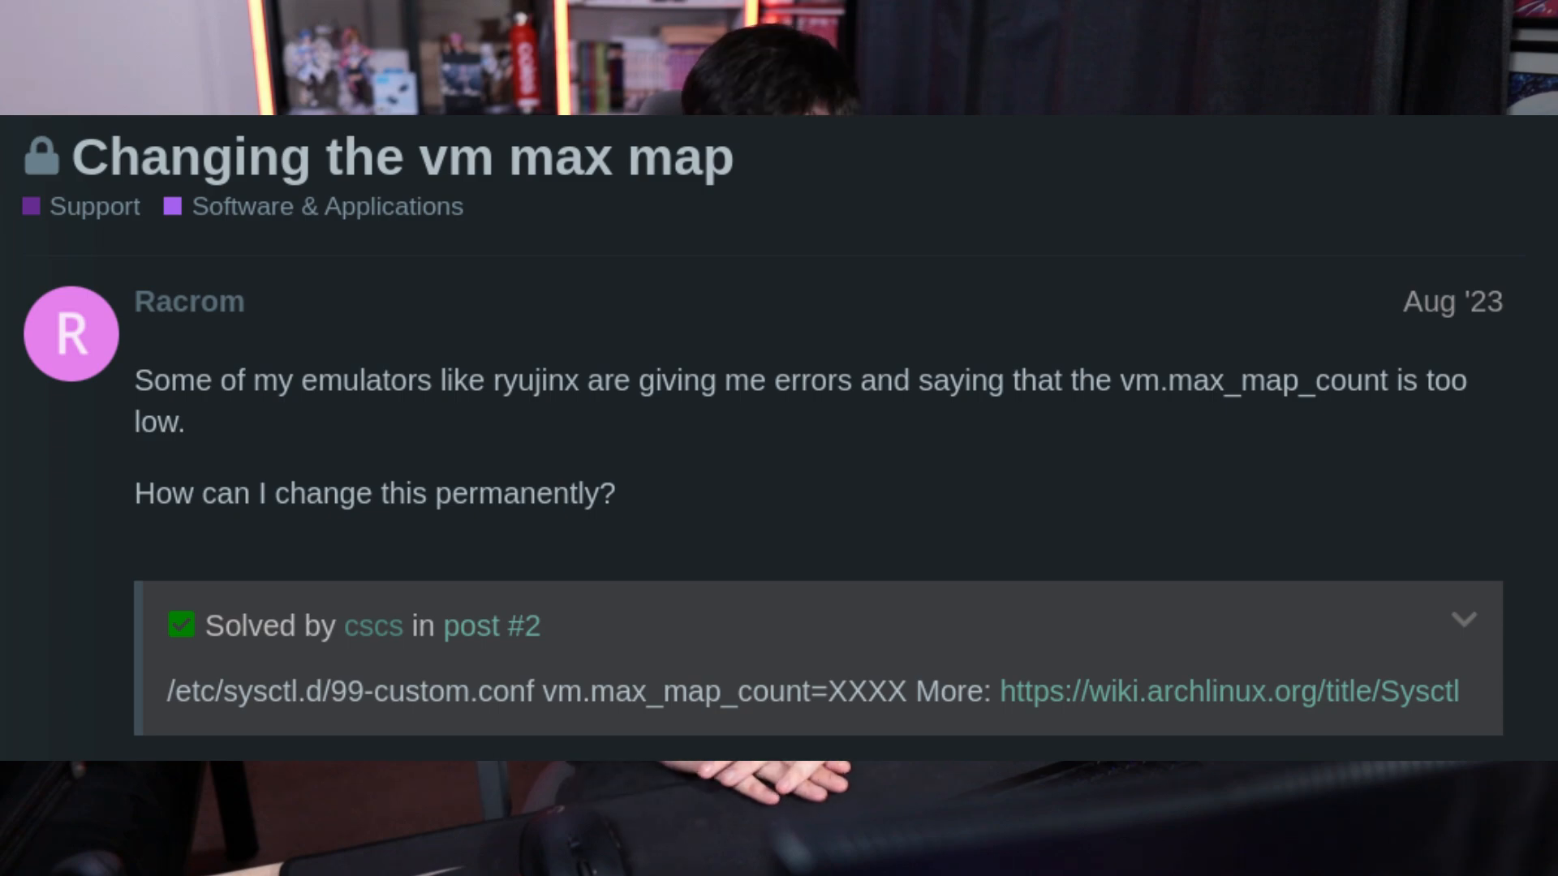
# Switch to the 'Vm.max_map_count is too low' forum tab and scroll down through it
pyautogui.click(1063, 16)
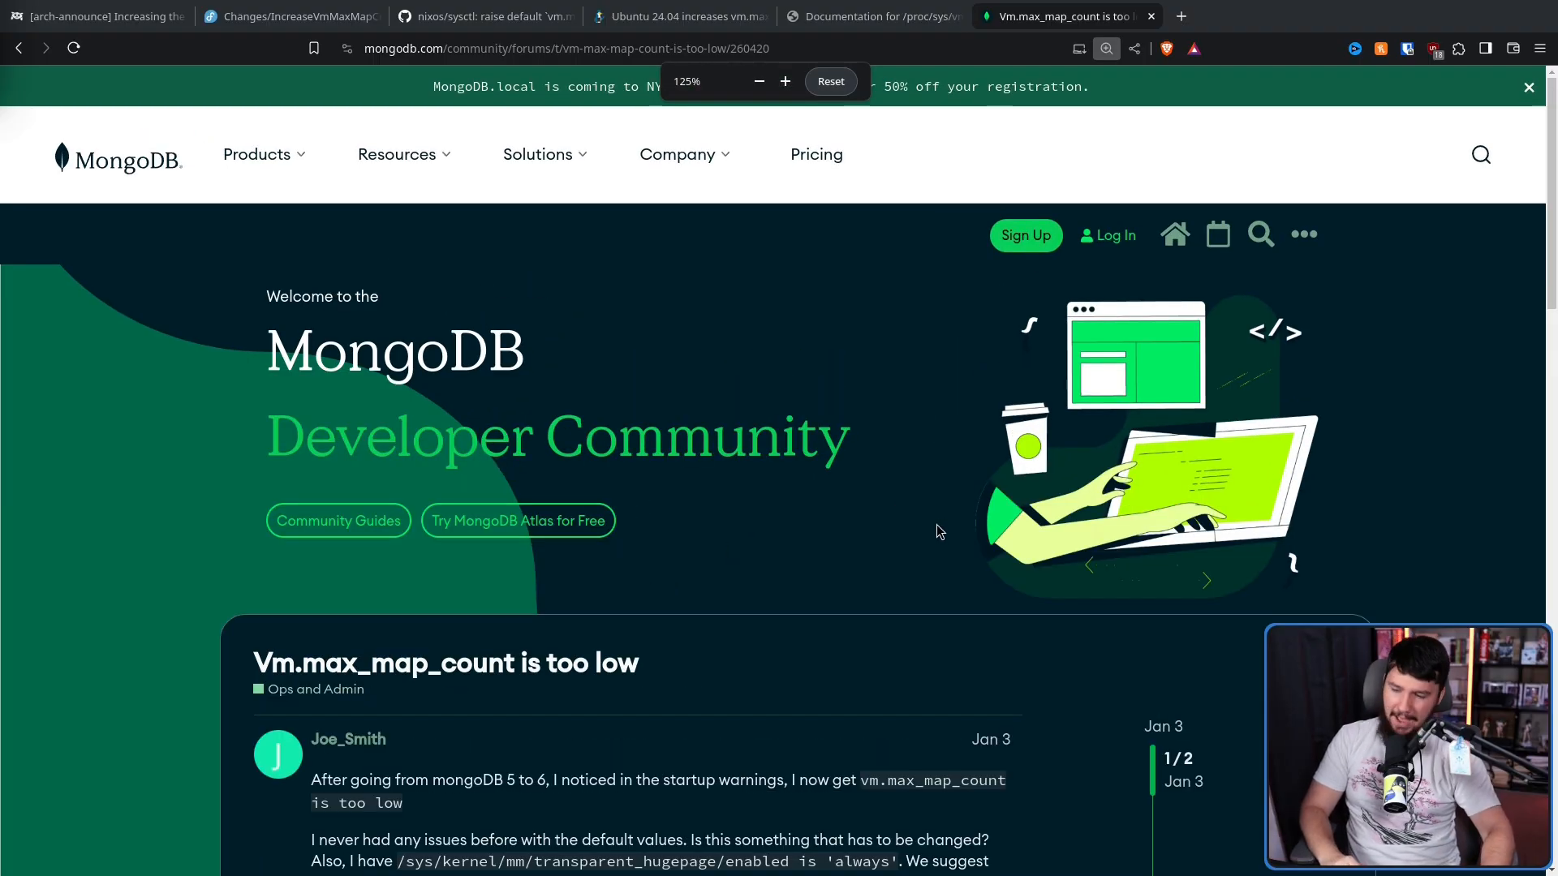
pyautogui.scroll(-3)
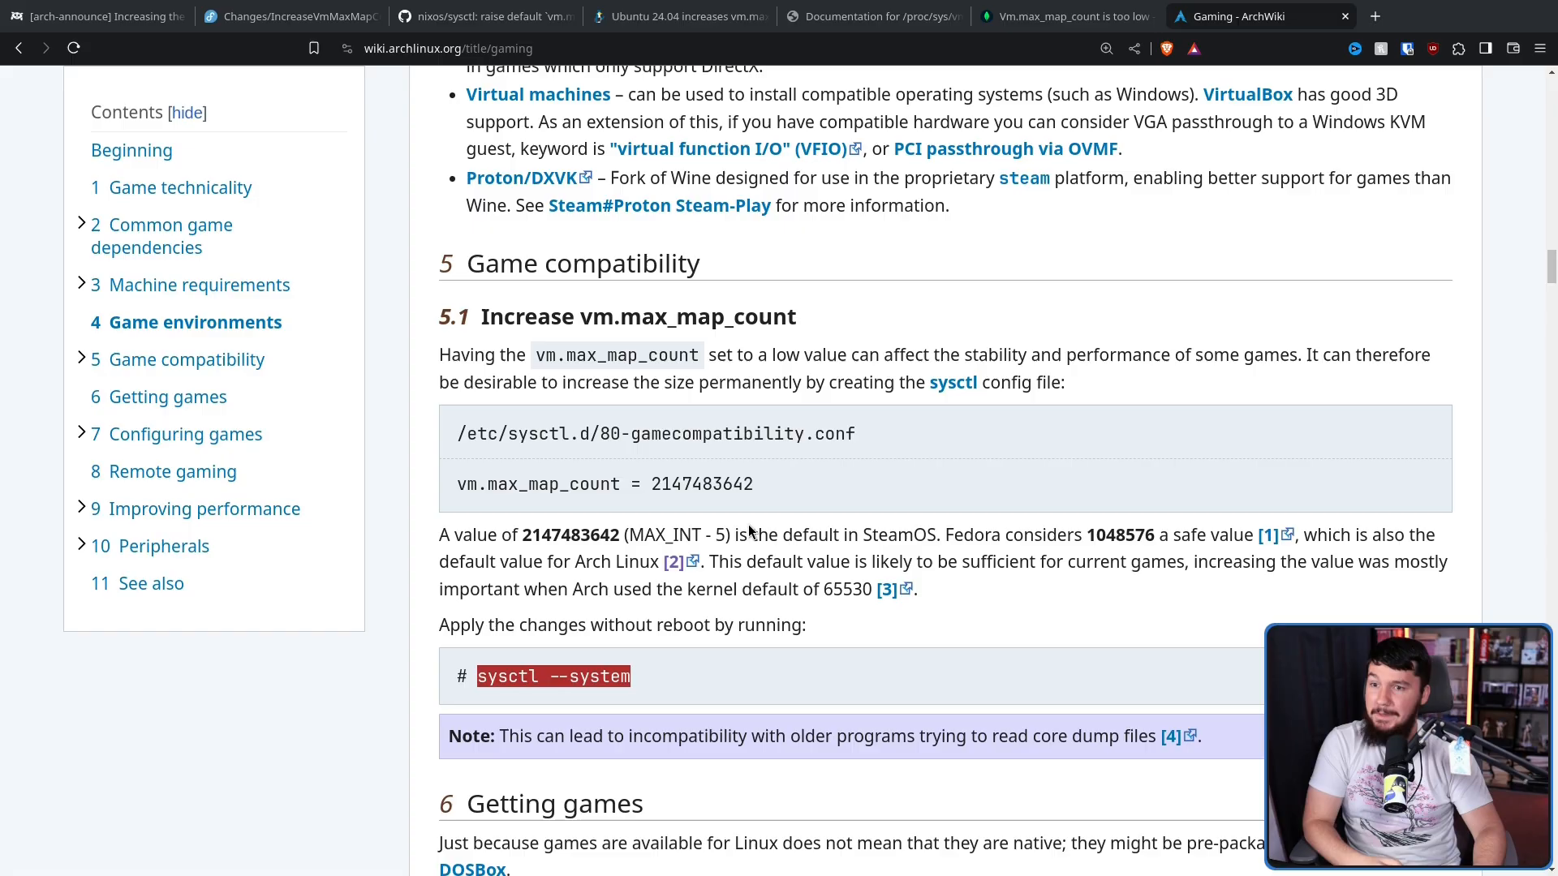
pyautogui.moveTo(748, 530)
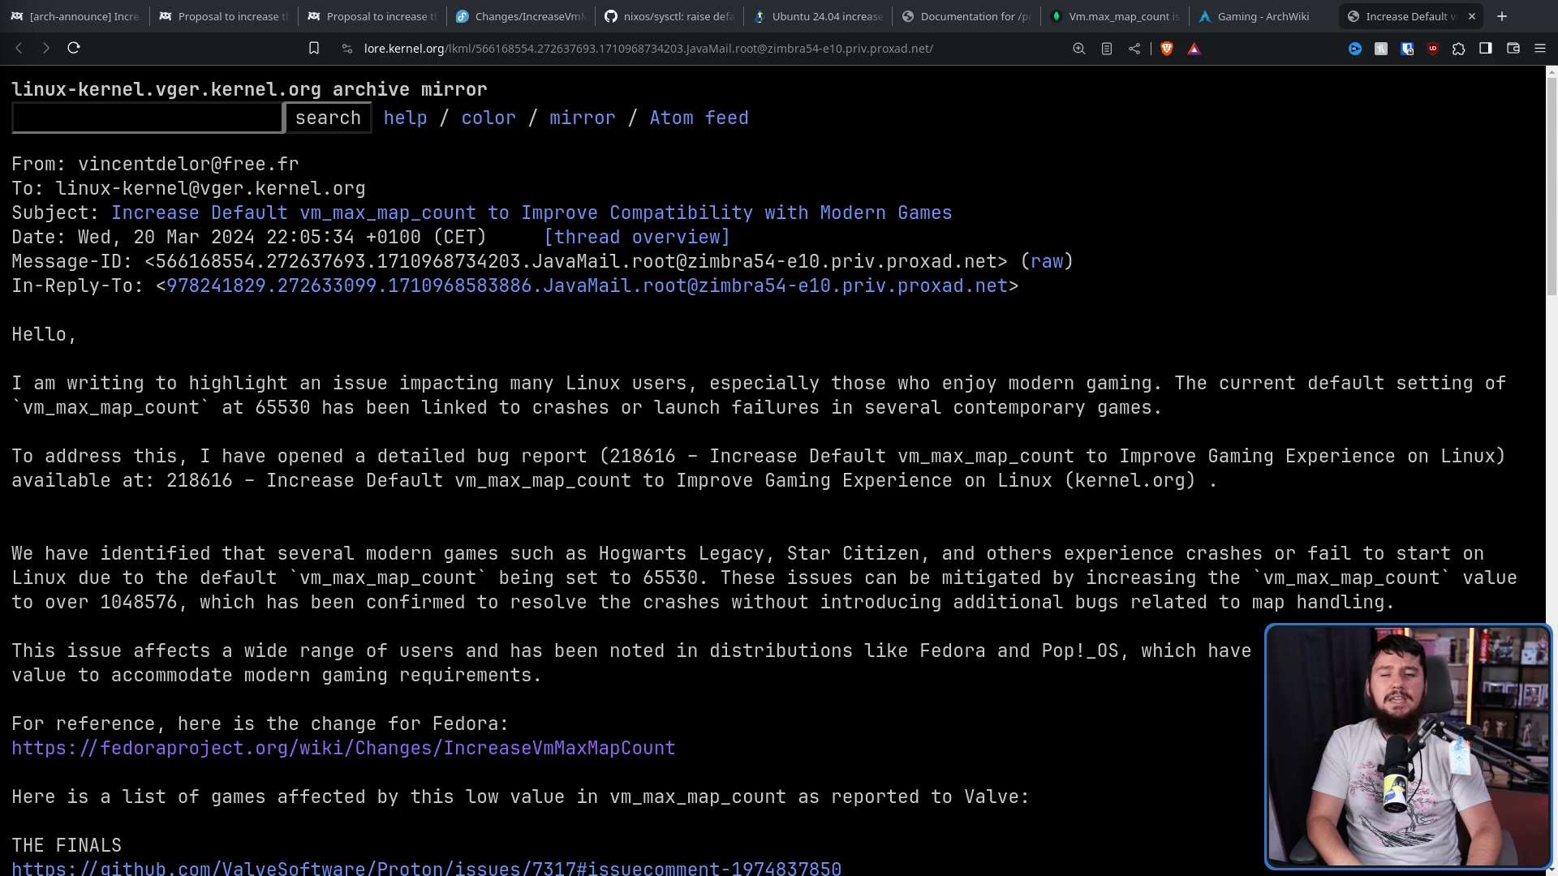
pyautogui.moveTo(641, 447)
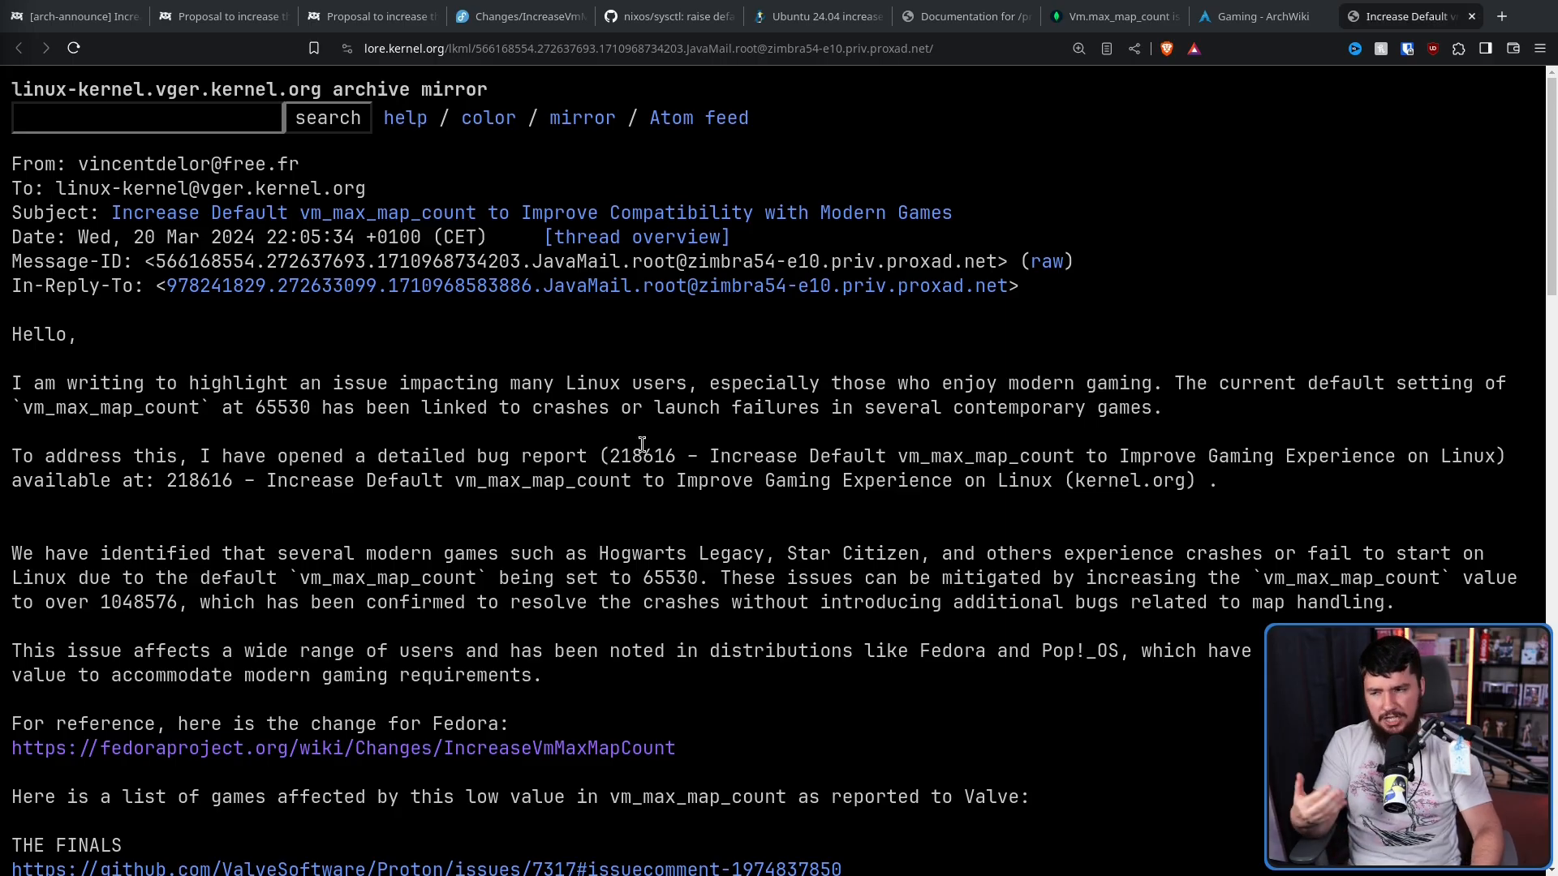
pyautogui.moveTo(372, 16)
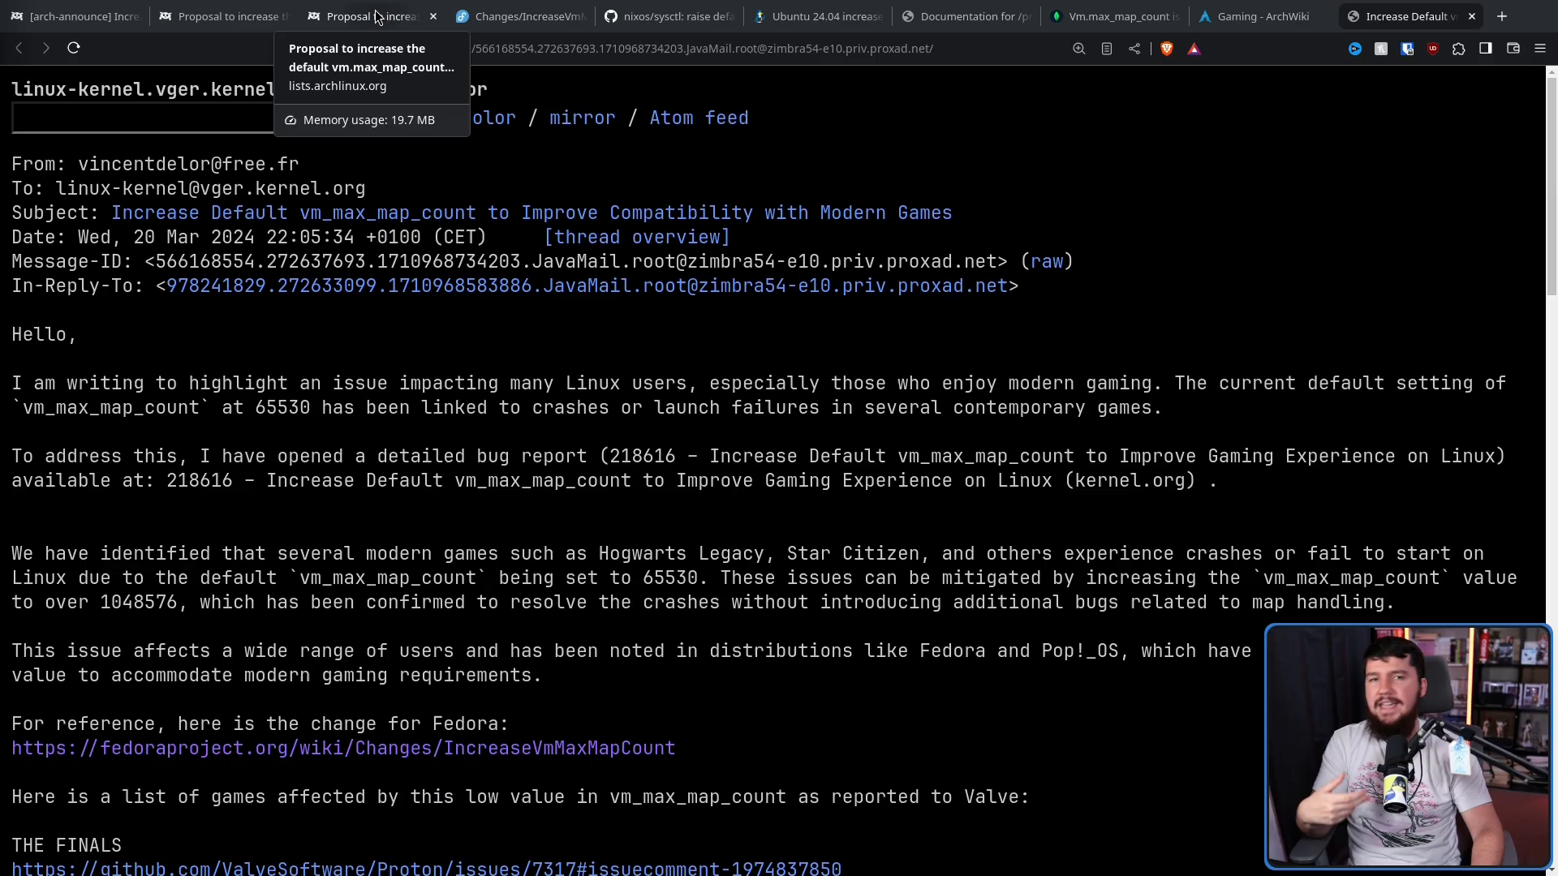
# Open the Arch proposal to increase the default value and scroll through it
pyautogui.click(367, 16)
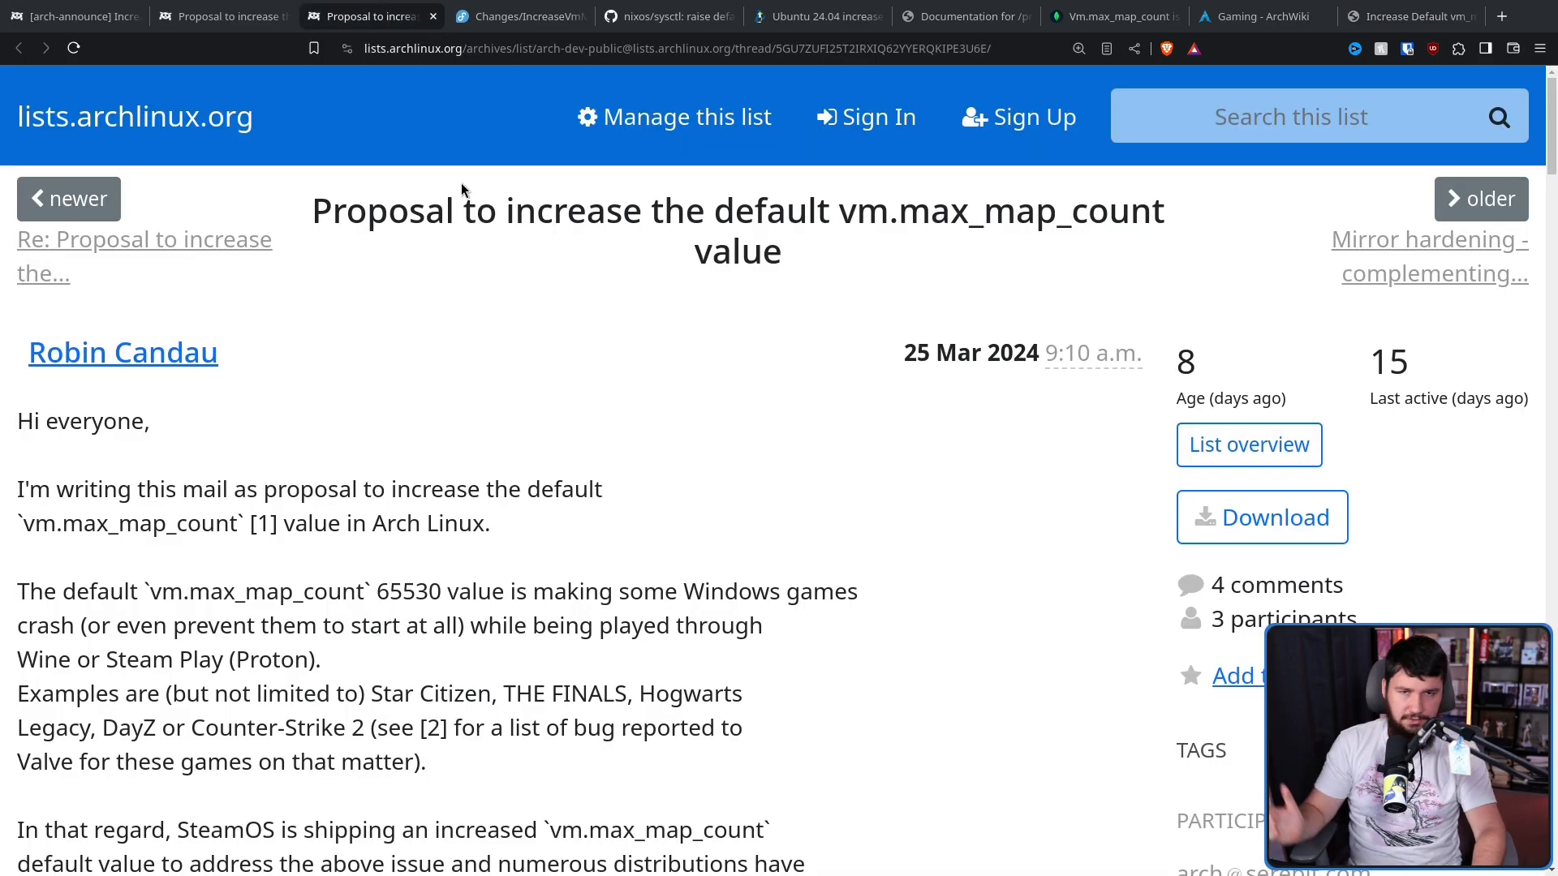
pyautogui.scroll(-3)
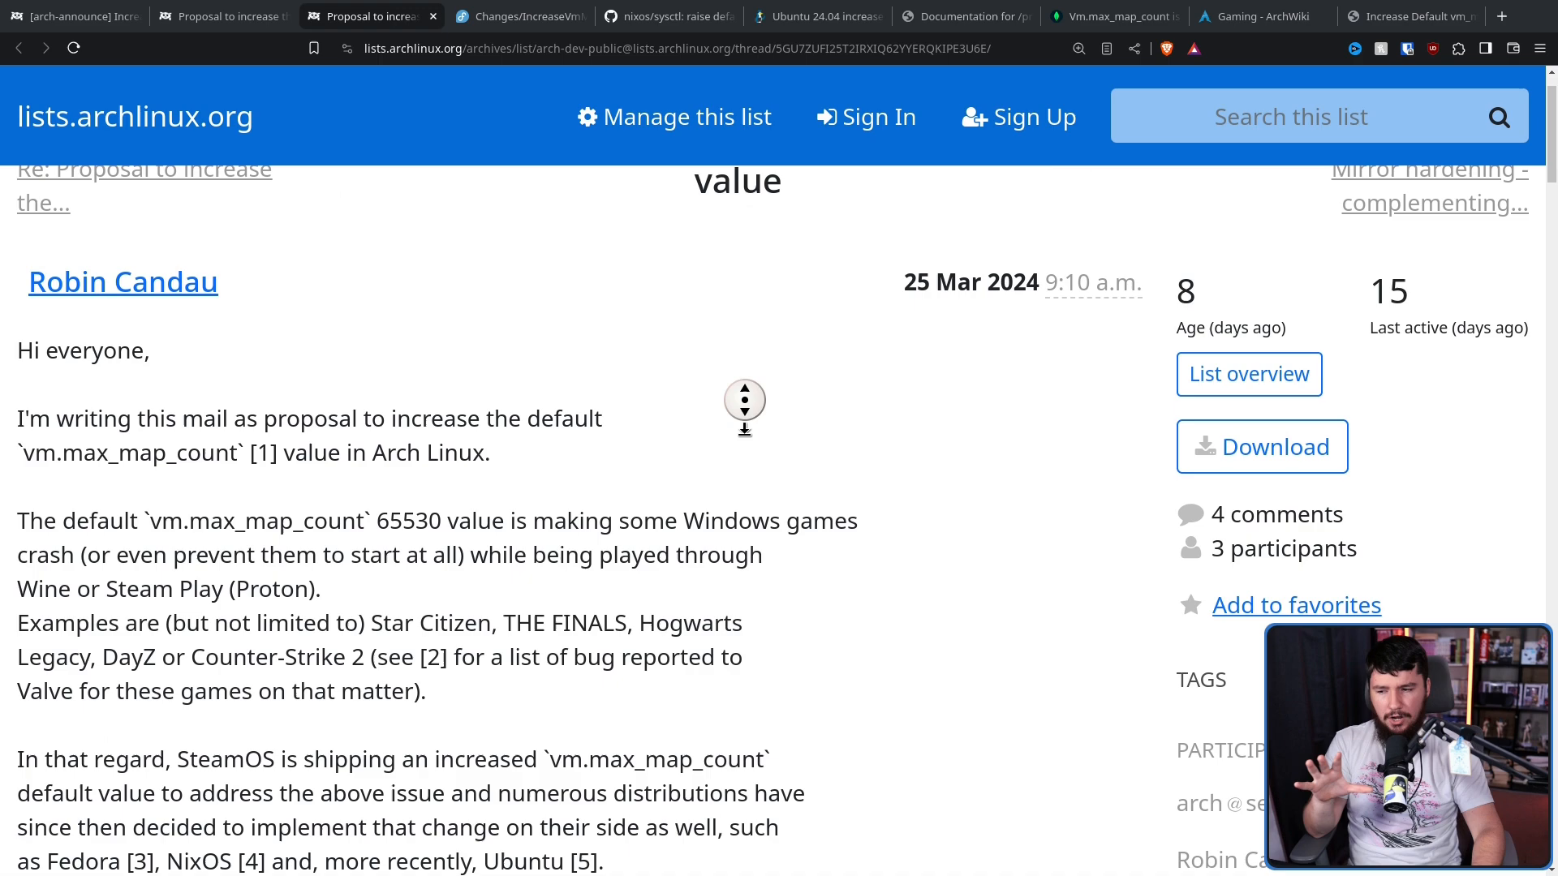
pyautogui.scroll(-3)
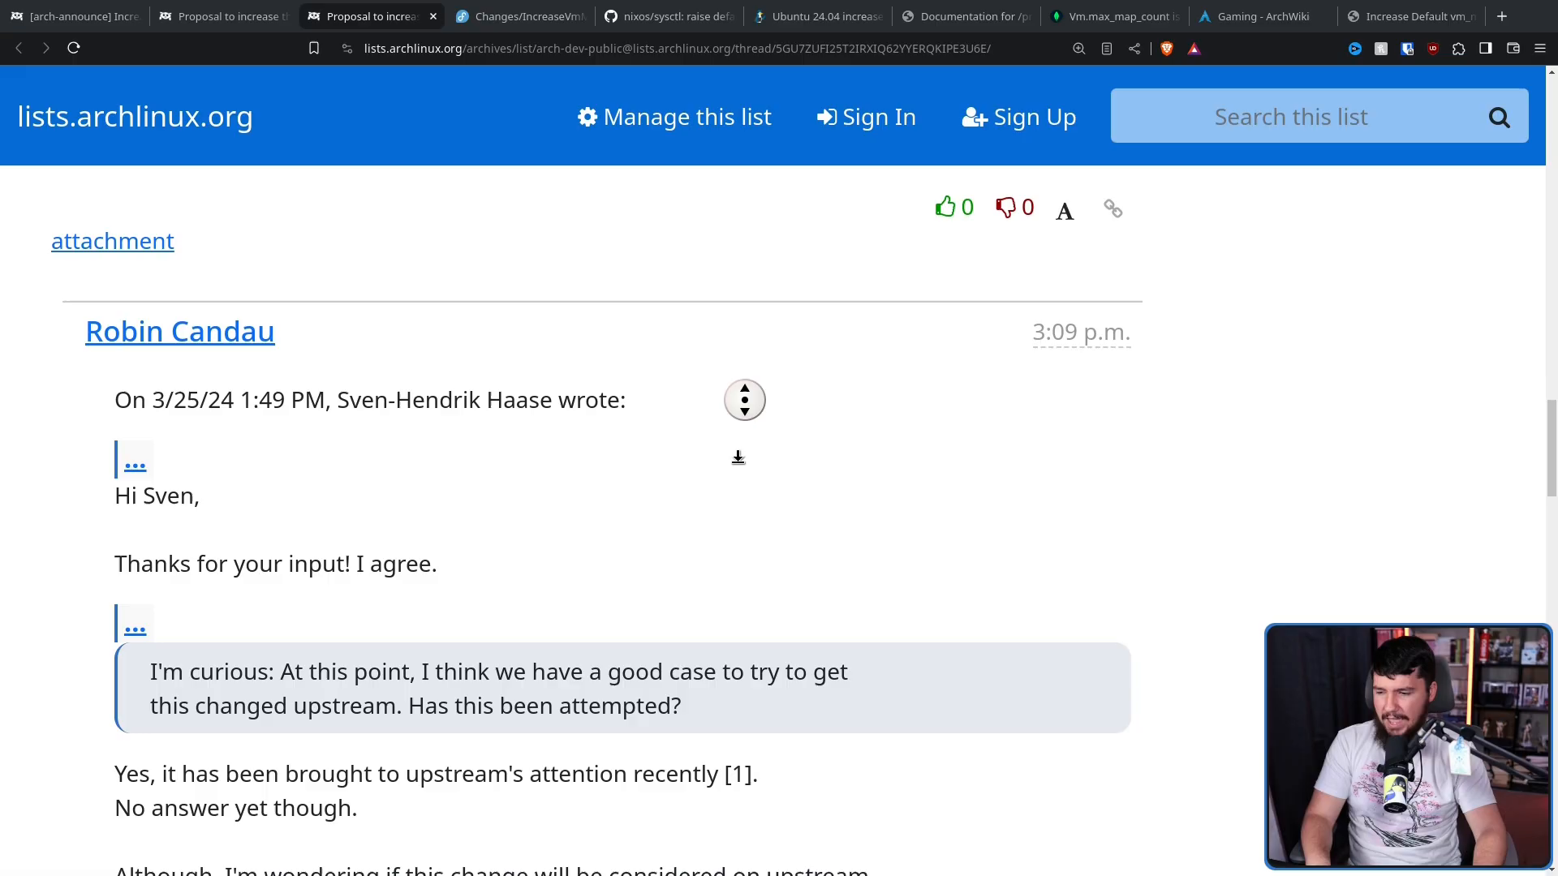
pyautogui.scroll(-3)
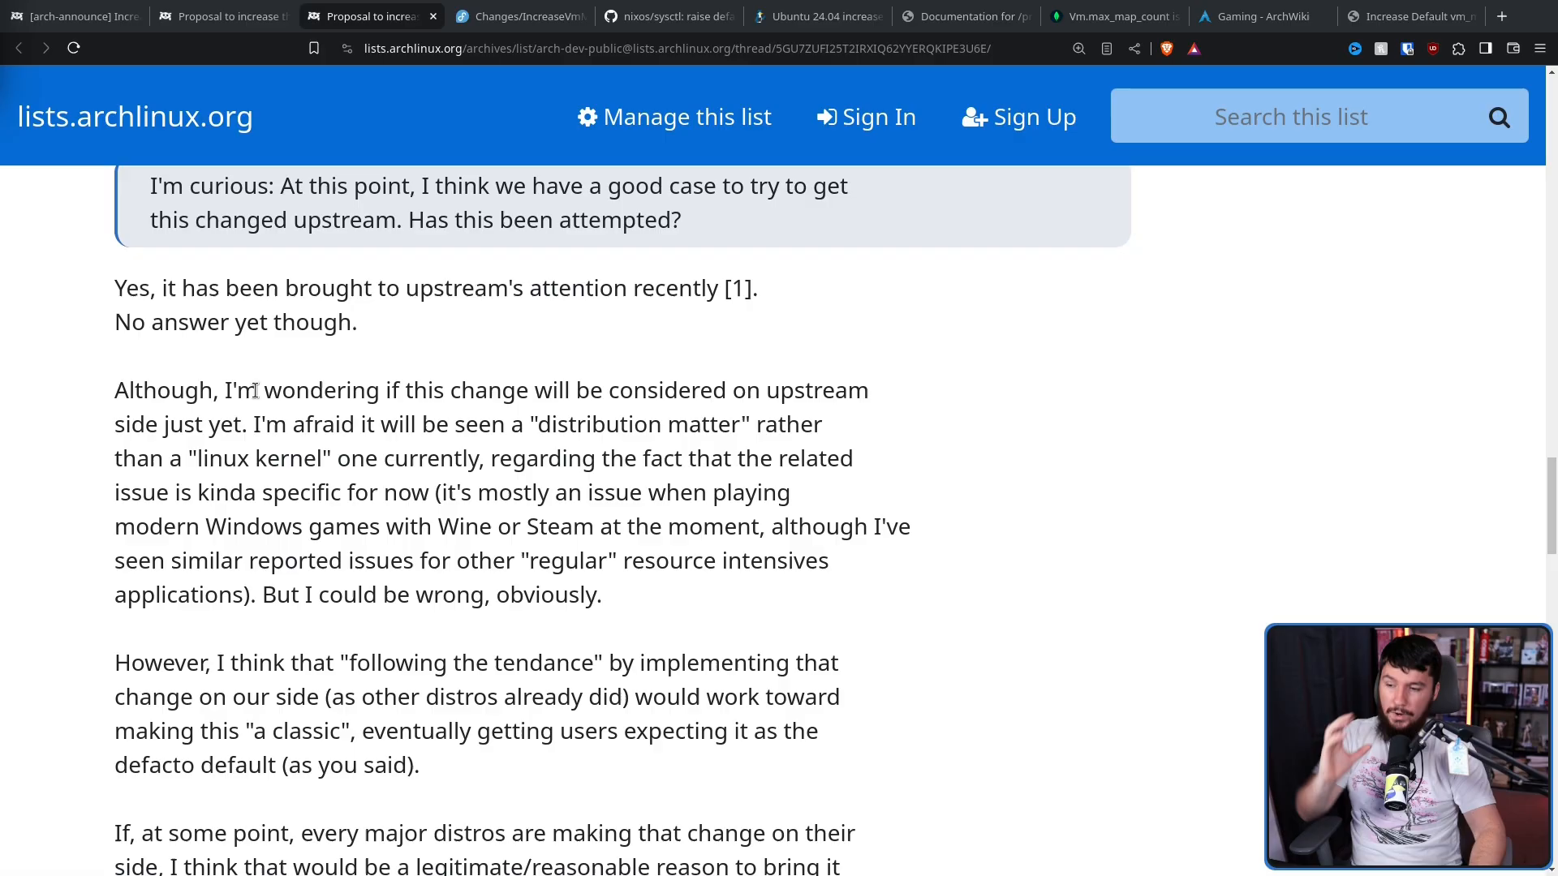
pyautogui.moveTo(939, 330)
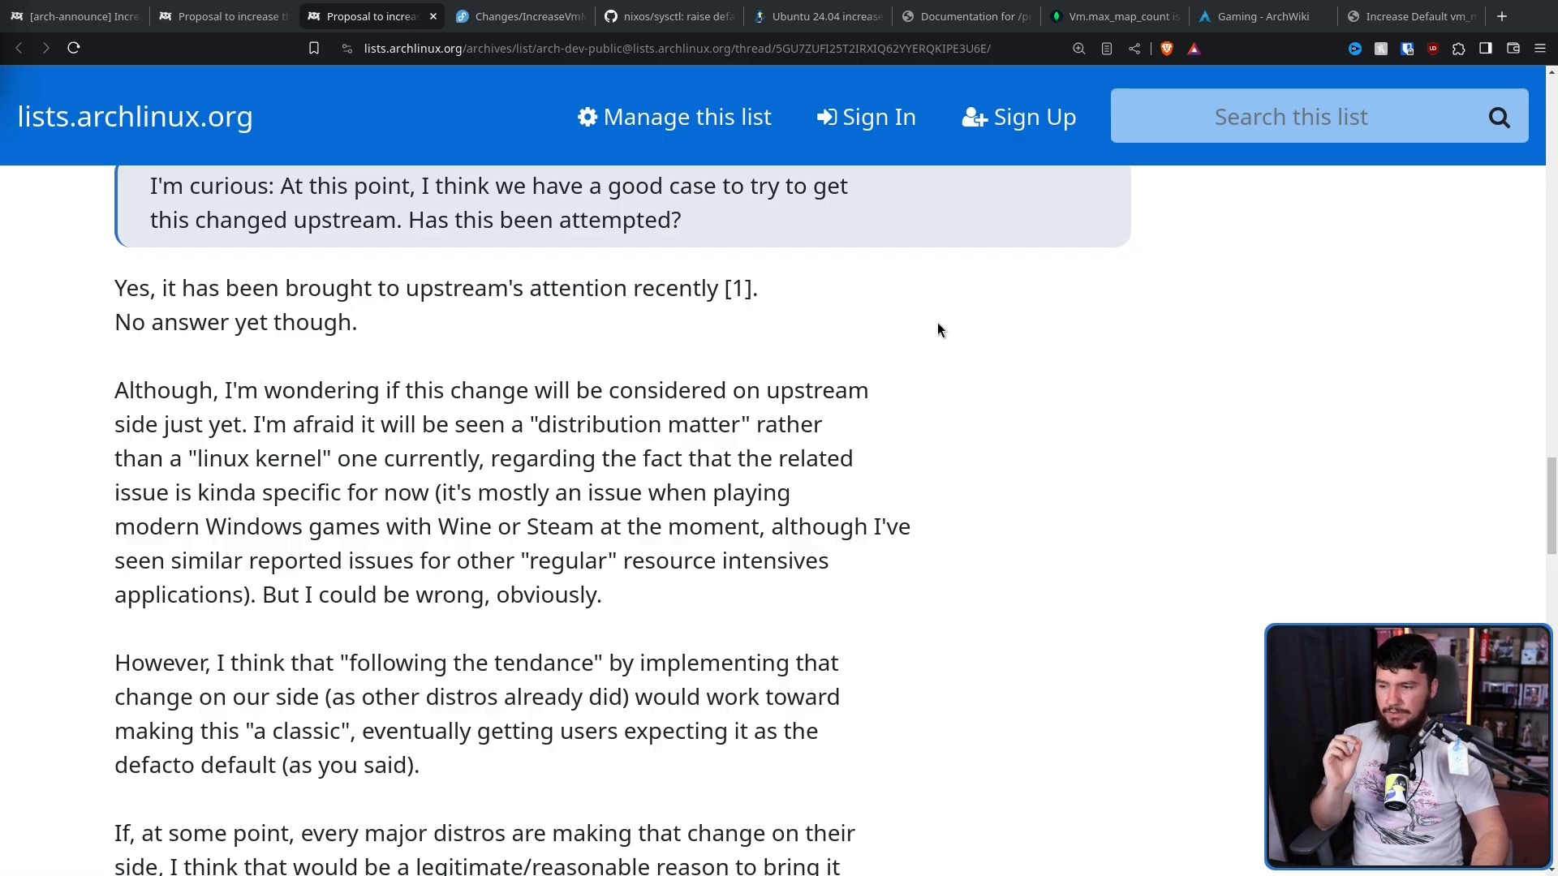
pyautogui.moveTo(951, 367)
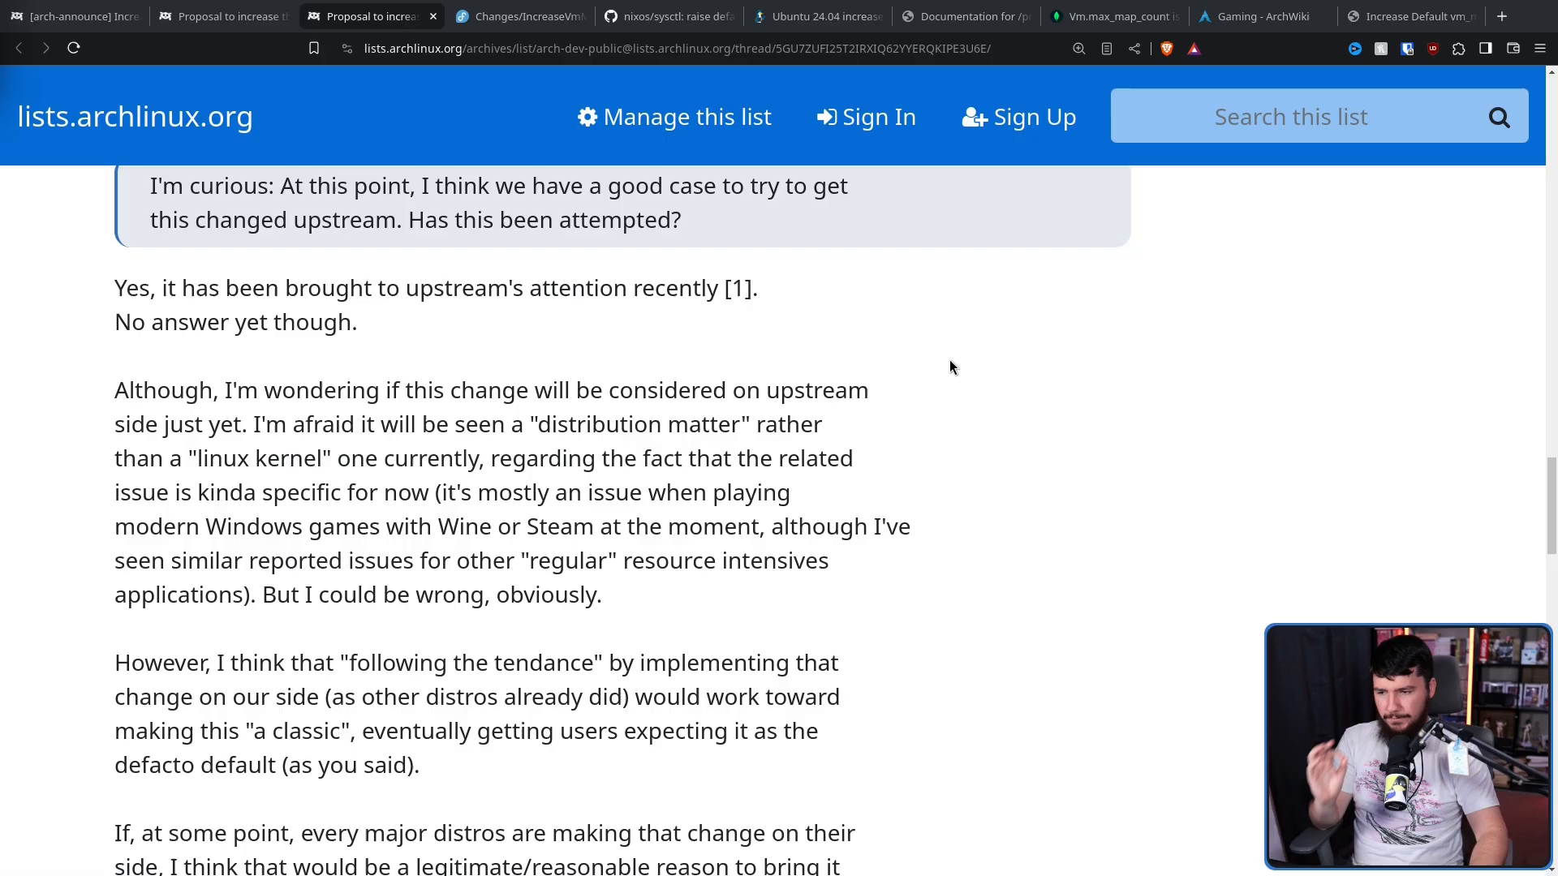
pyautogui.moveTo(944, 357)
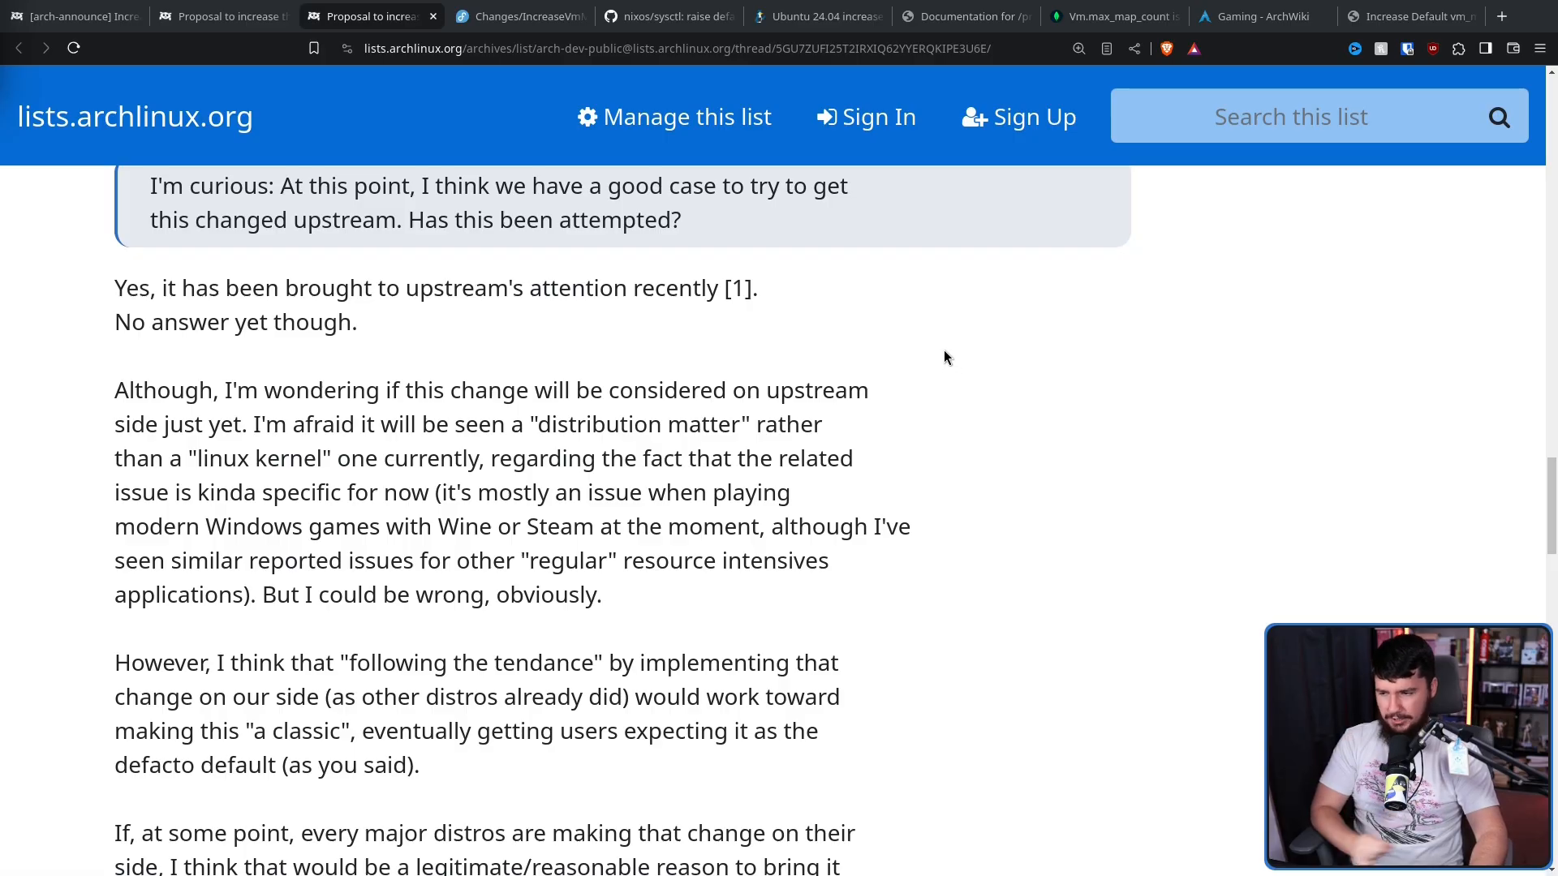
pyautogui.moveTo(760, 368)
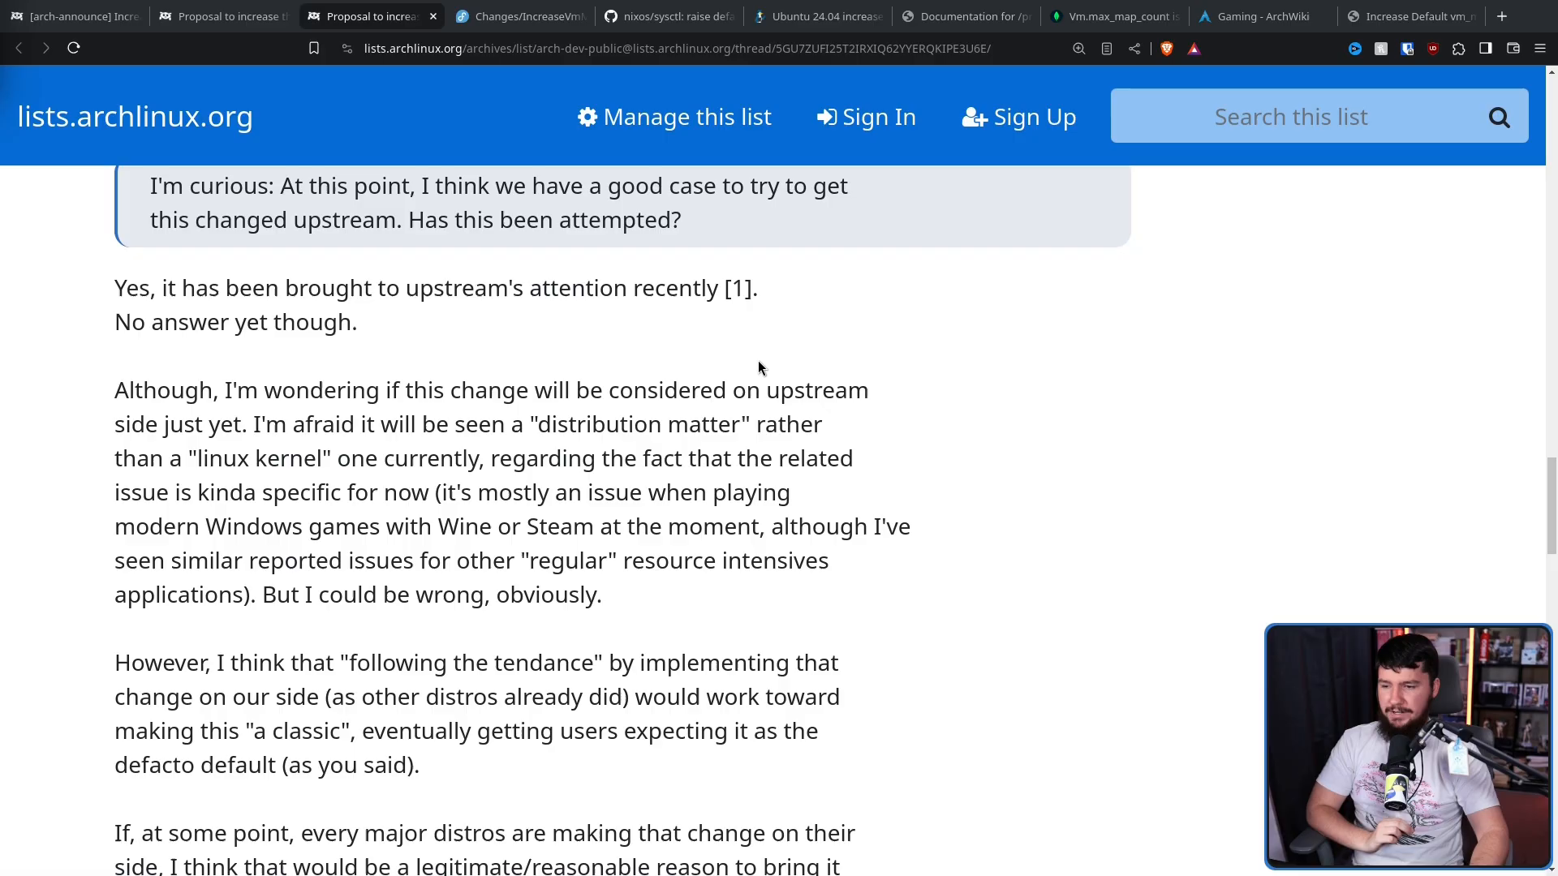
pyautogui.moveTo(770, 351)
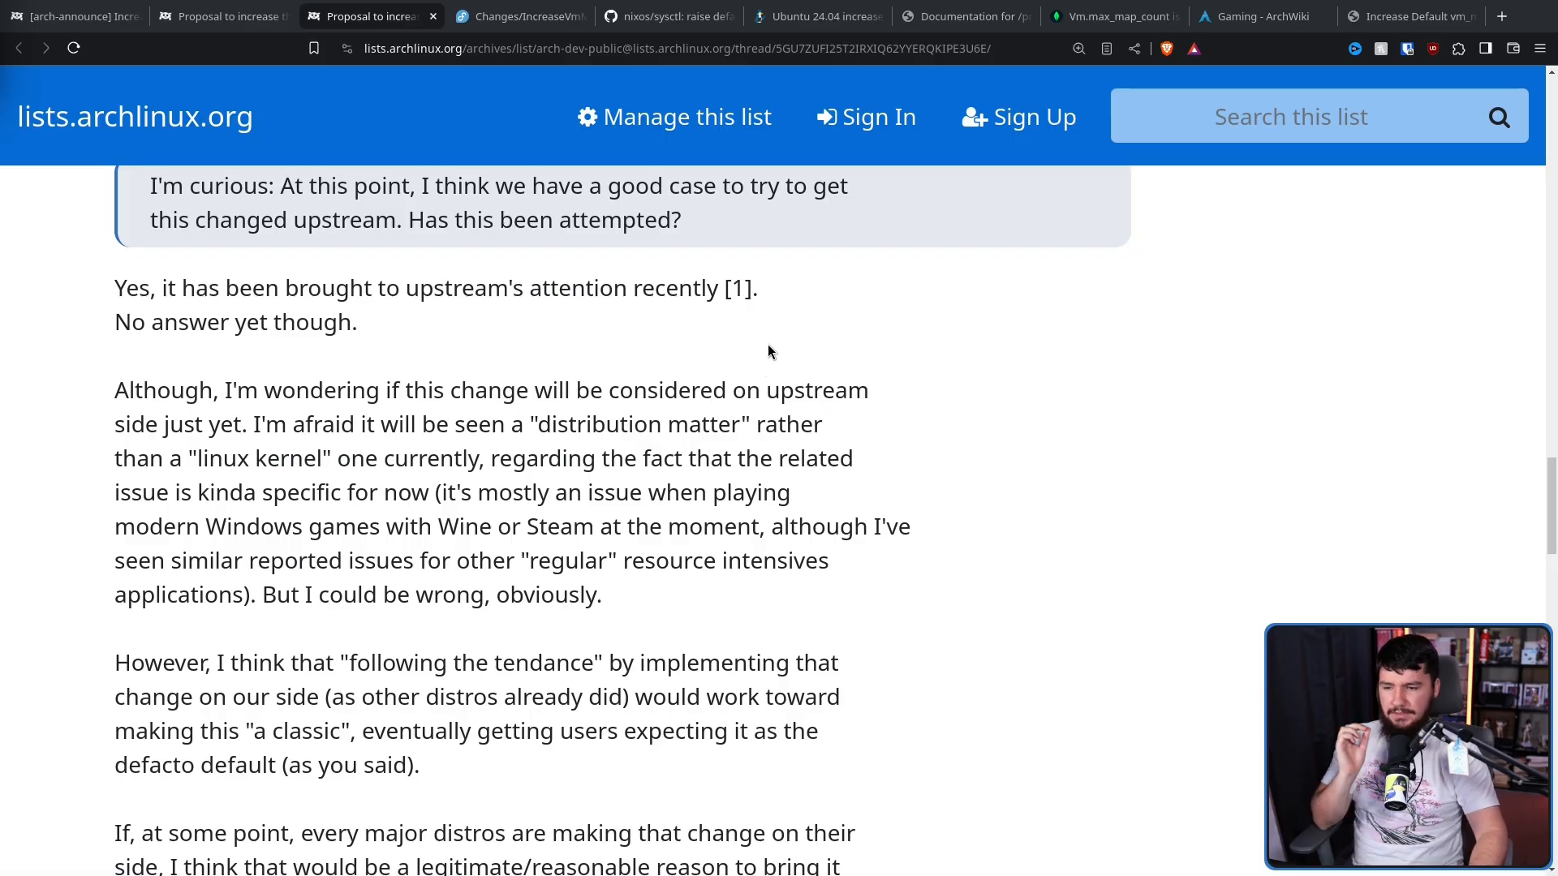
pyautogui.moveTo(761, 310)
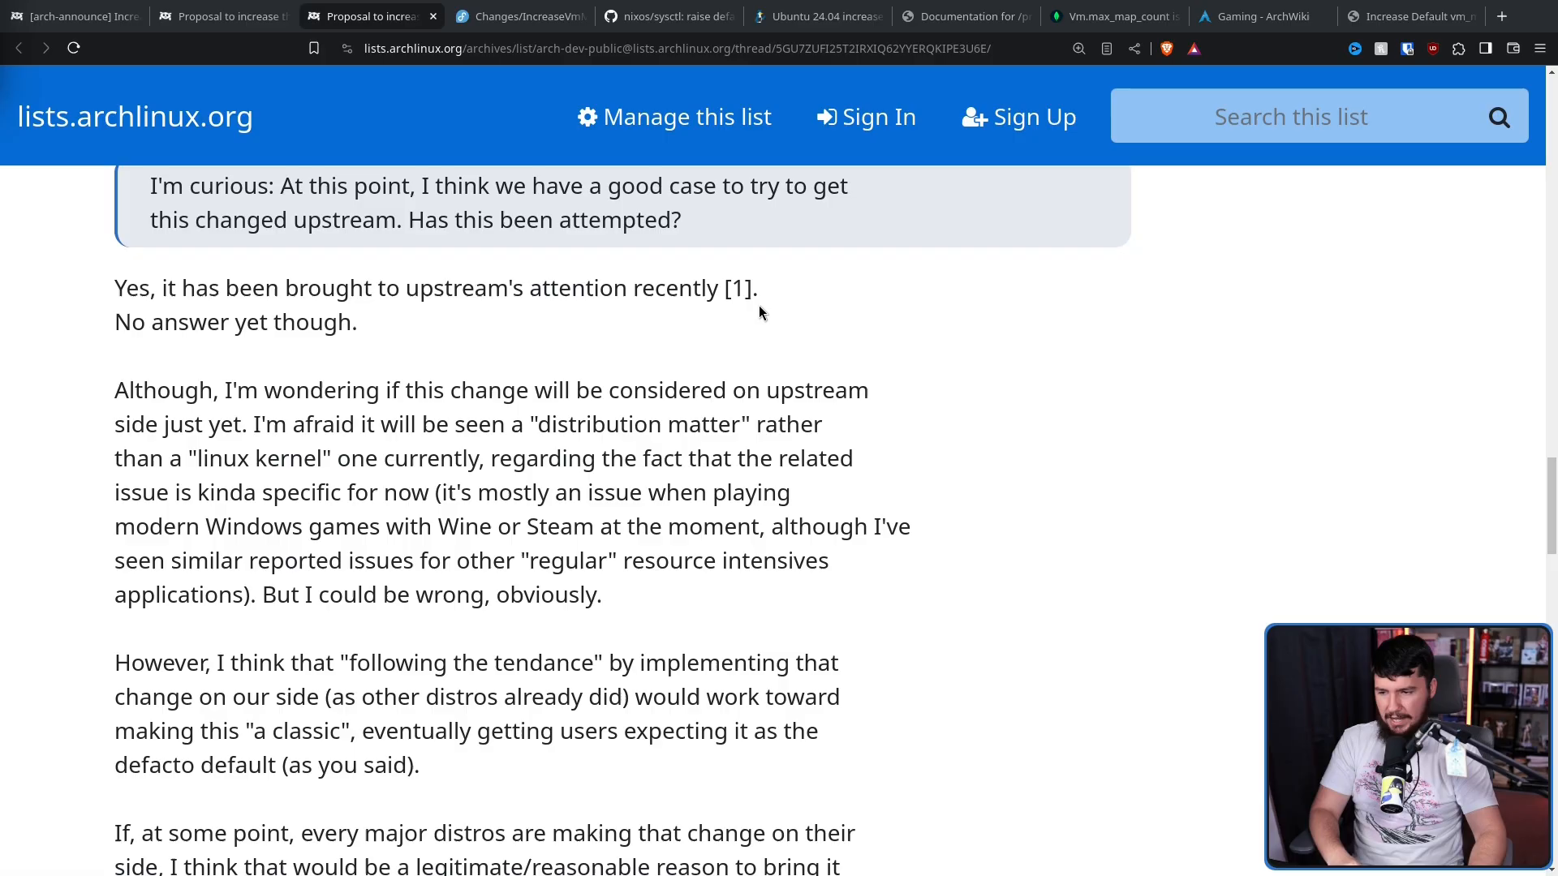
pyautogui.moveTo(733, 531)
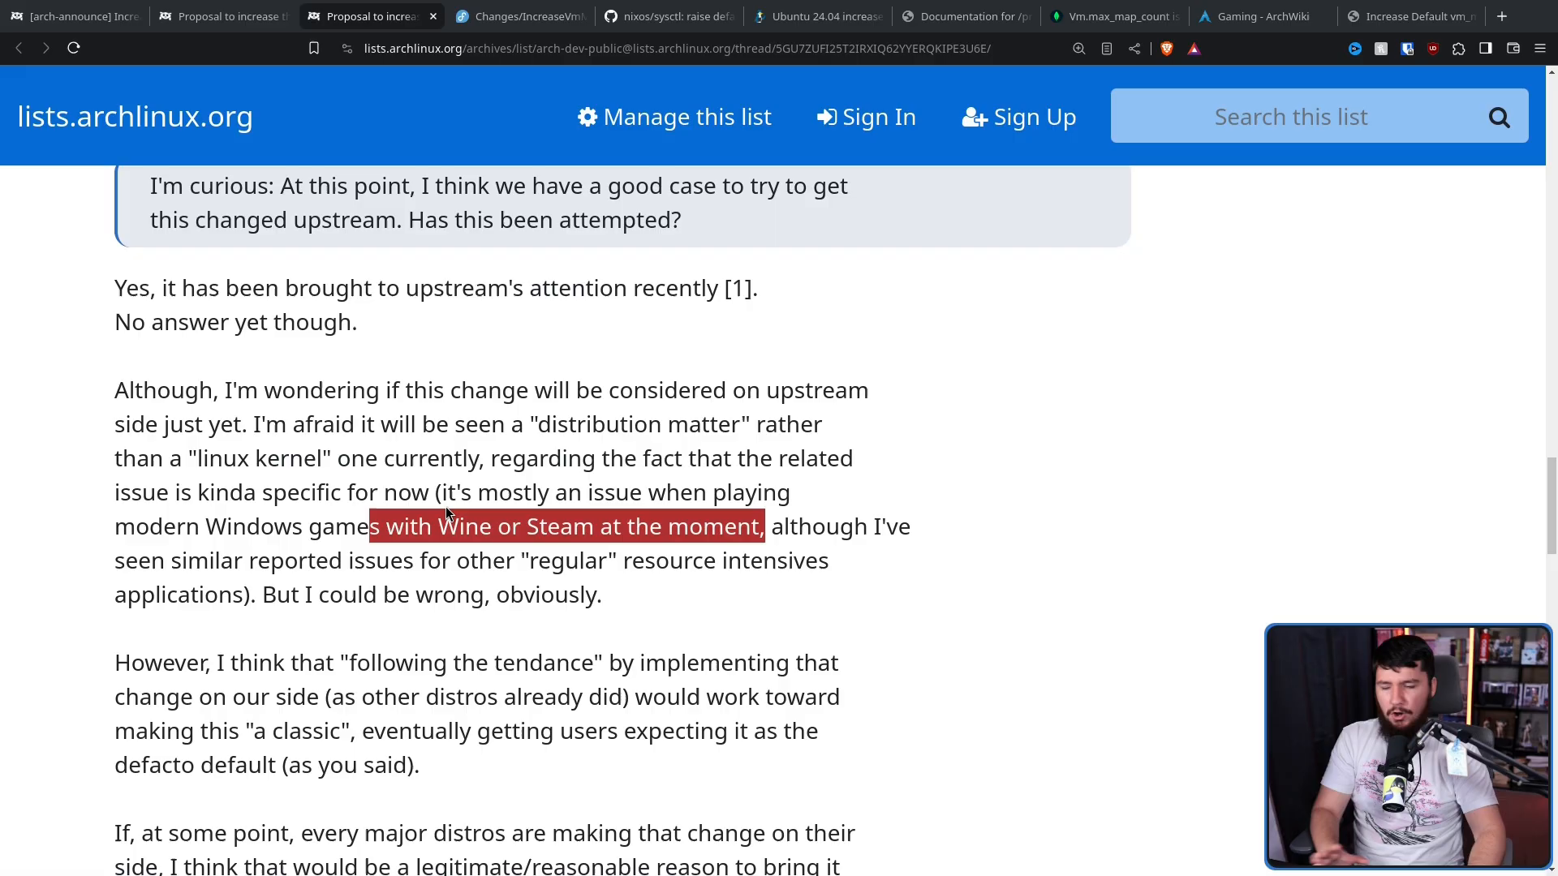
# Clear the highlighted Wine/Steam passage, finish reading, and return to the kernel mailing-list post
pyautogui.click(736, 492)
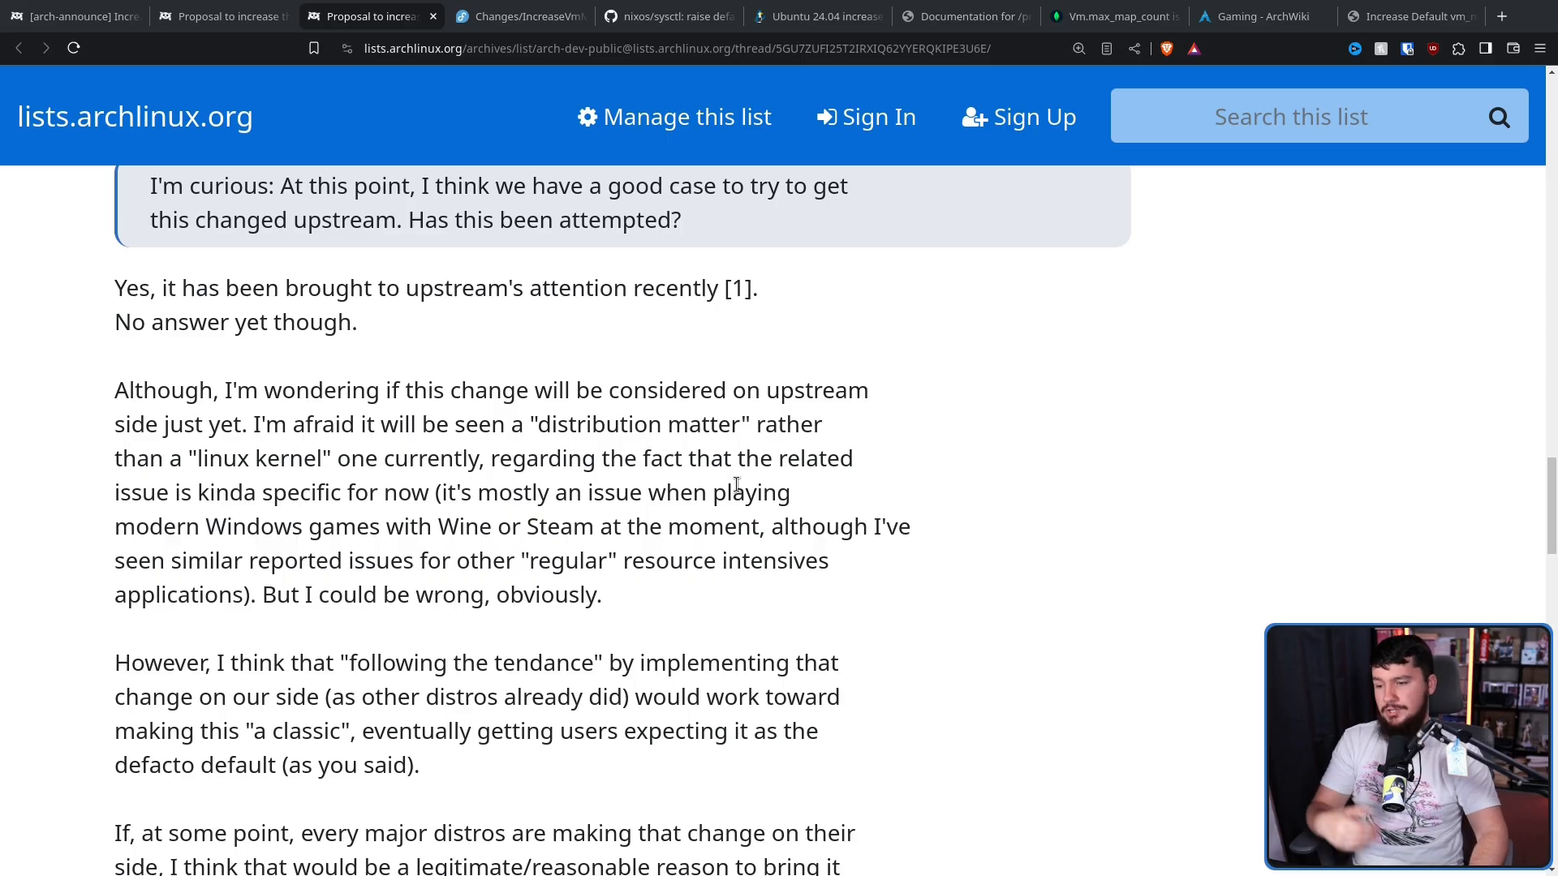
pyautogui.moveTo(607, 552)
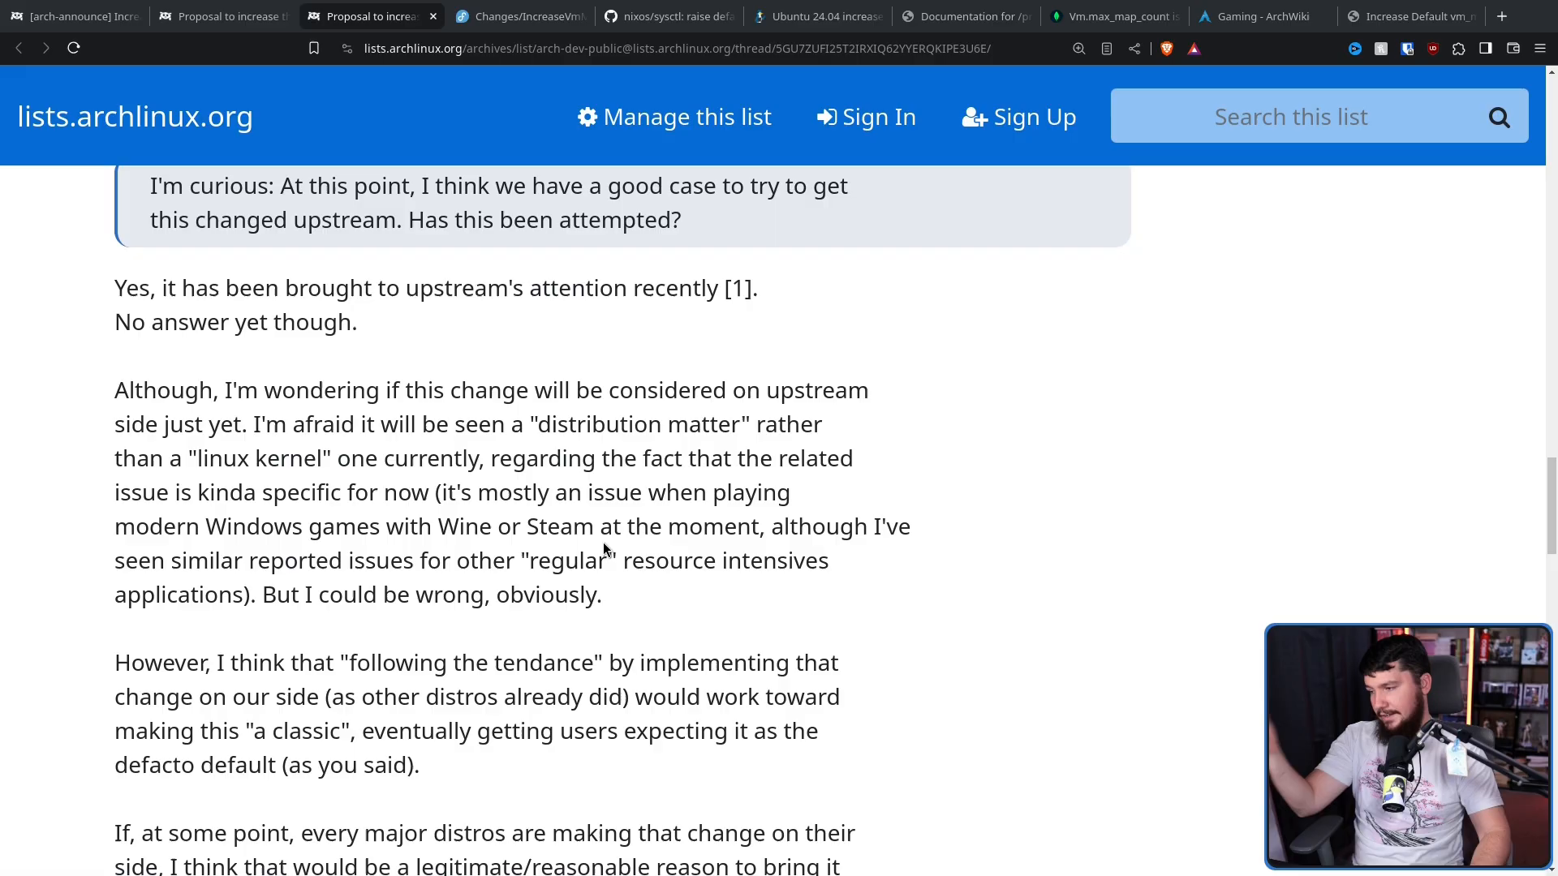
pyautogui.scroll(-3)
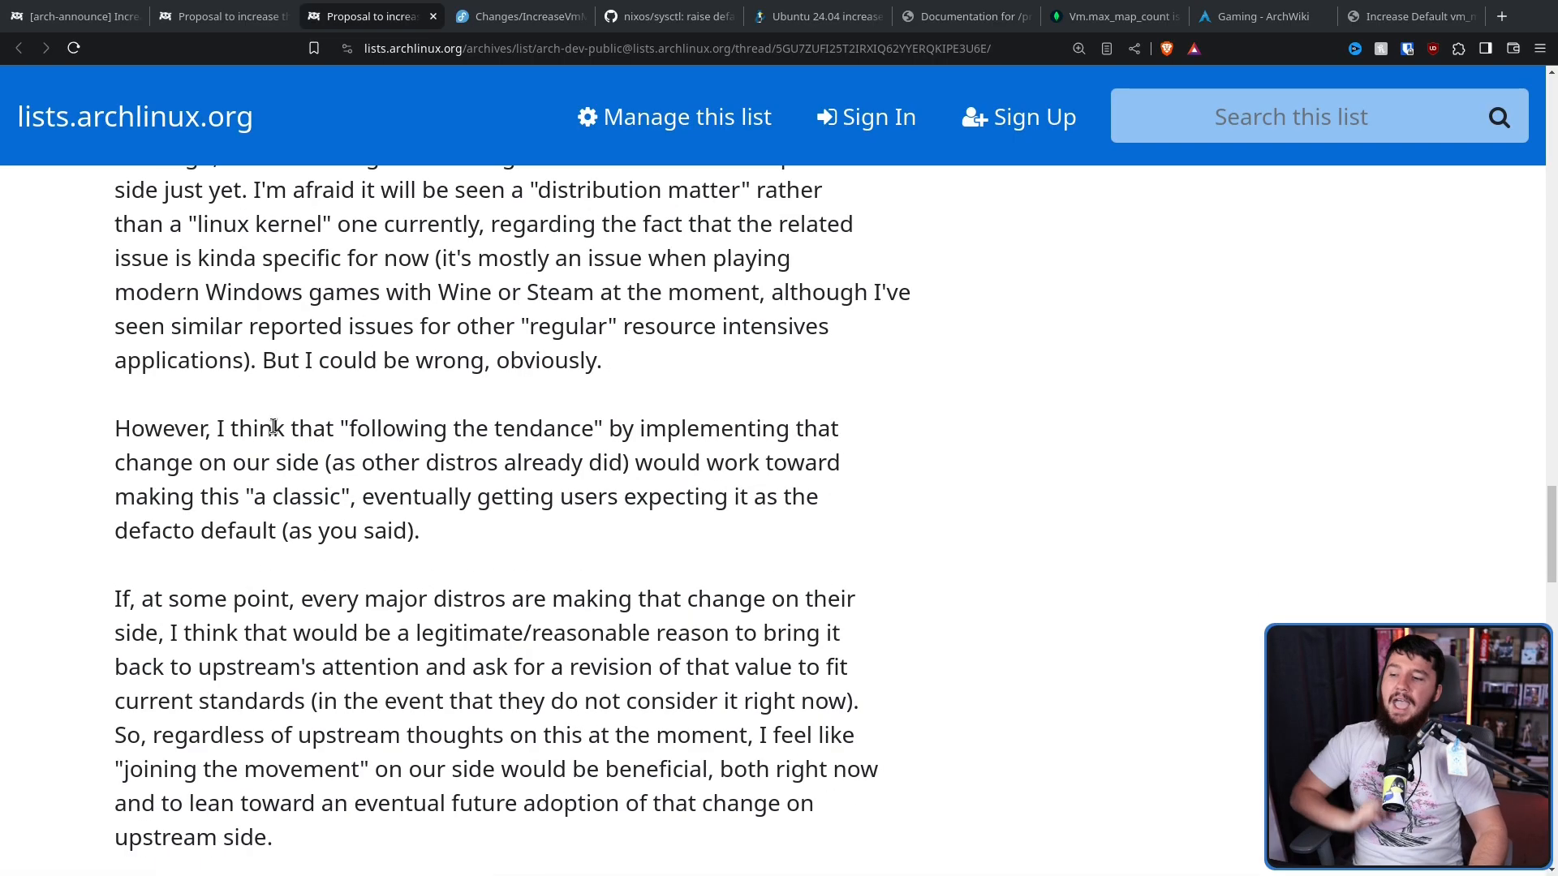
pyautogui.moveTo(517, 406)
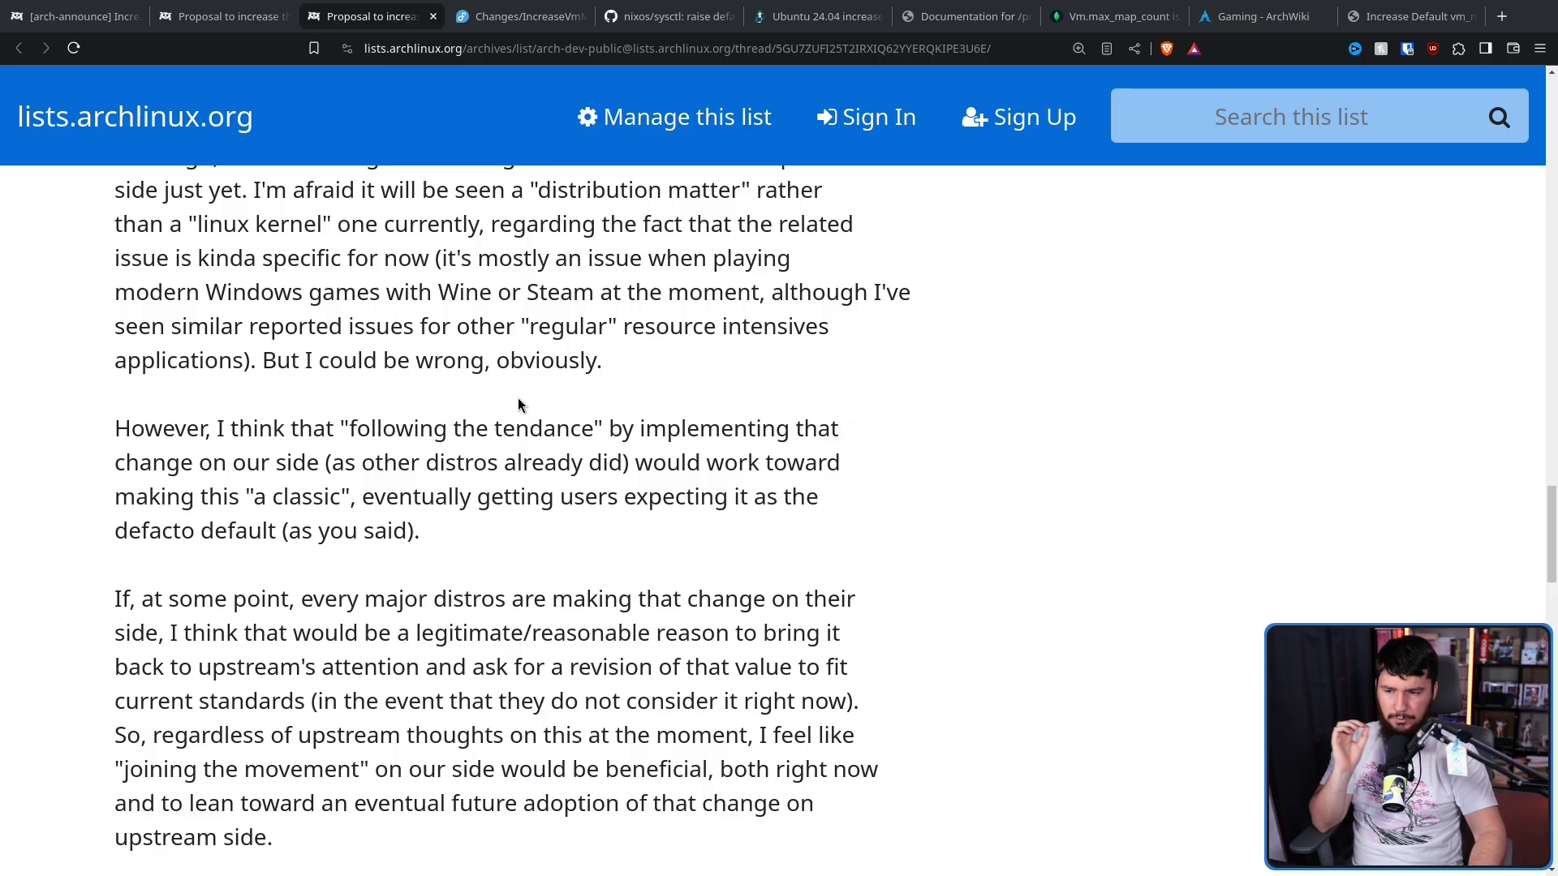
pyautogui.moveTo(893, 398)
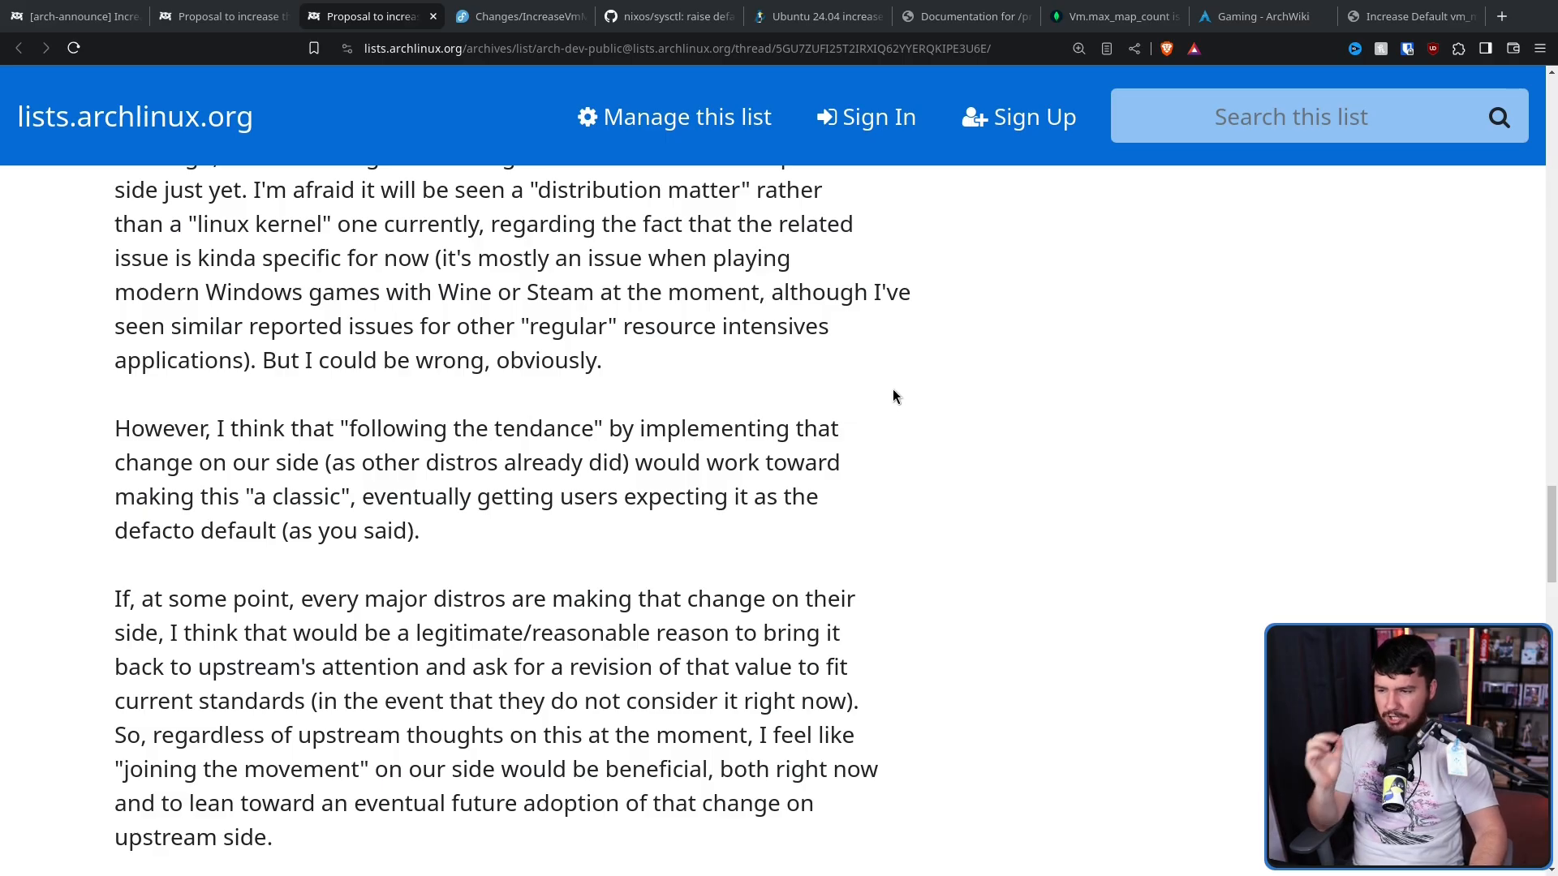
pyautogui.moveTo(895, 416)
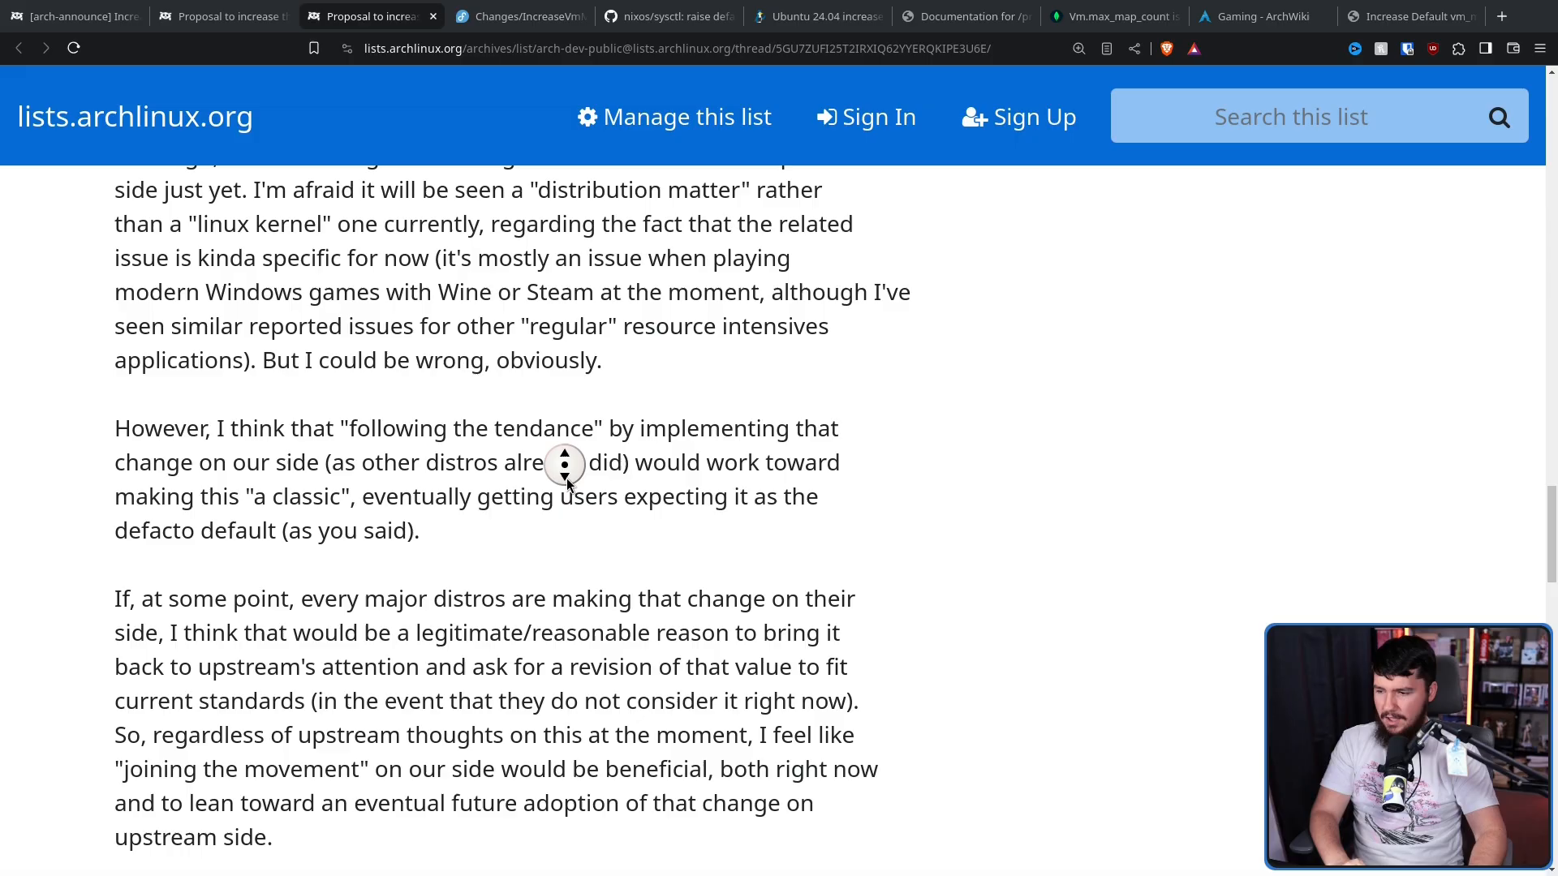
pyautogui.scroll(-3)
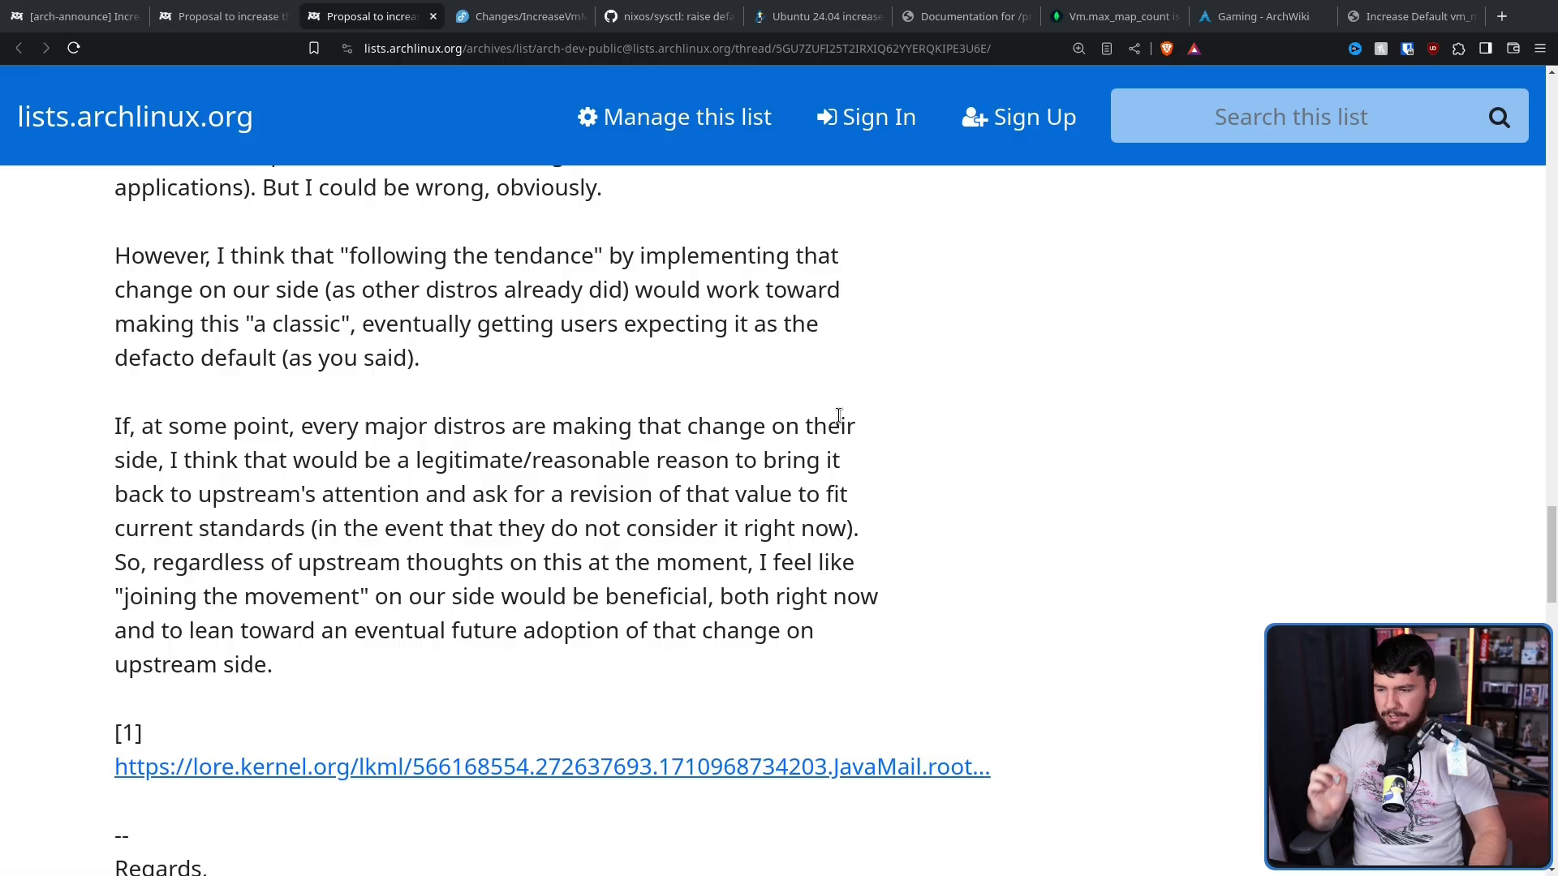
pyautogui.moveTo(869, 408)
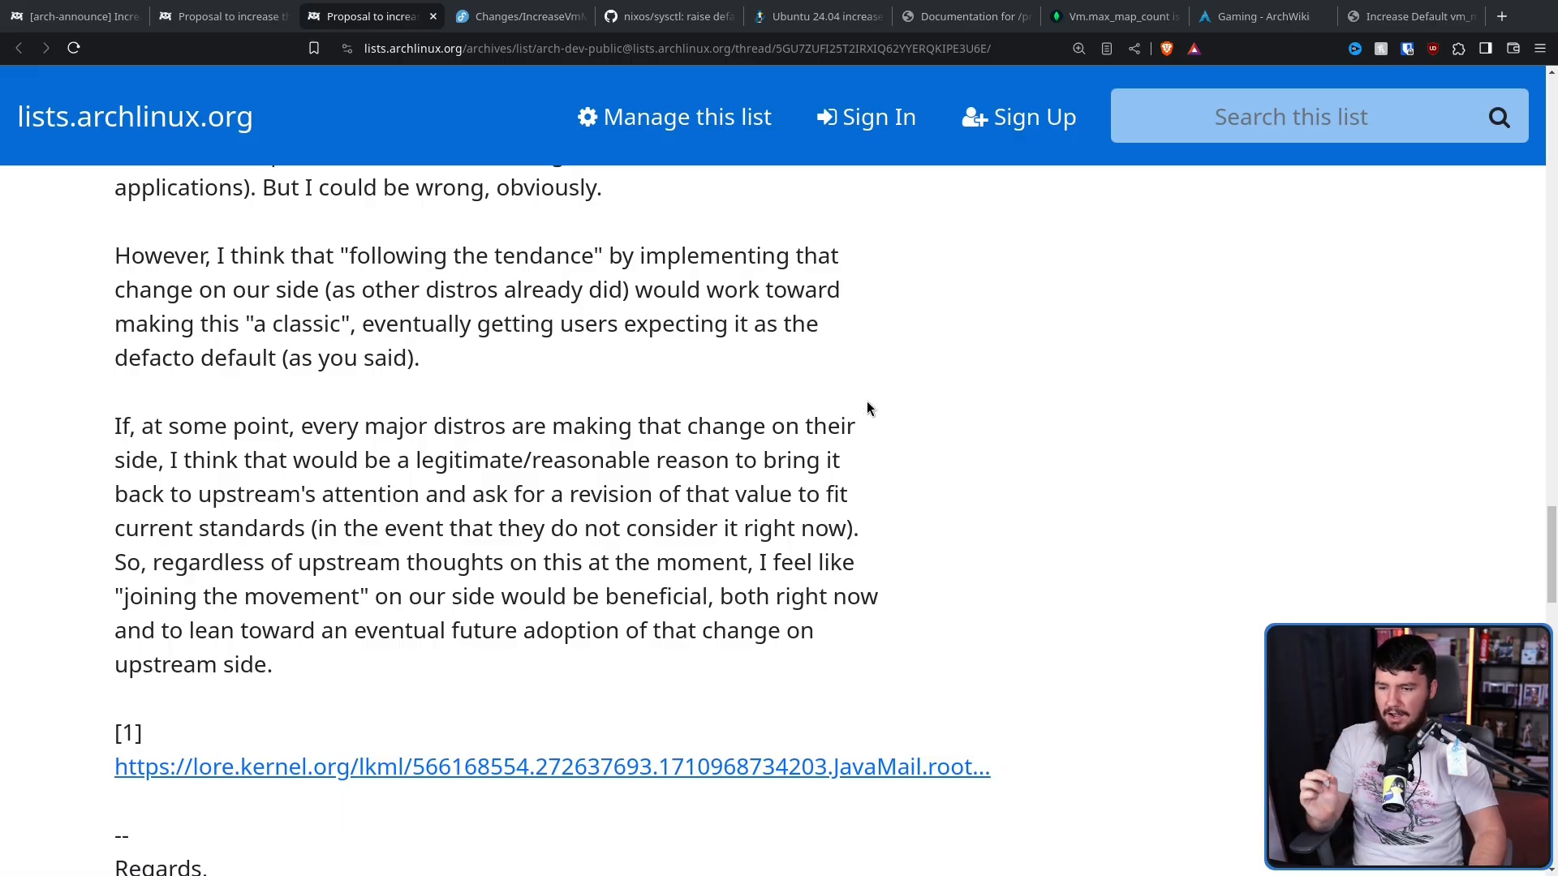
pyautogui.moveTo(915, 416)
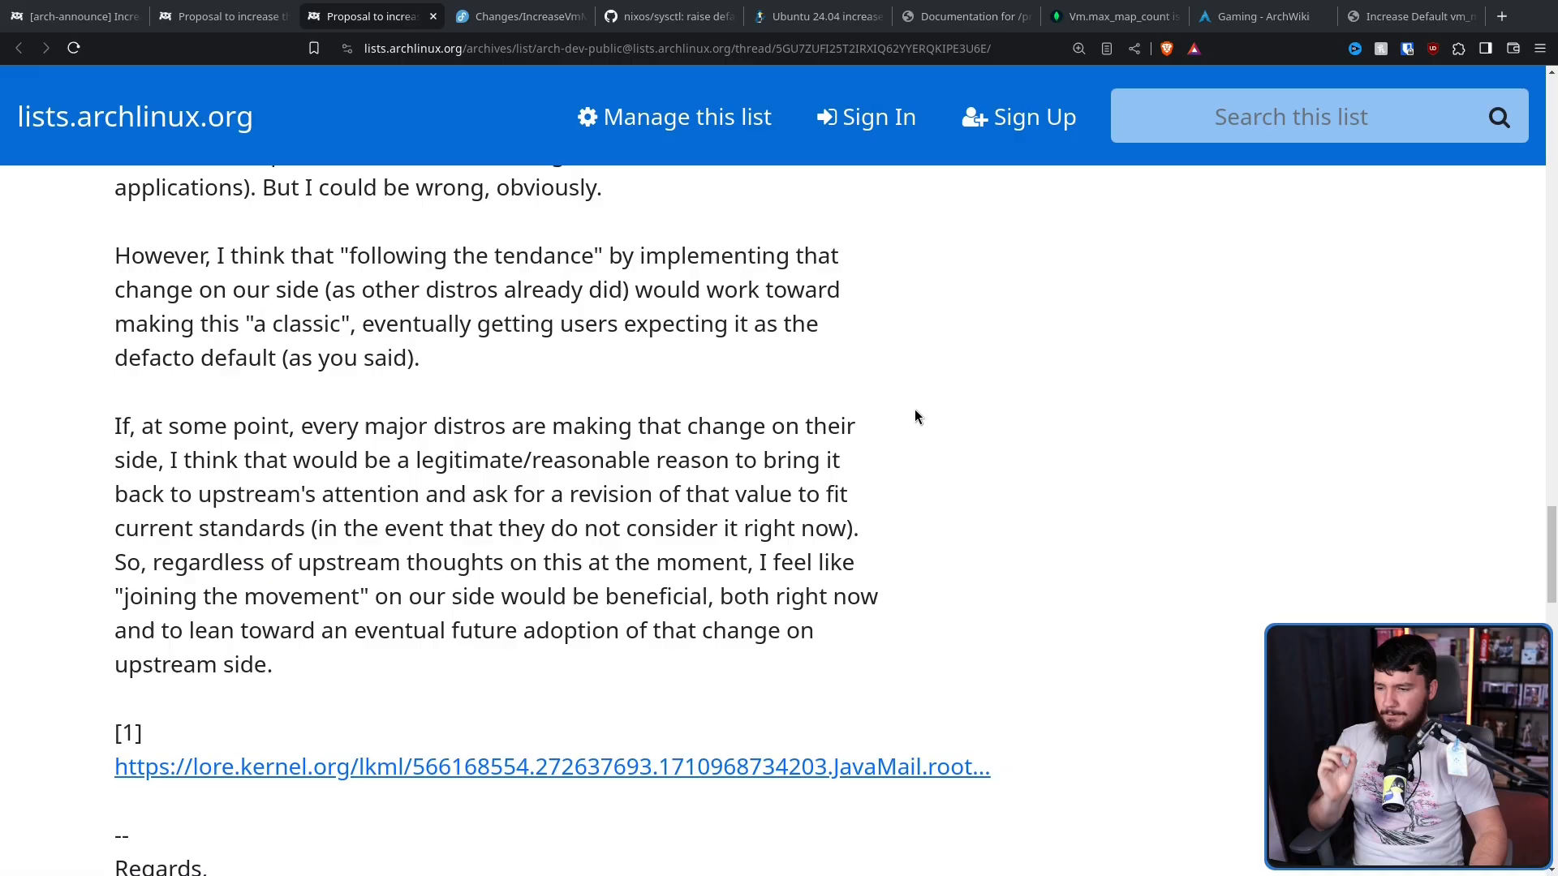
pyautogui.moveTo(900, 407)
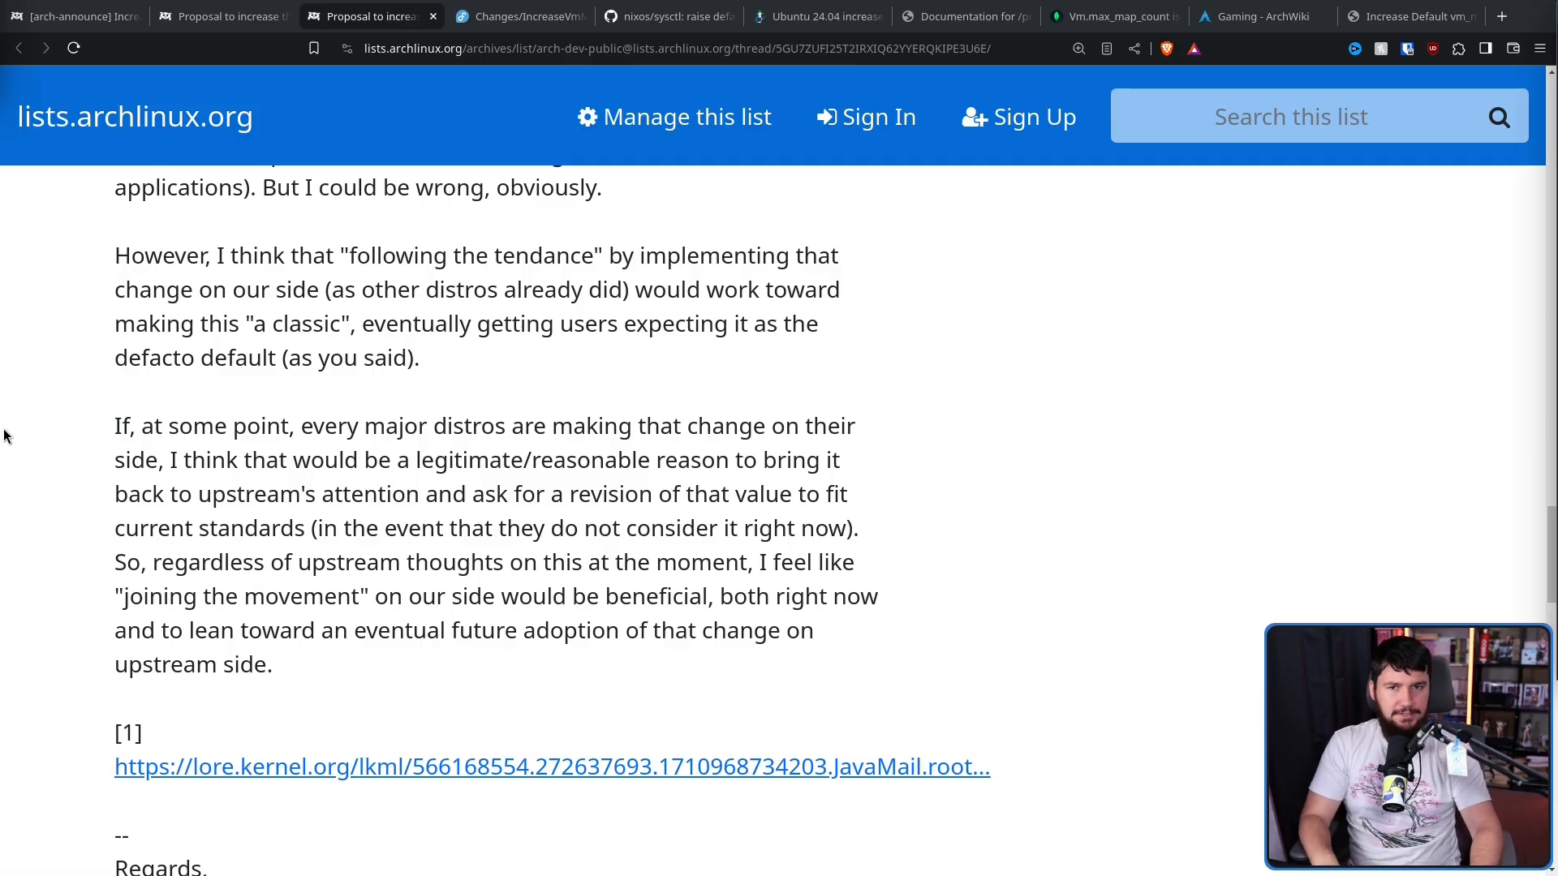
pyautogui.click(552, 766)
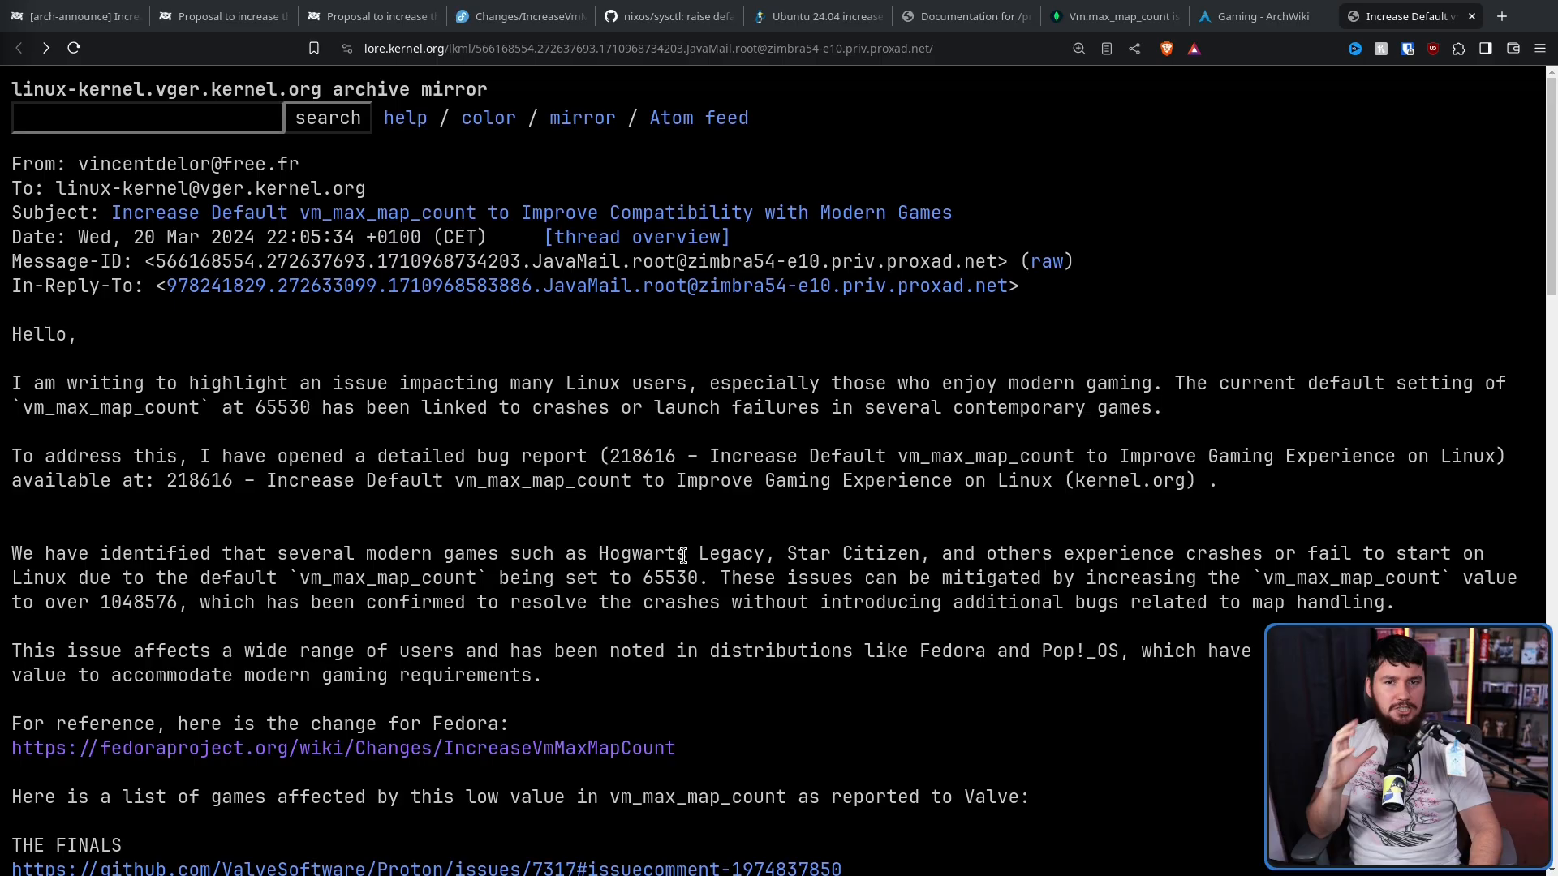
pyautogui.moveTo(446, 304)
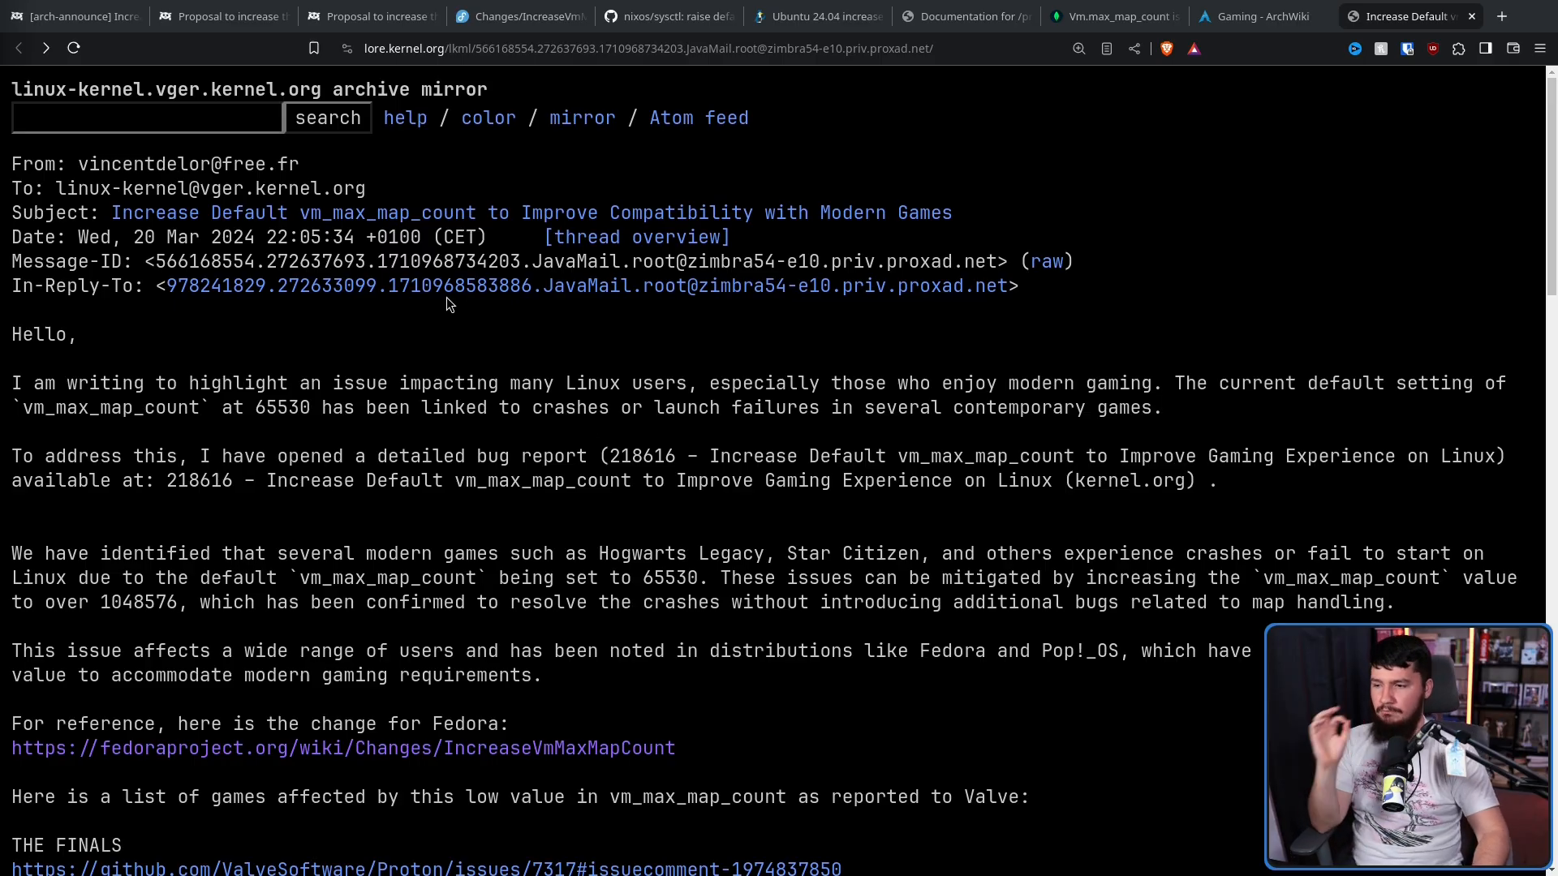
pyautogui.moveTo(1115, 191)
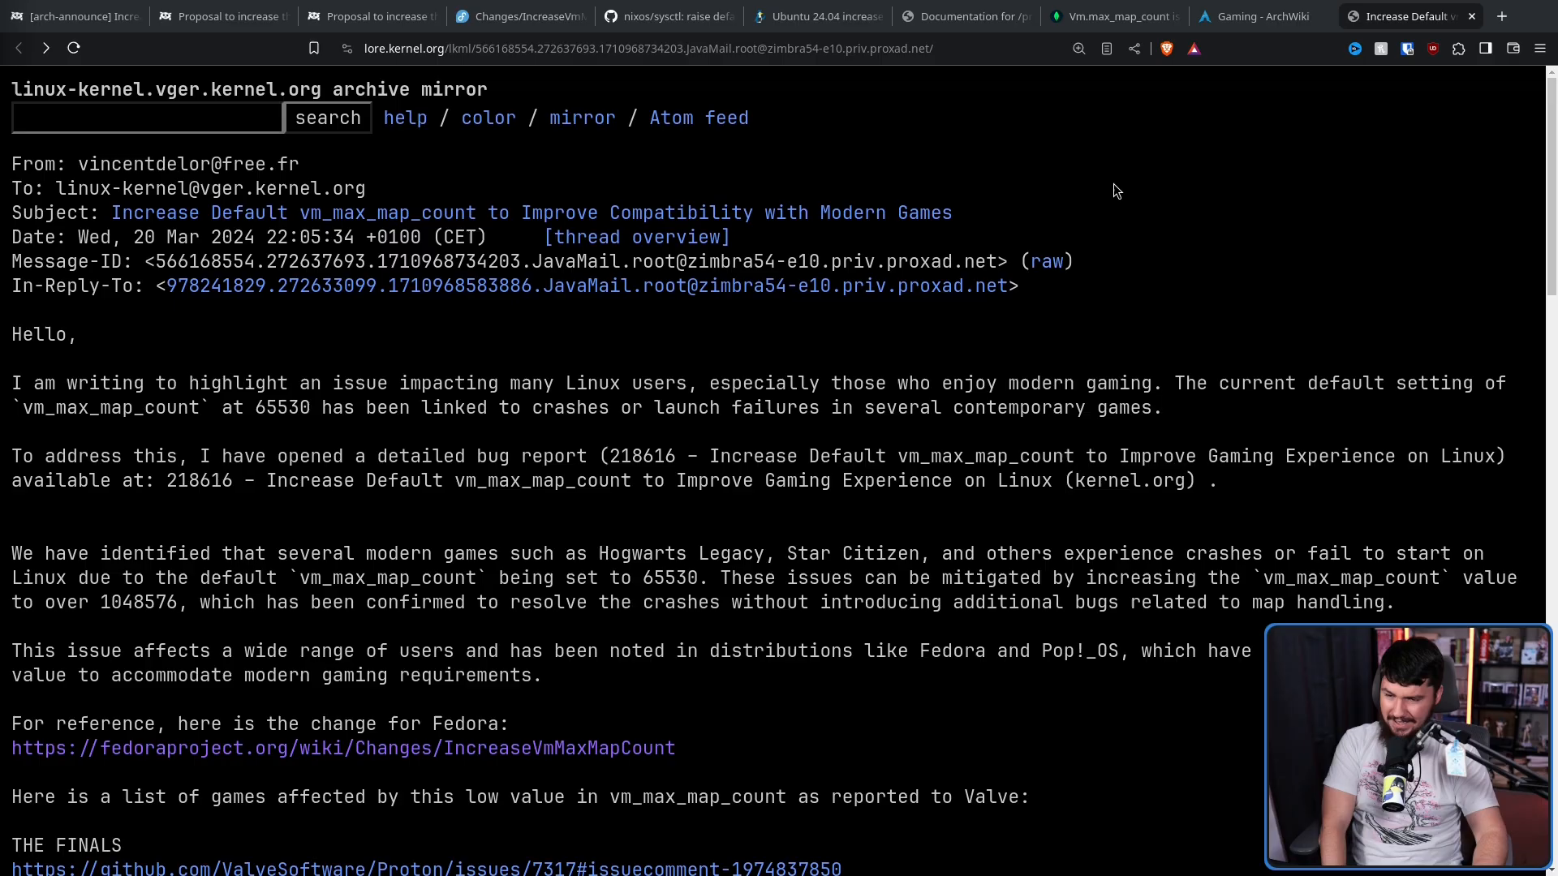
# Scroll through the lore.kernel.org vm_max_map_count proposal to reach Oleksandr Natalenko's reply
pyautogui.scroll(-3)
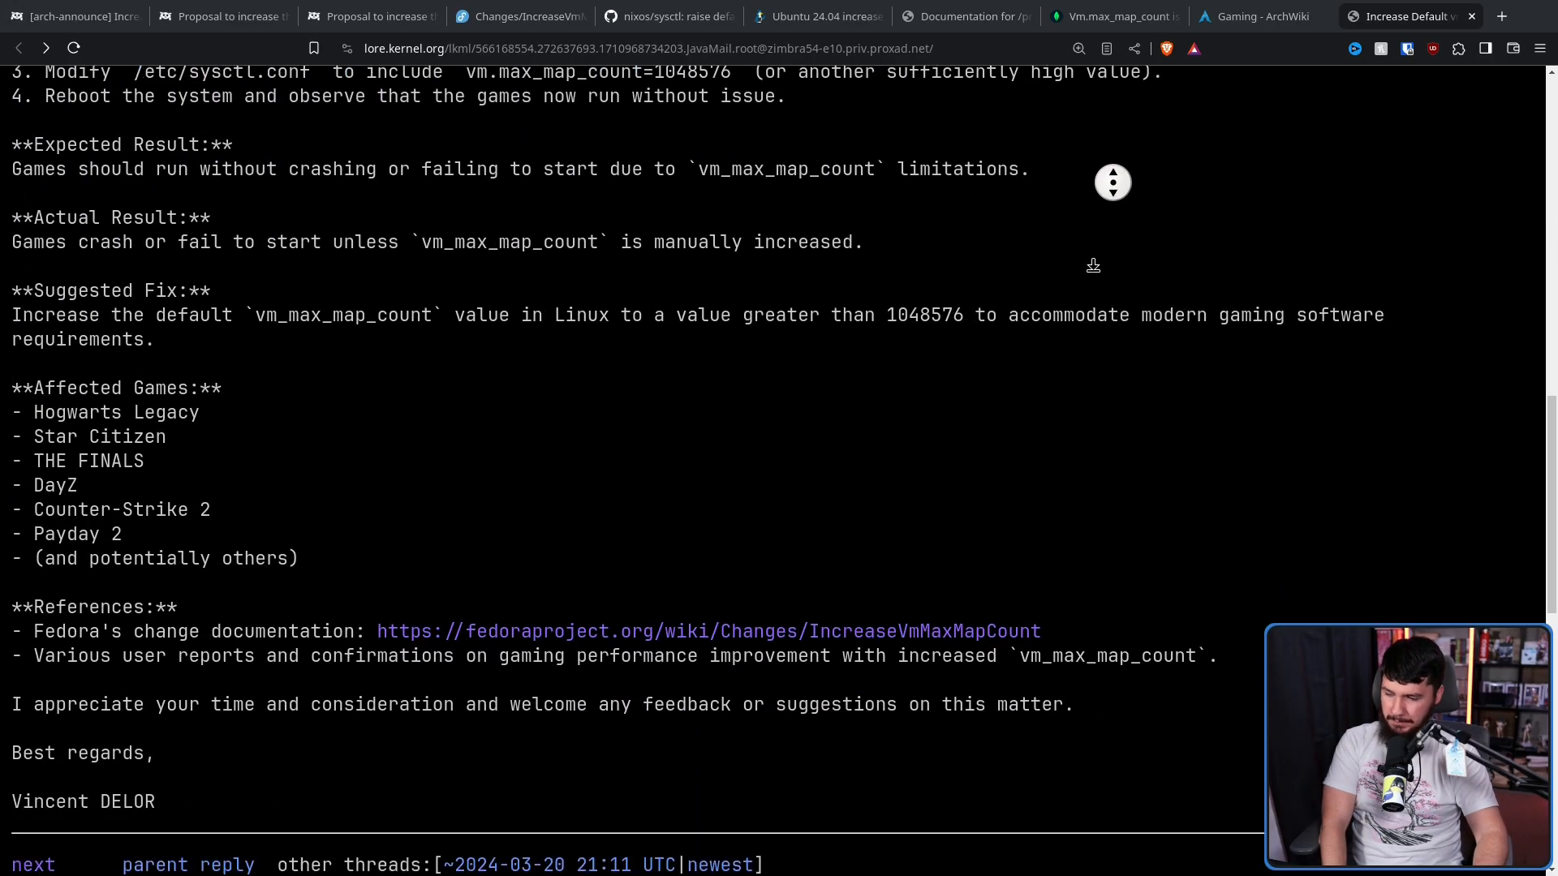
pyautogui.scroll(-3)
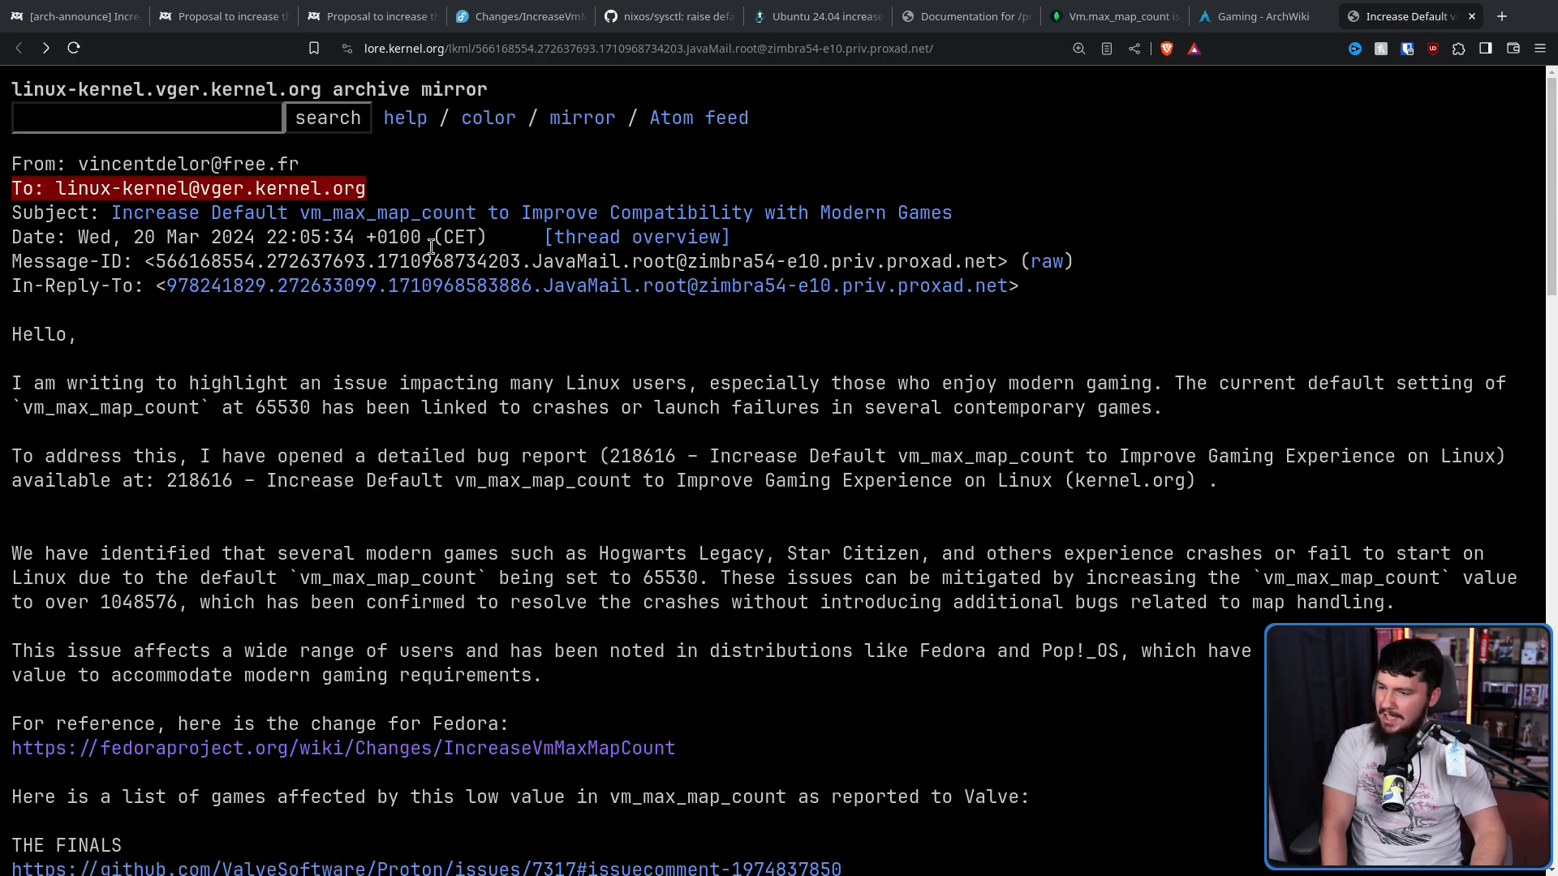
pyautogui.scroll(-3)
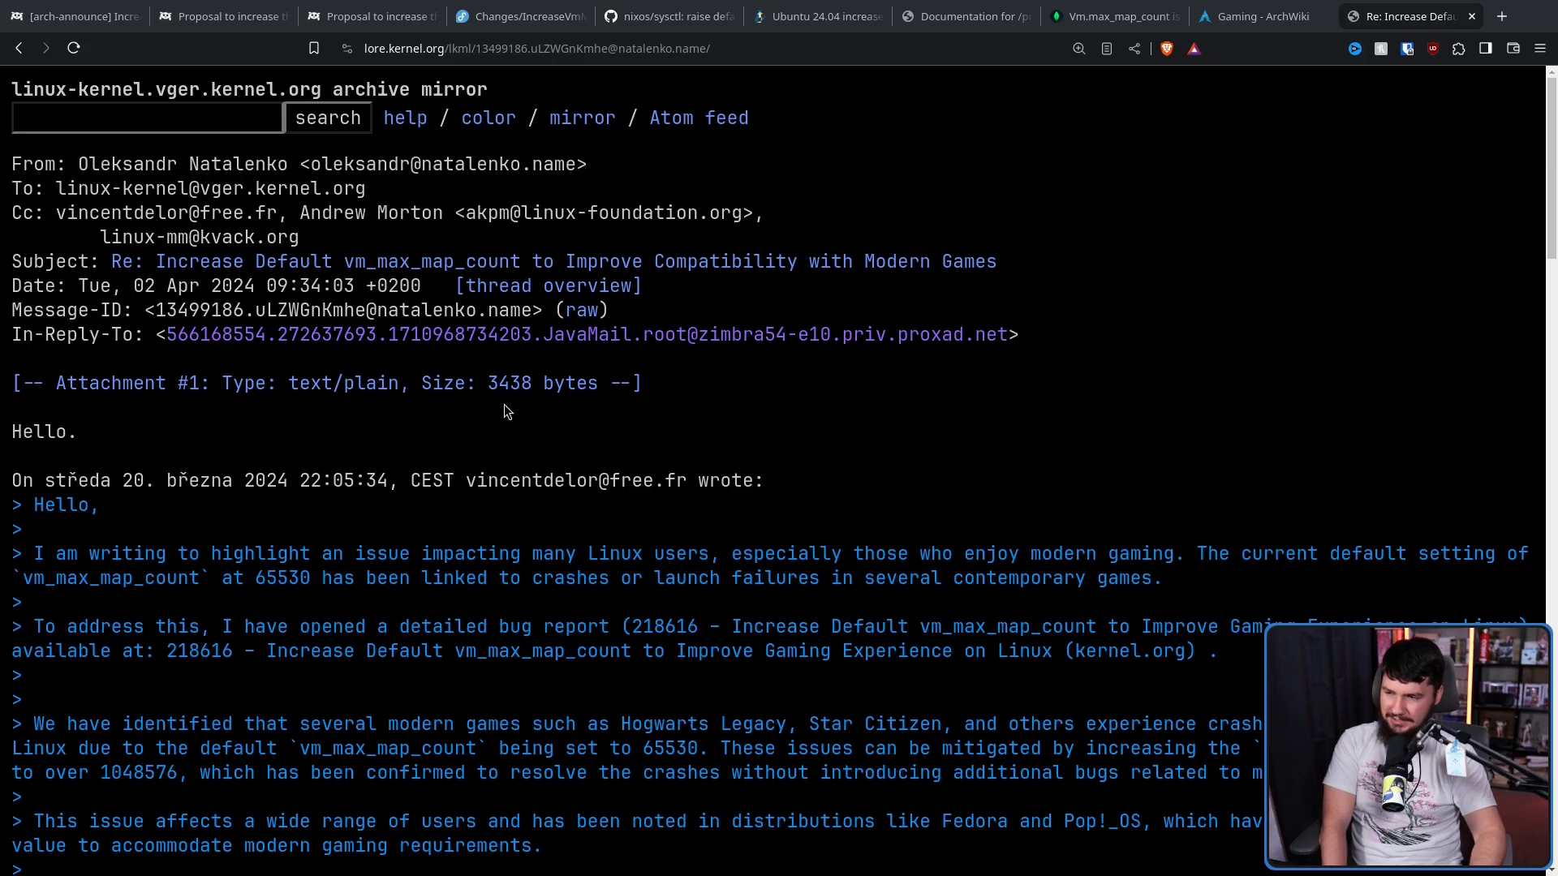
pyautogui.moveTo(489, 390)
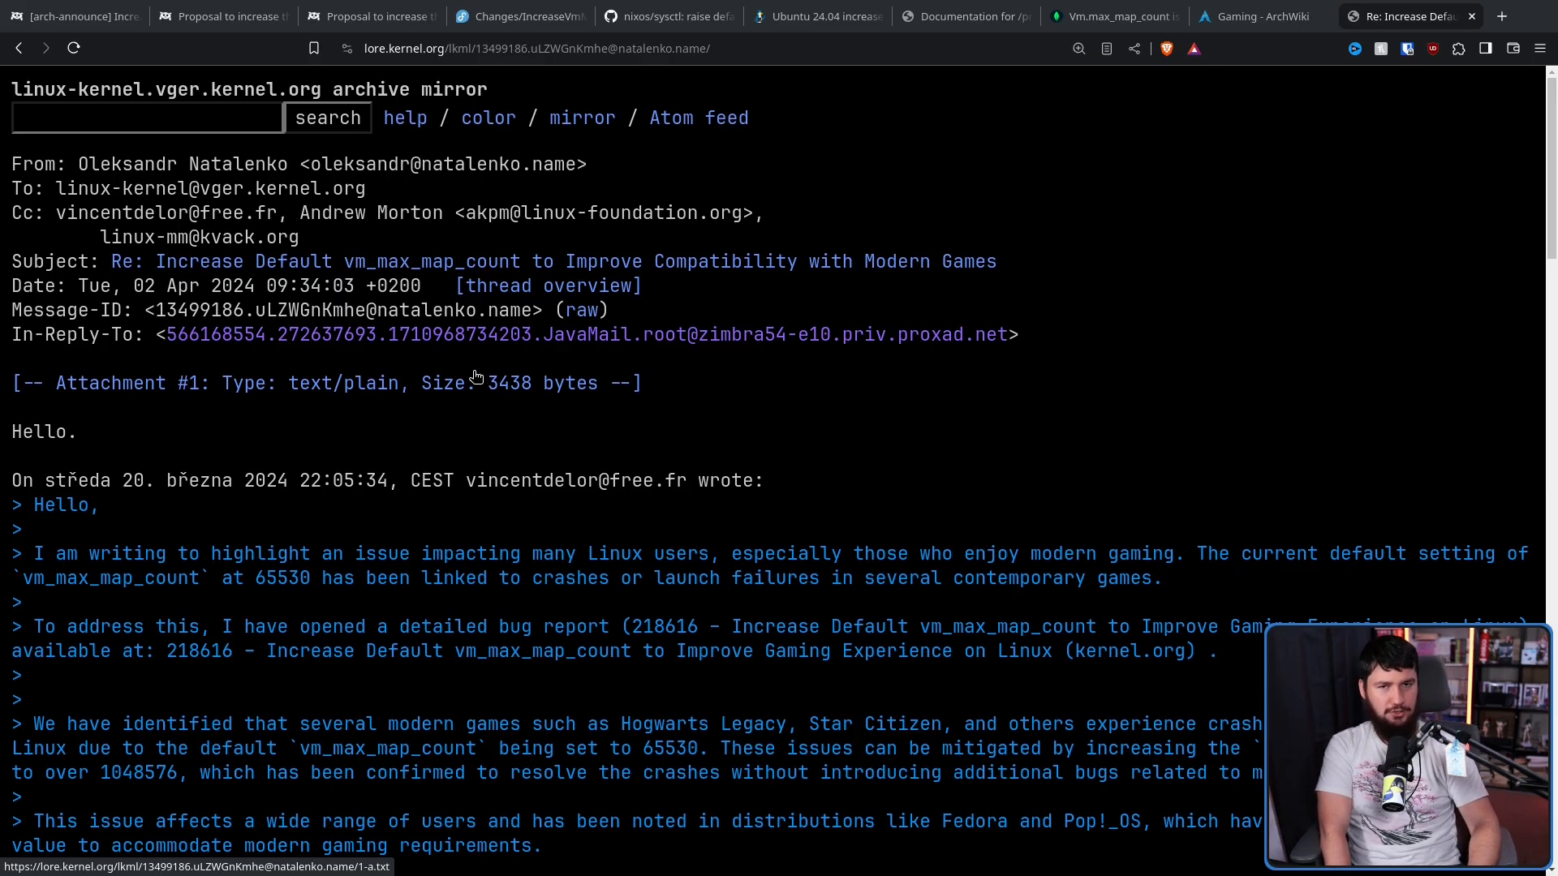
# Open David Hildenbrand's reply from the thread overview at the bottom
pyautogui.scroll(-3)
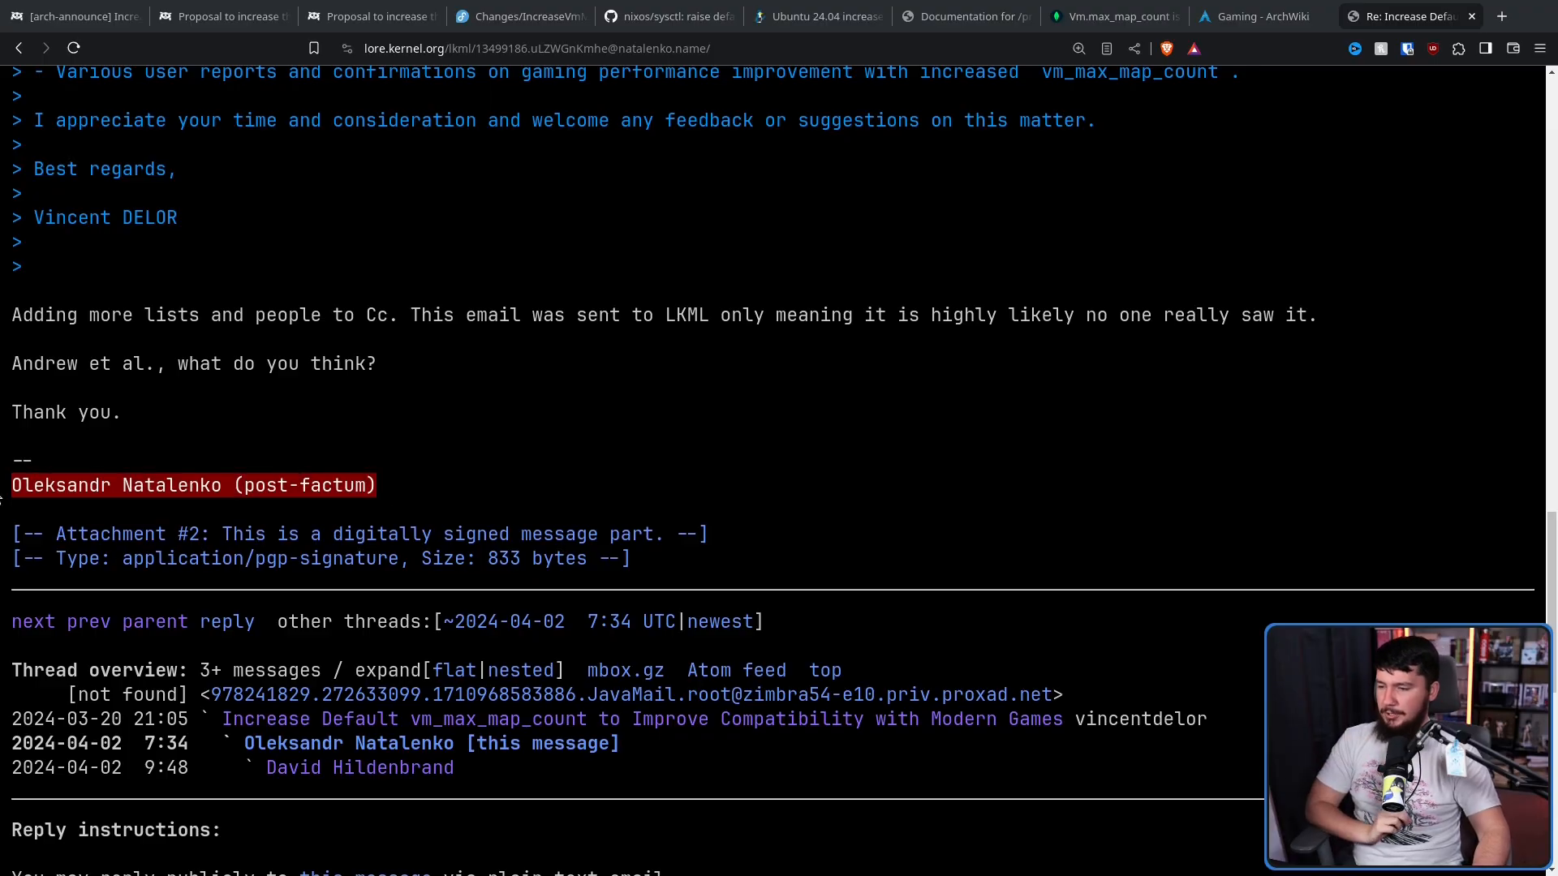
pyautogui.click(358, 767)
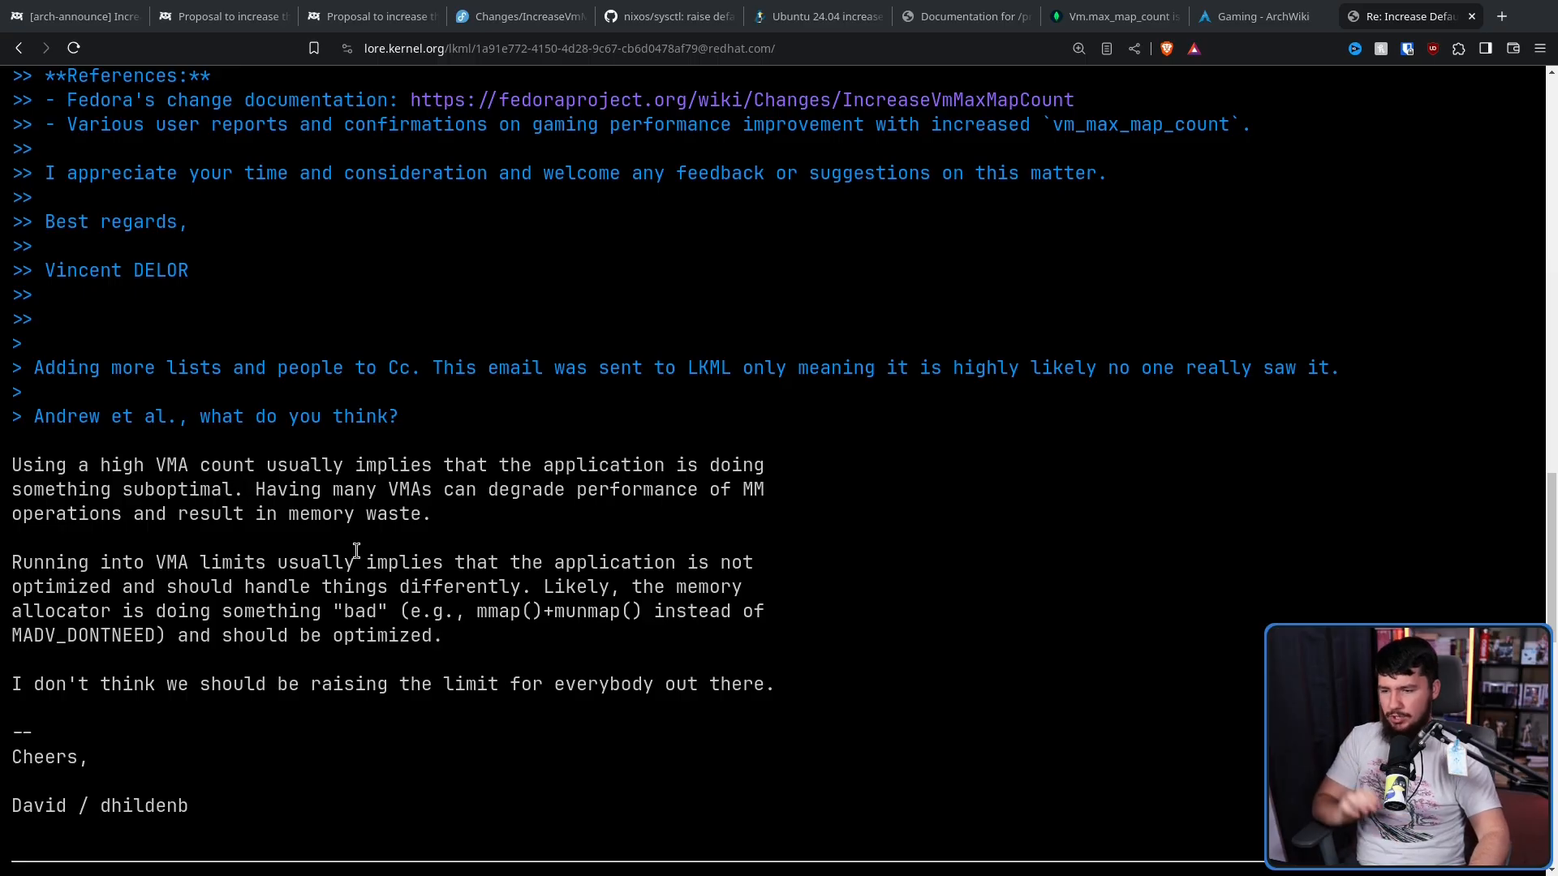
pyautogui.moveTo(663, 445)
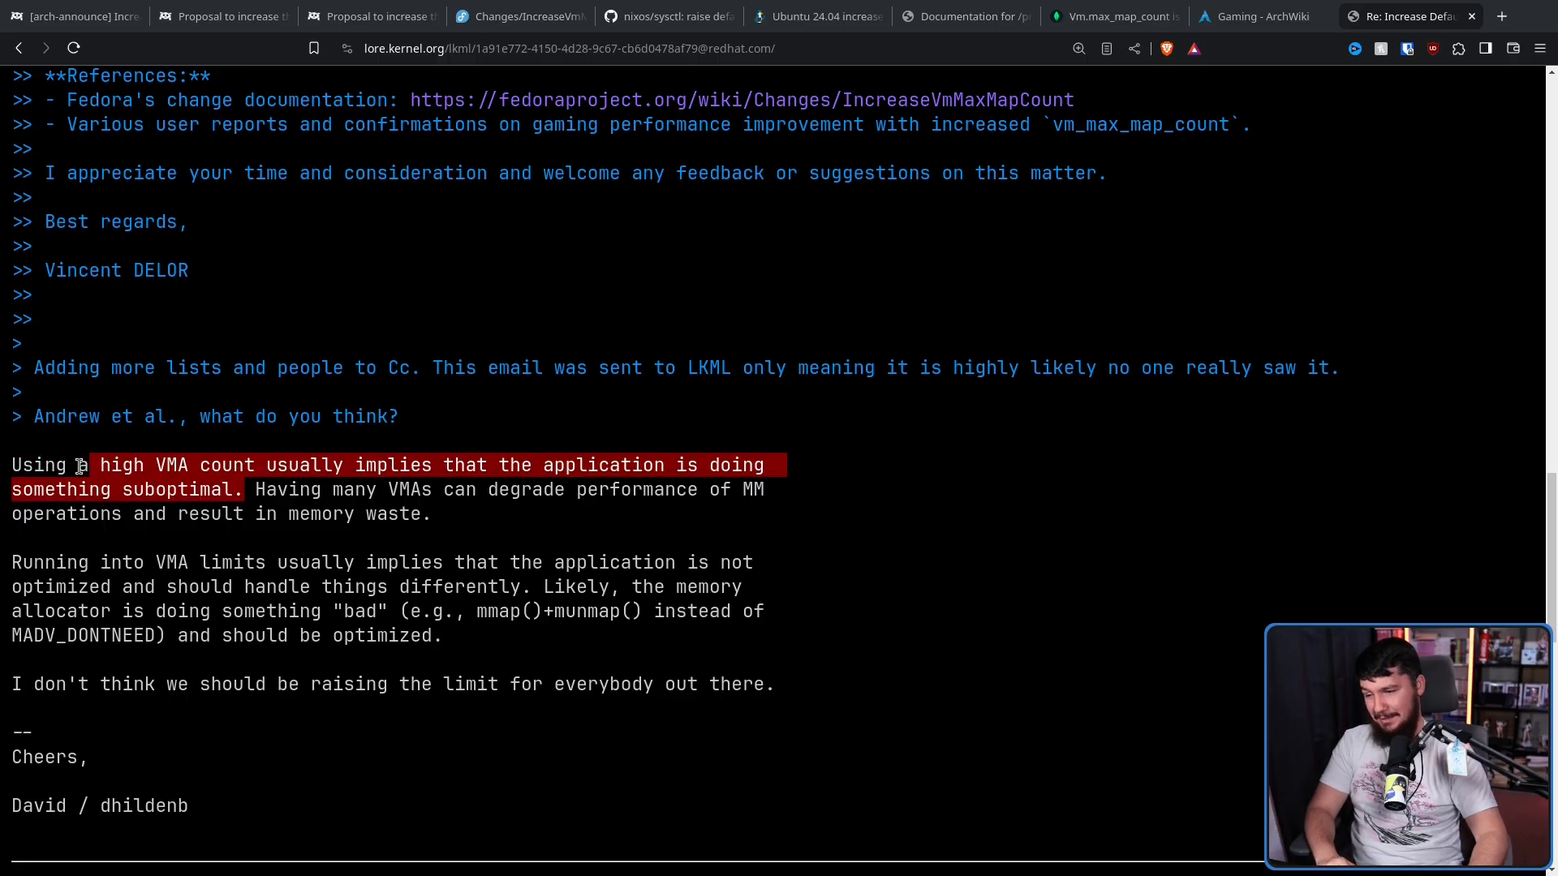
pyautogui.click(333, 509)
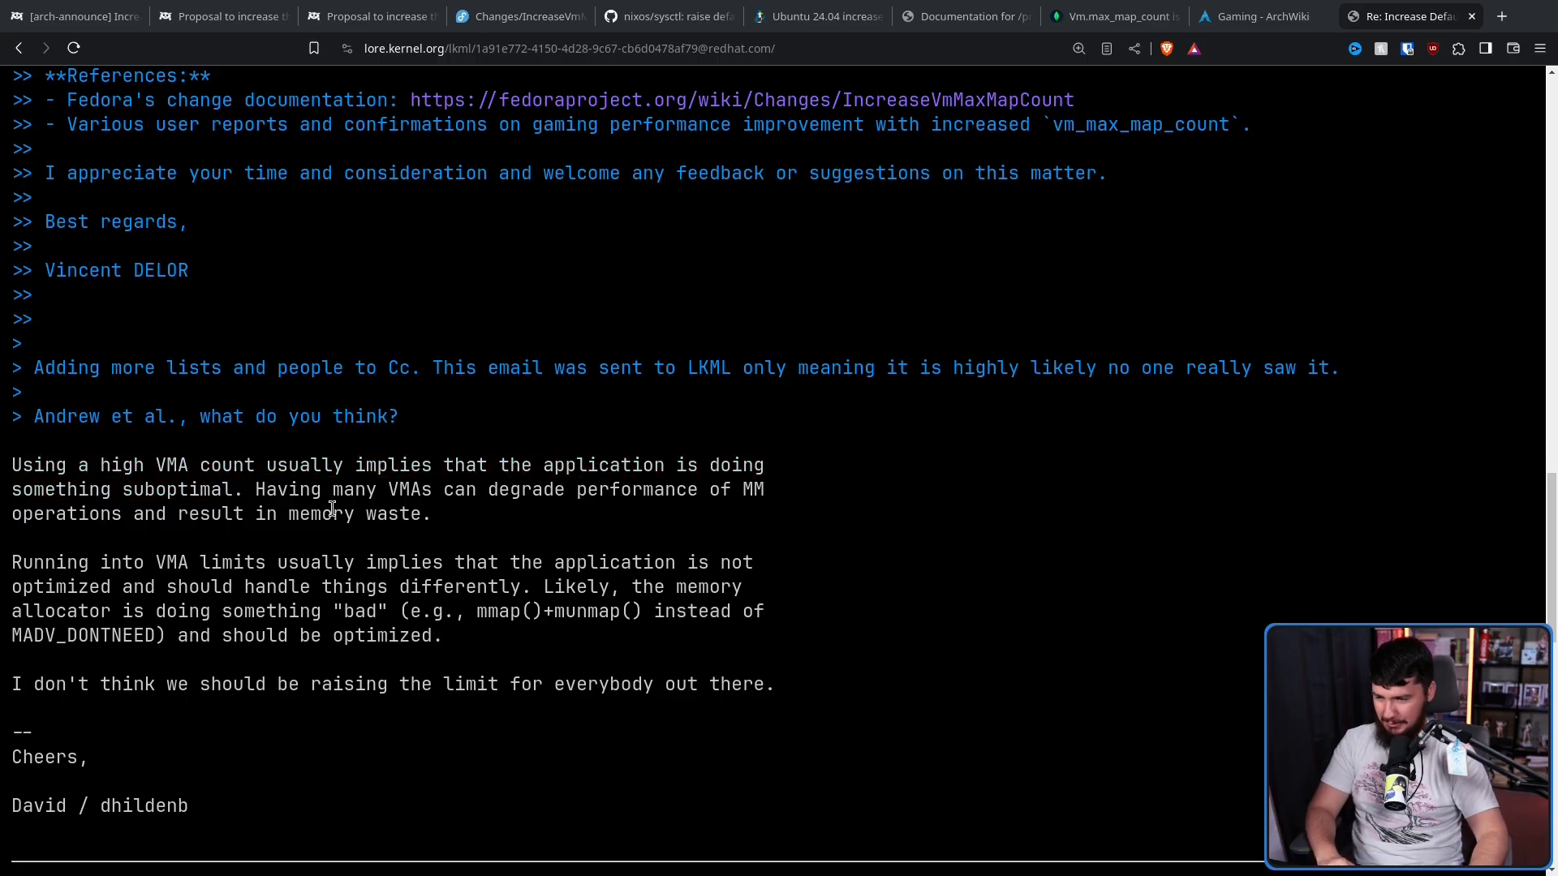
pyautogui.moveTo(515, 525)
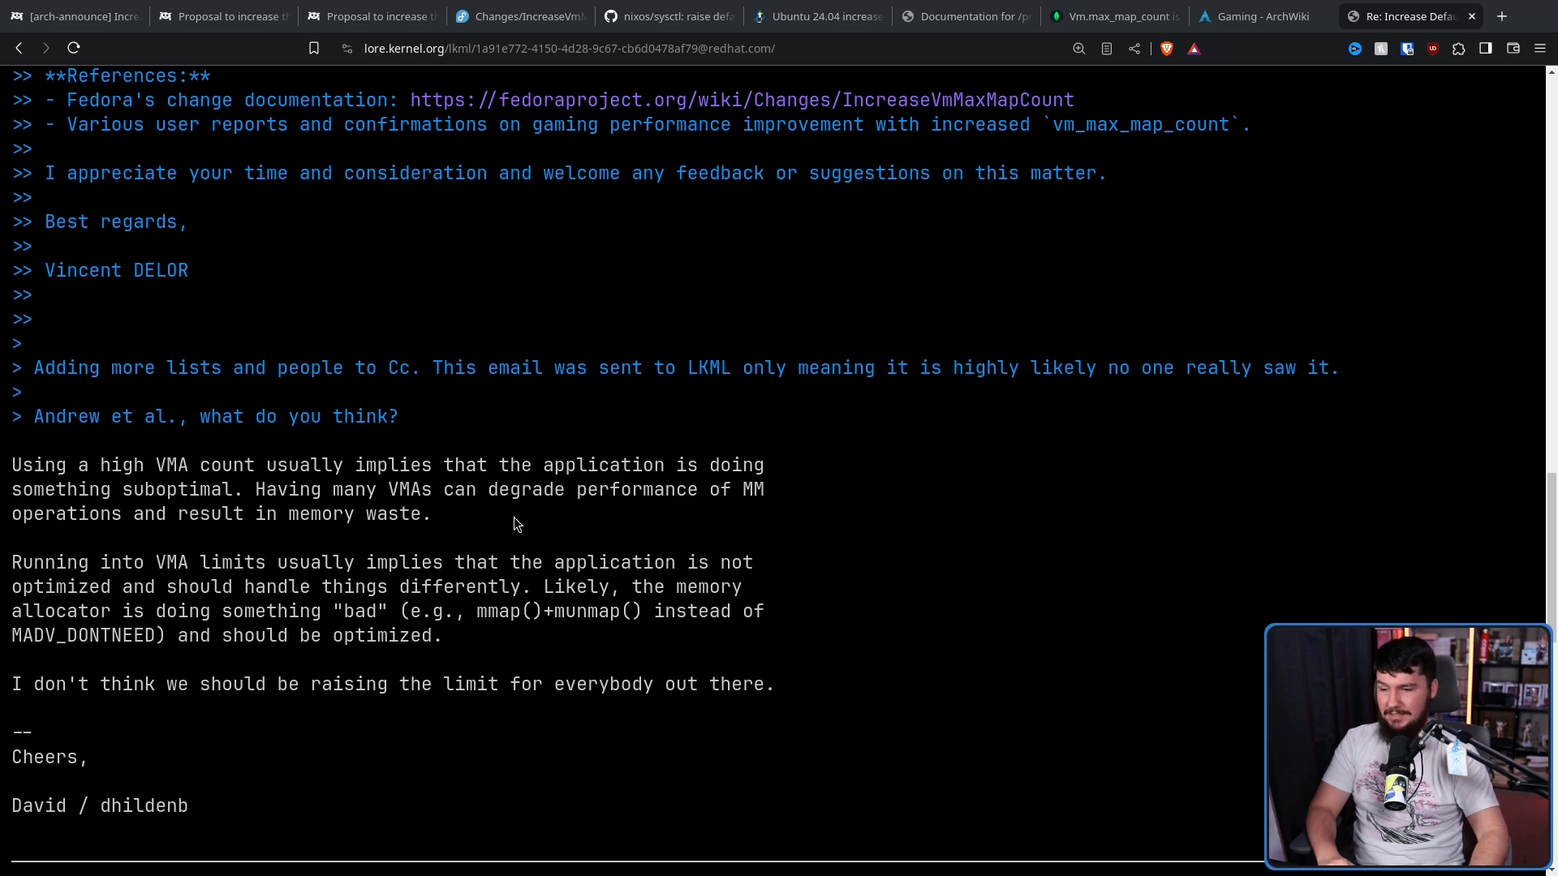
pyautogui.moveTo(589, 523)
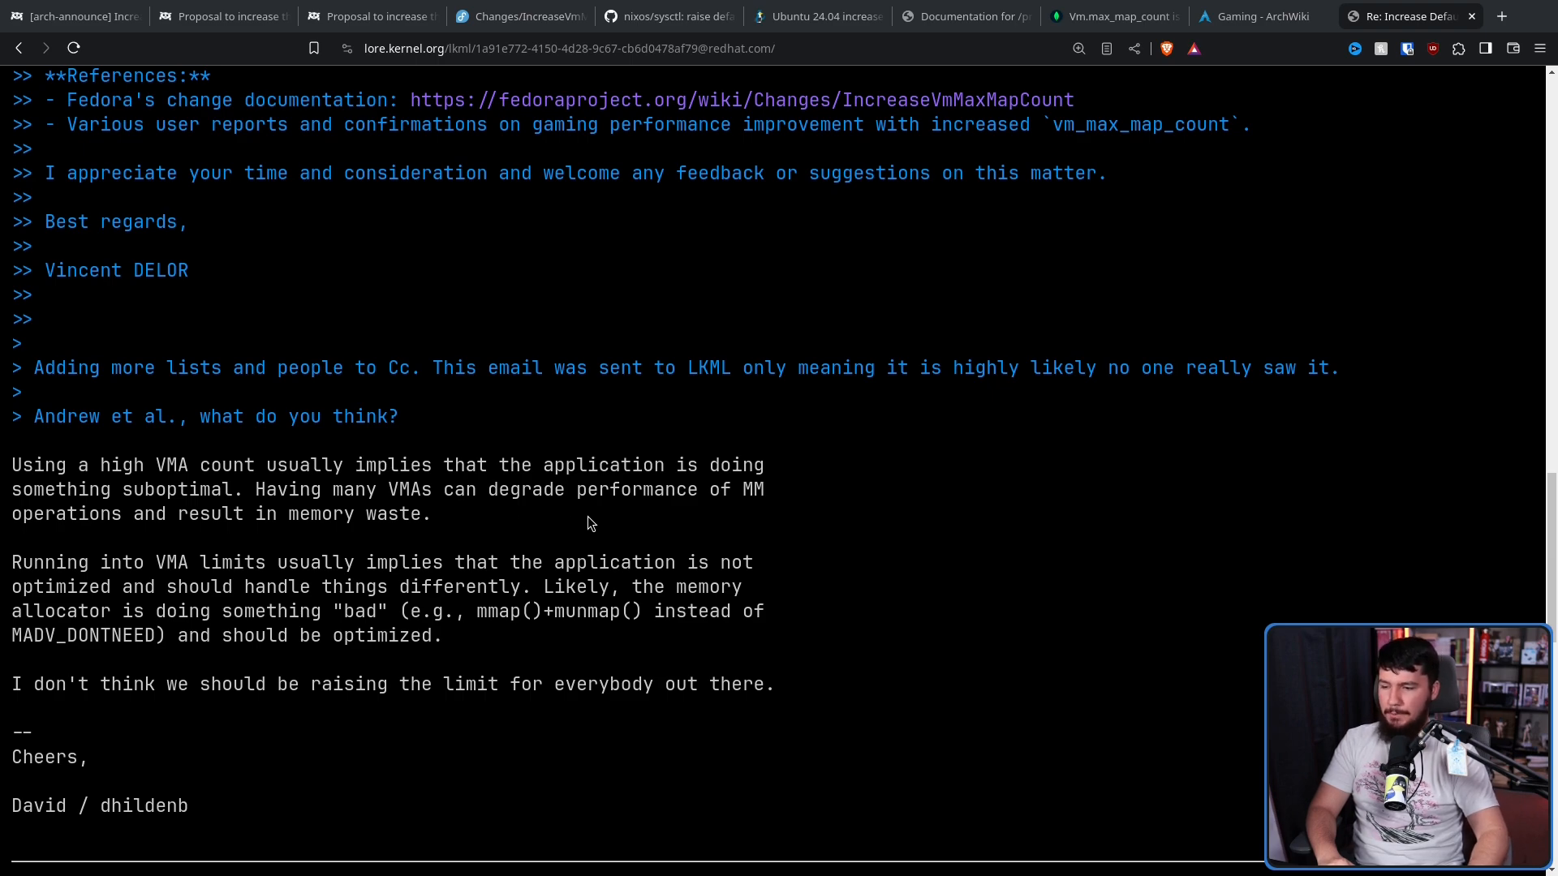
pyautogui.moveTo(491, 528)
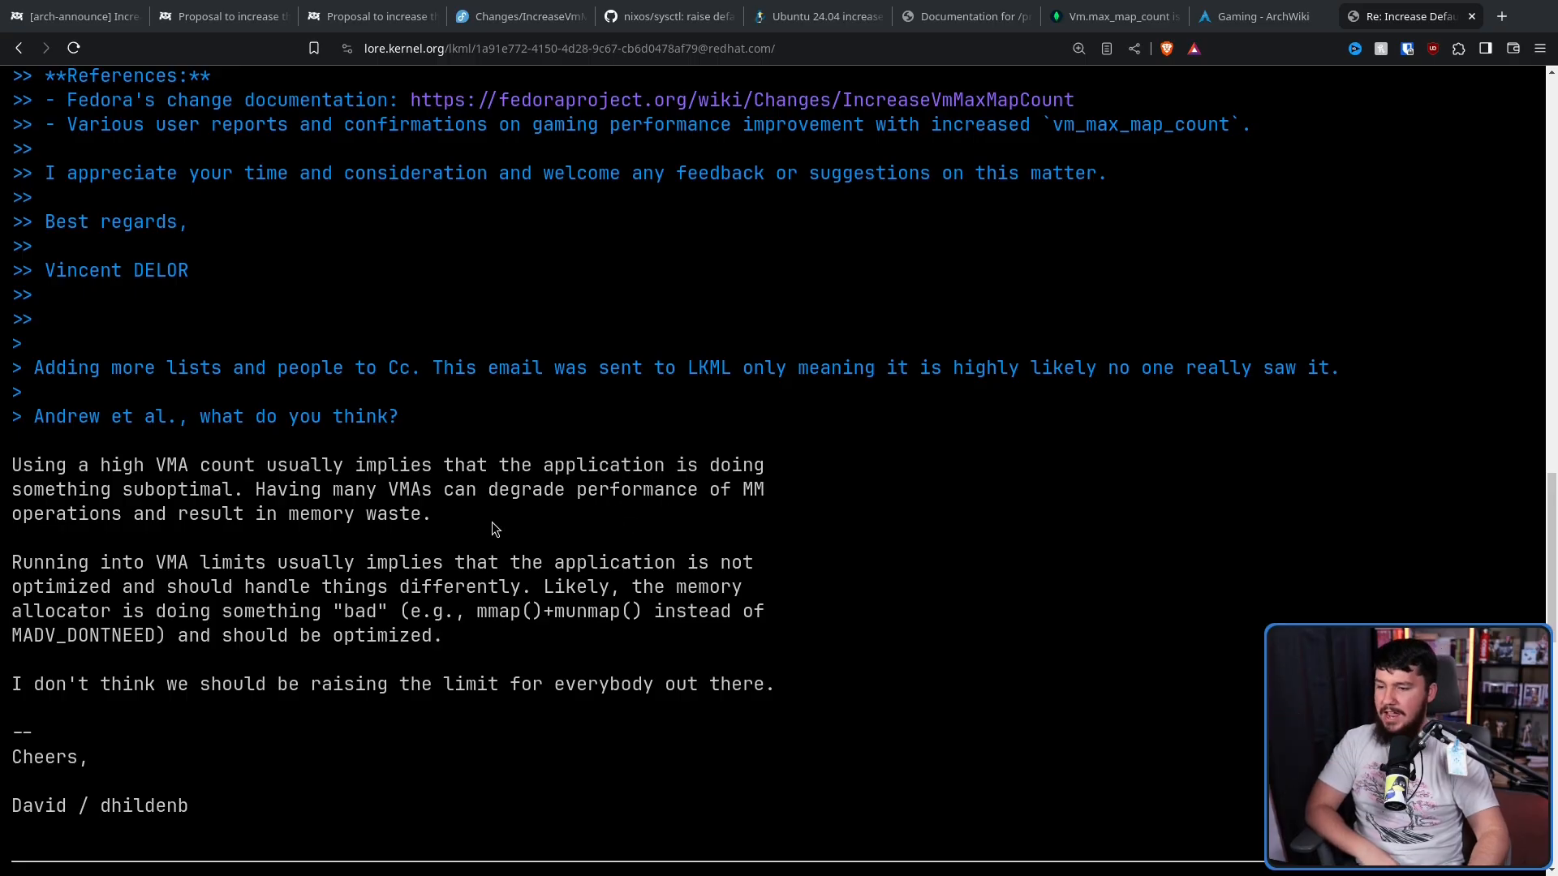
pyautogui.moveTo(441, 523)
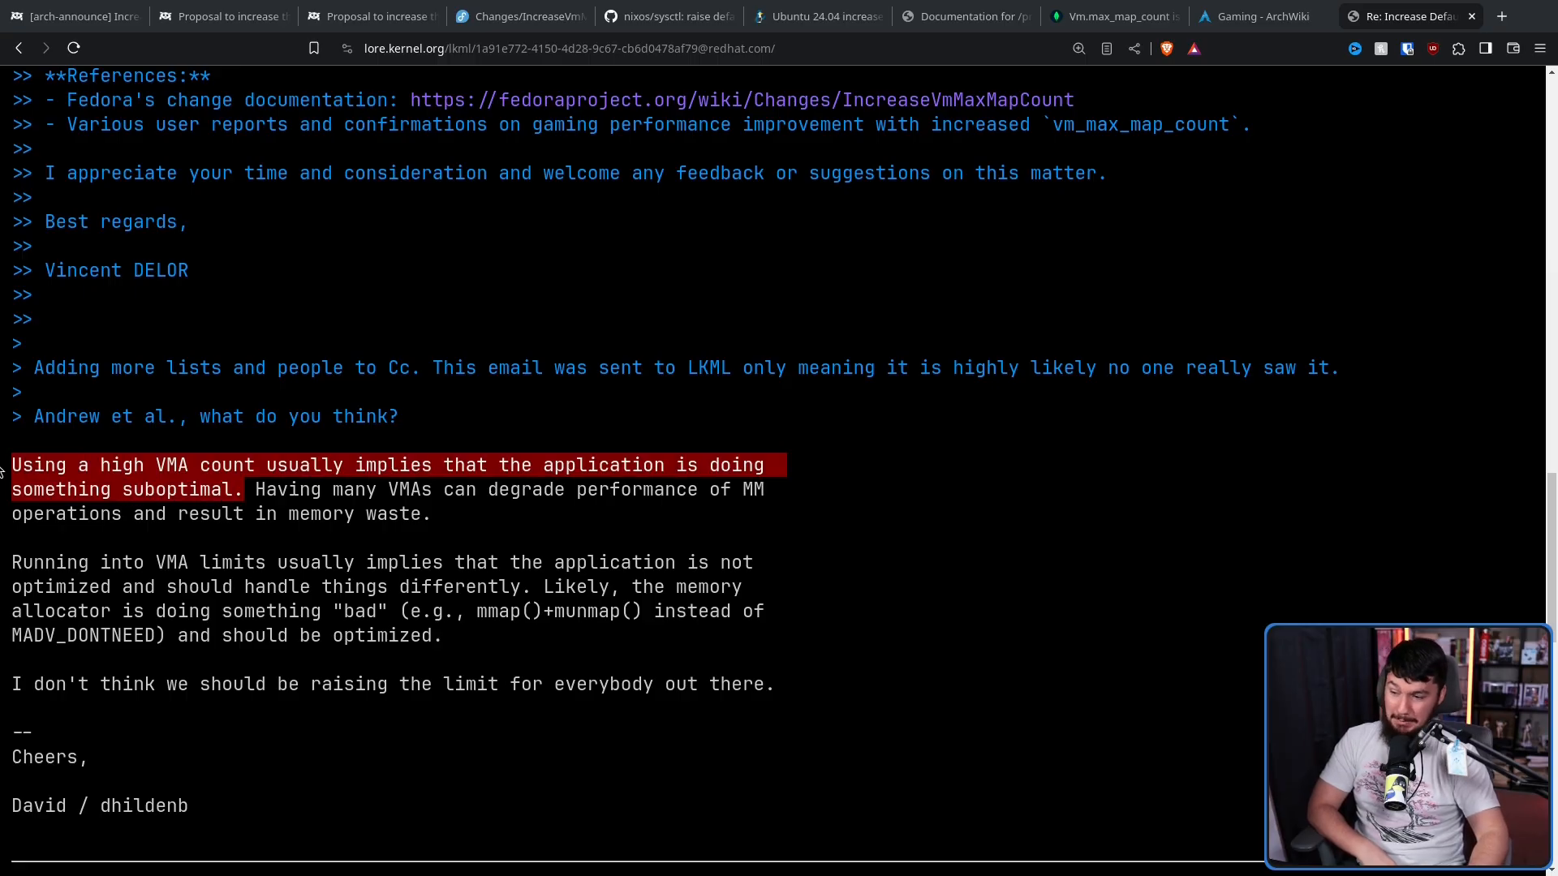
pyautogui.click(544, 525)
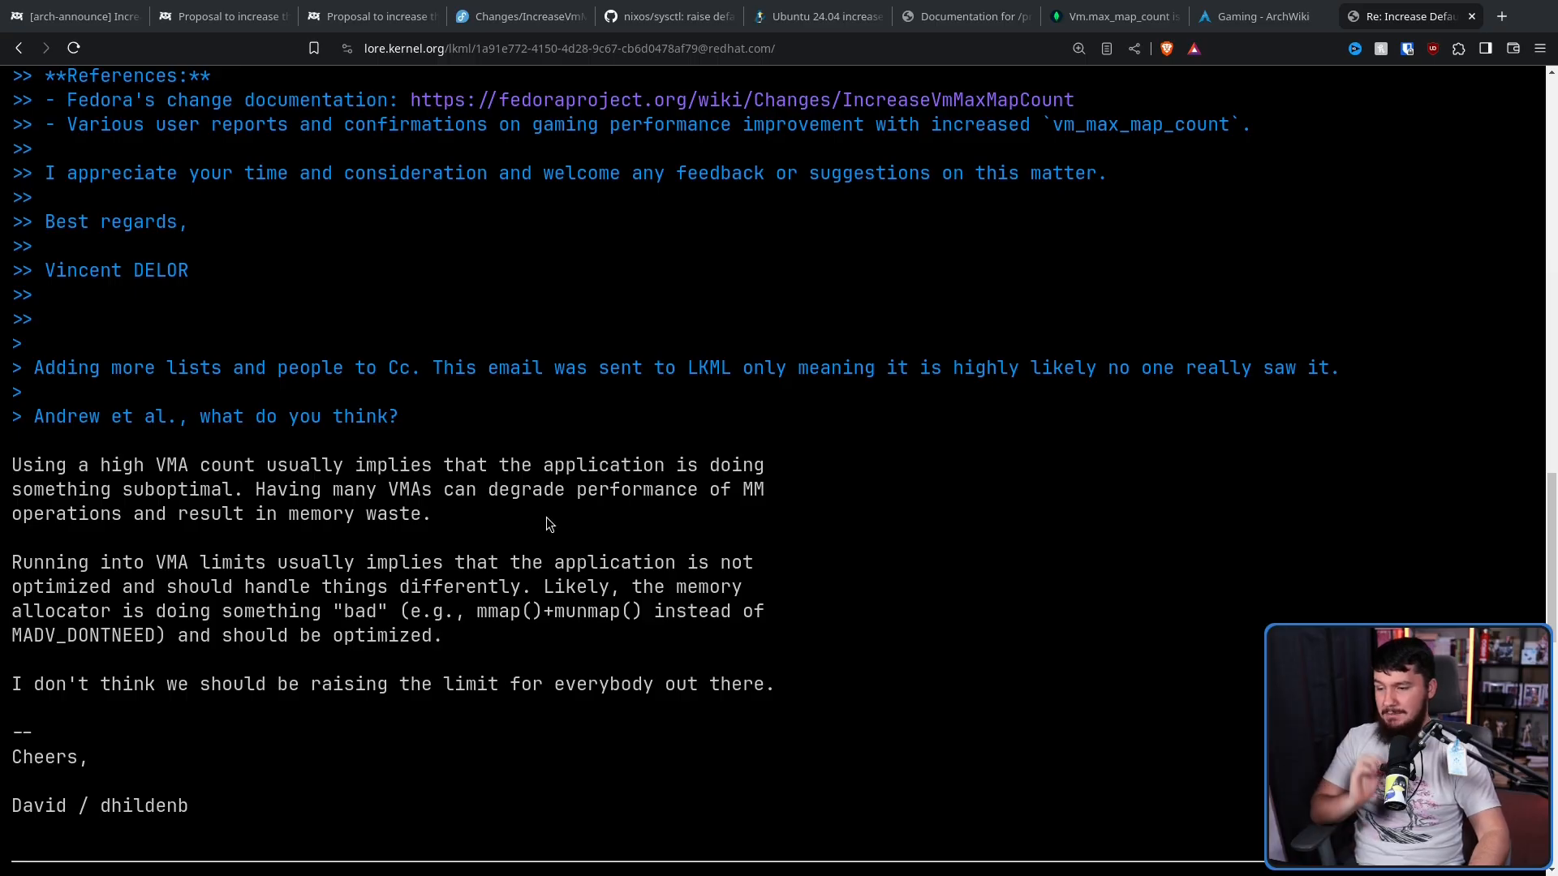
pyautogui.moveTo(841, 526)
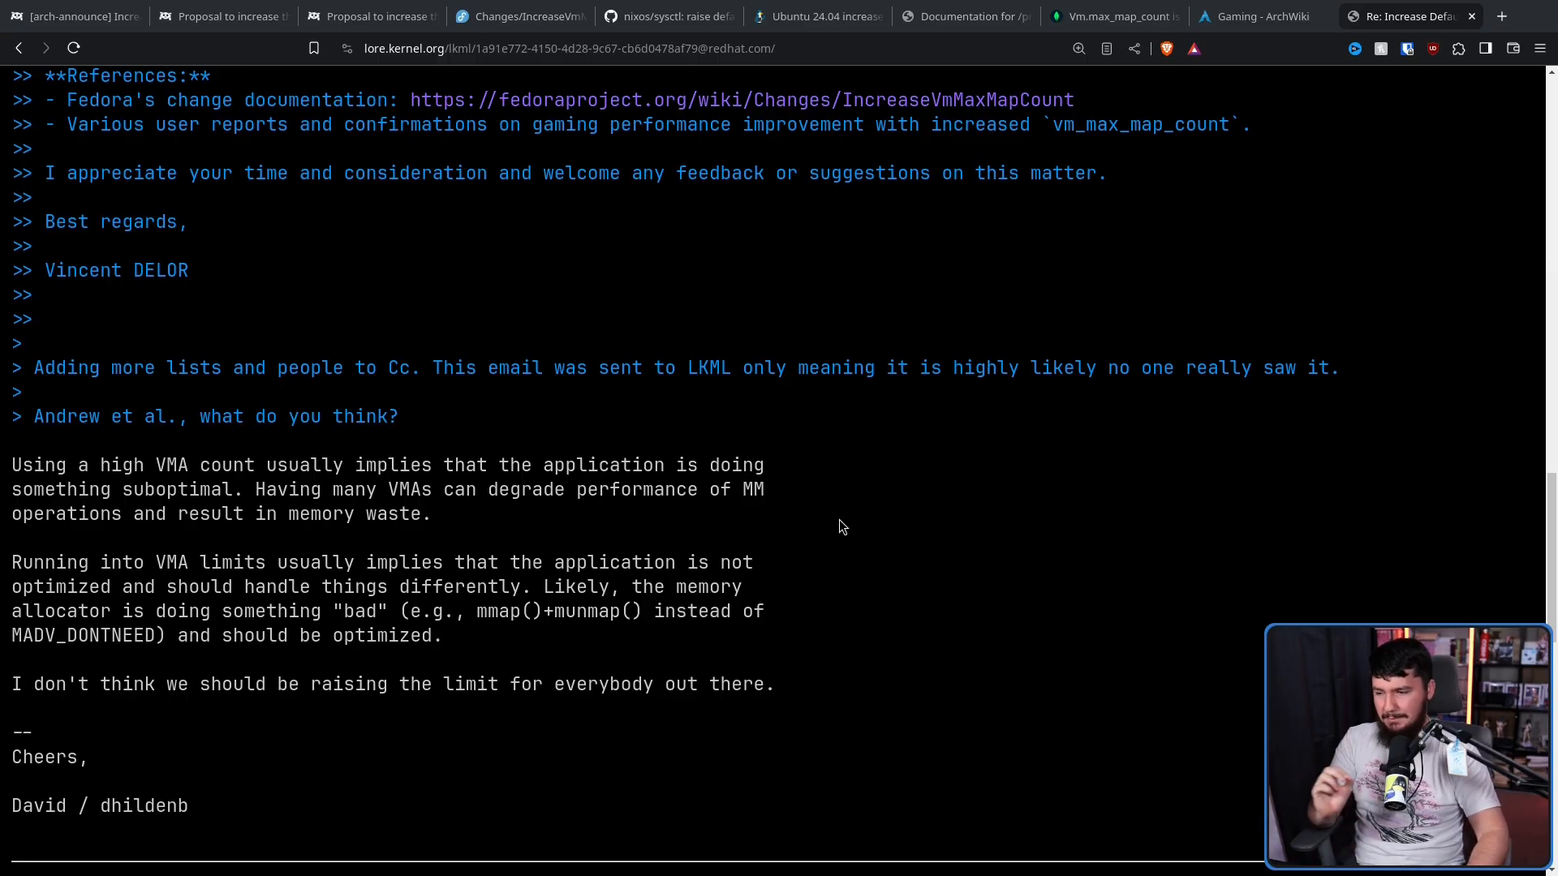
pyautogui.moveTo(858, 541)
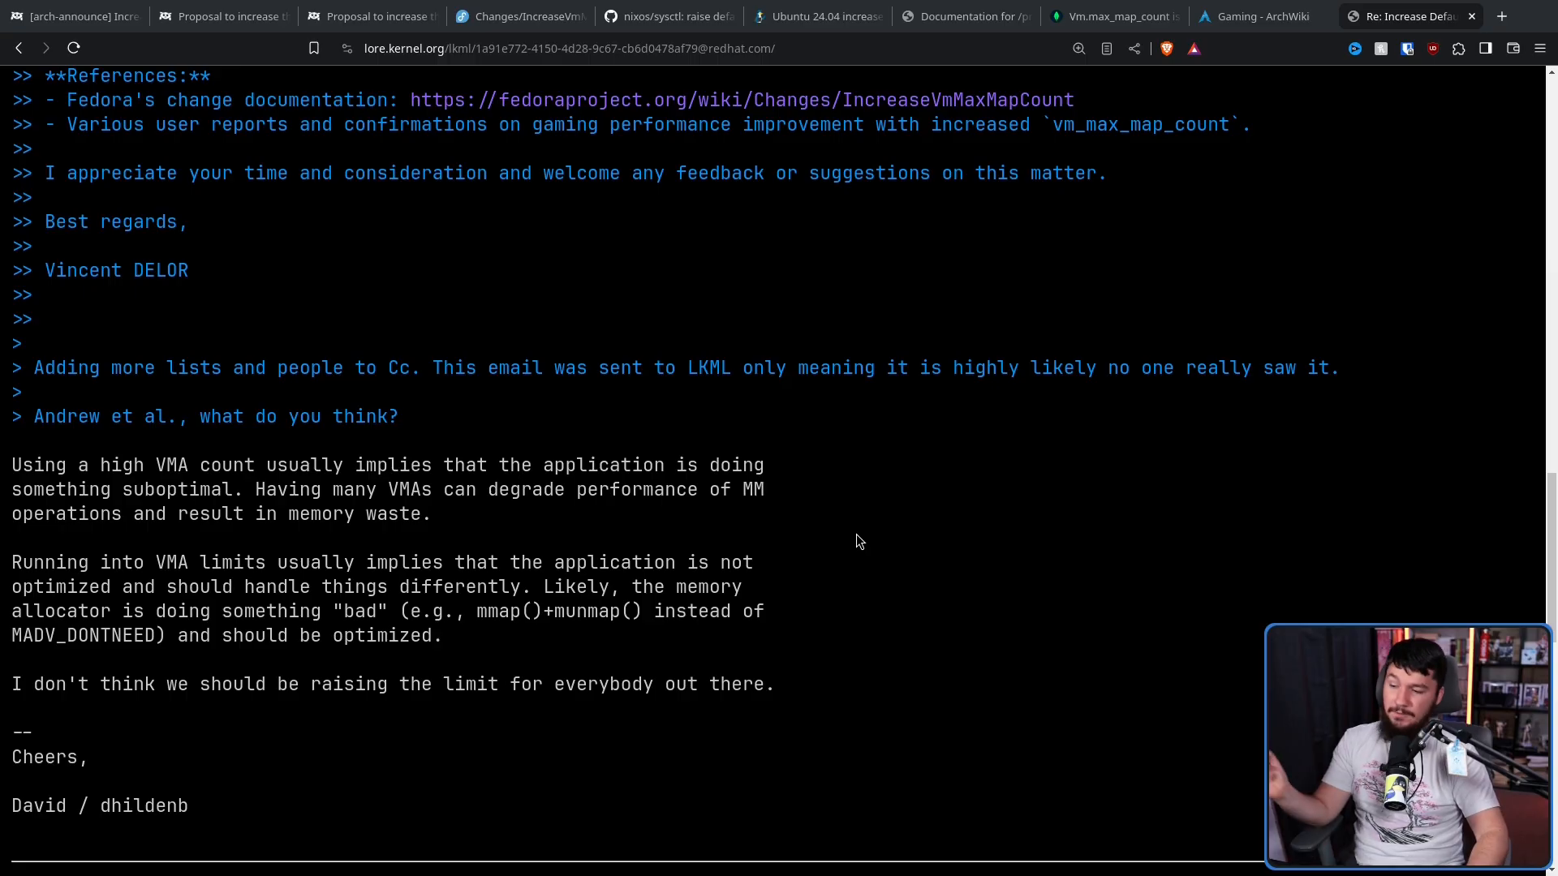
pyautogui.moveTo(613, 567)
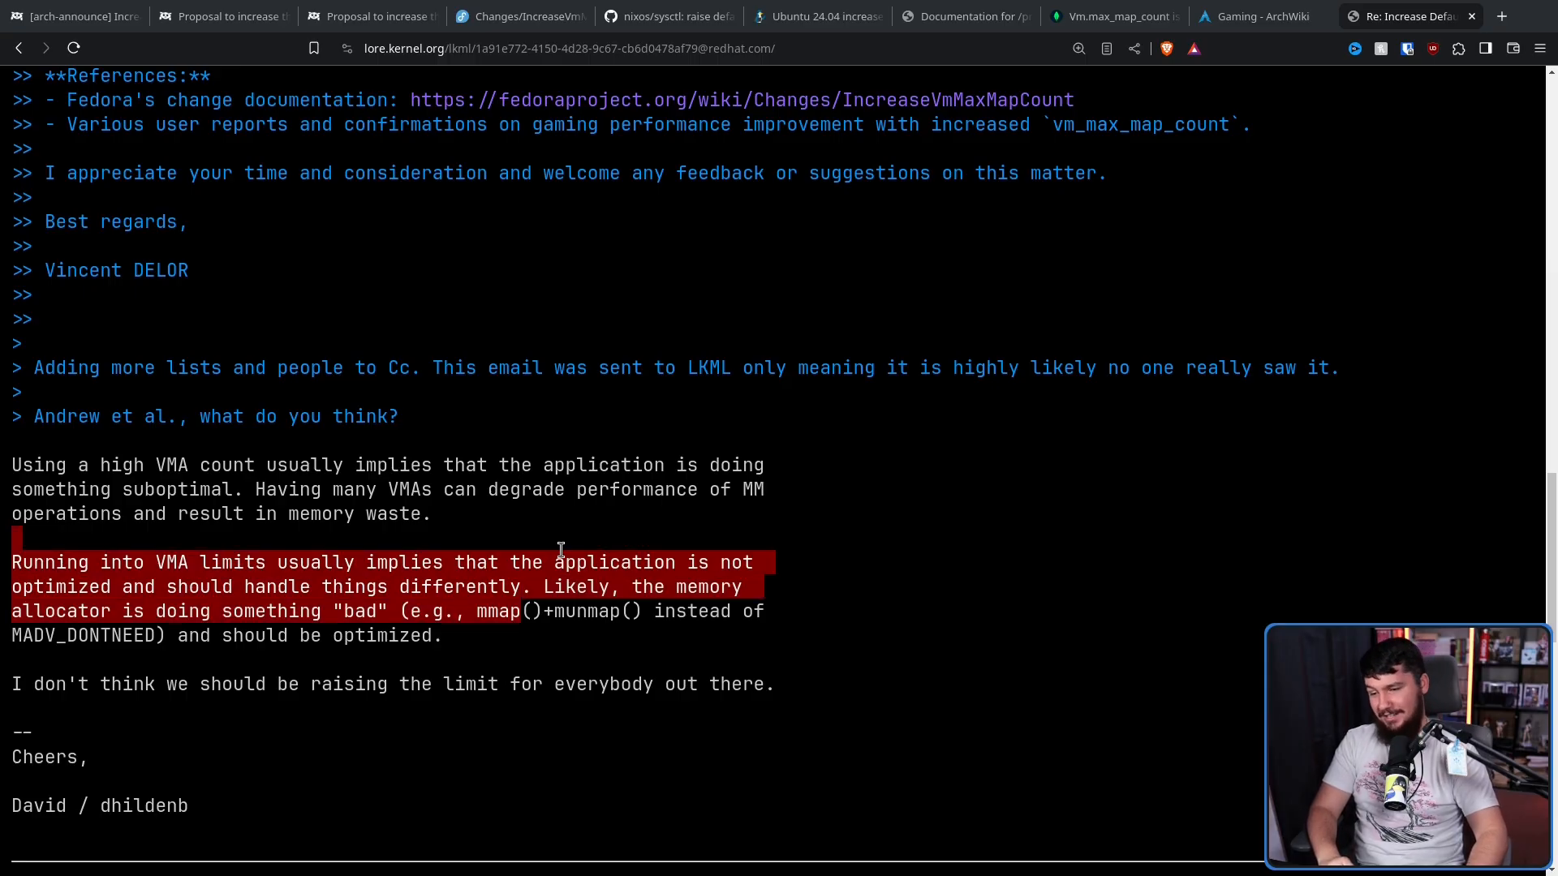
pyautogui.click(646, 544)
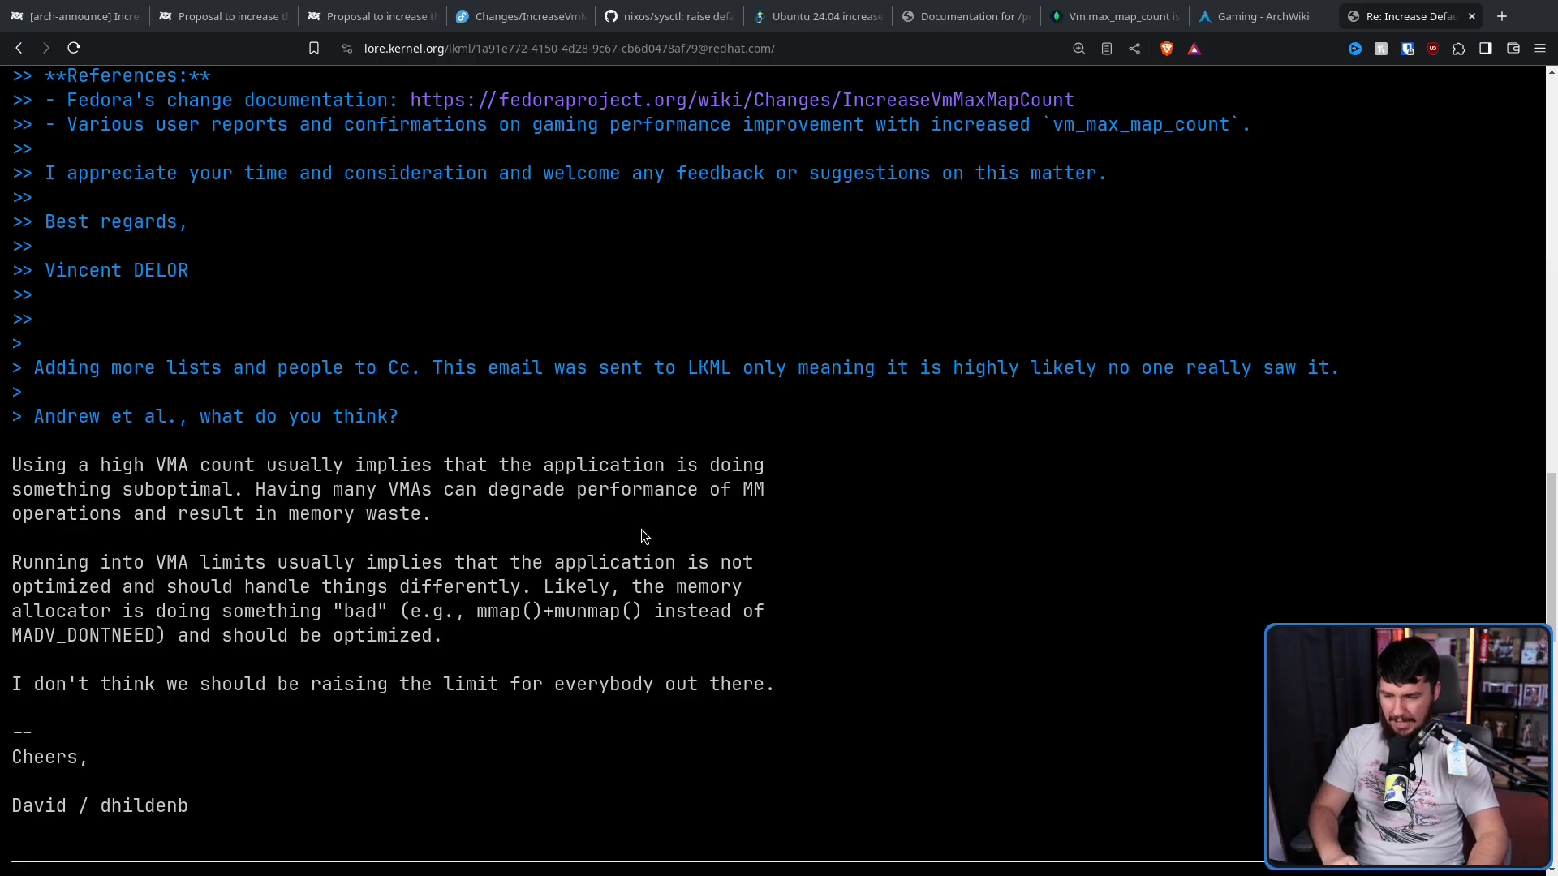
pyautogui.scroll(-3)
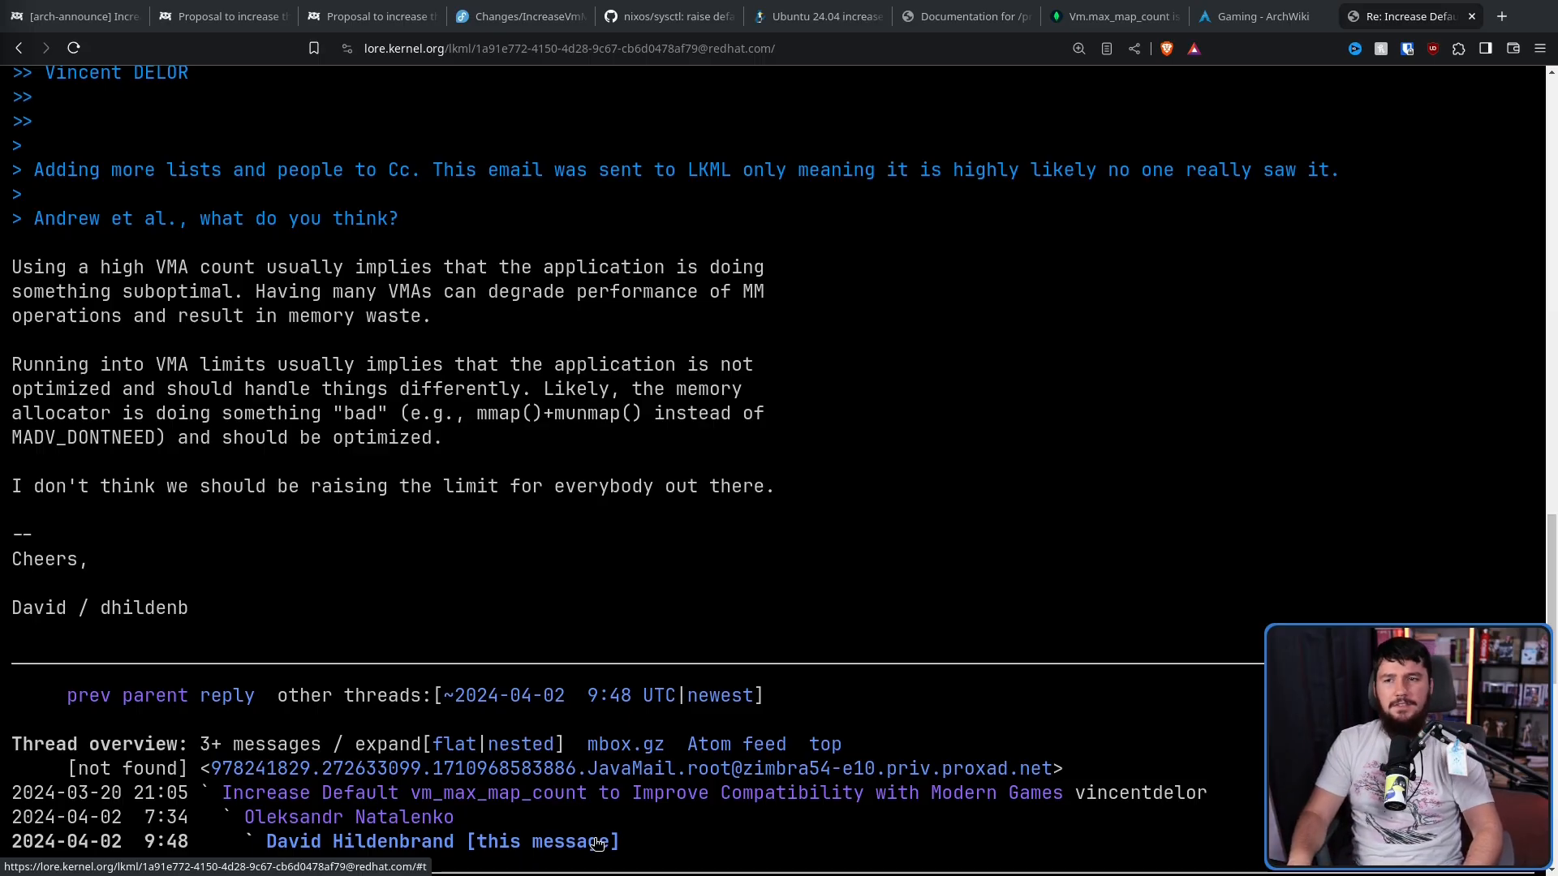
pyautogui.moveTo(724, 822)
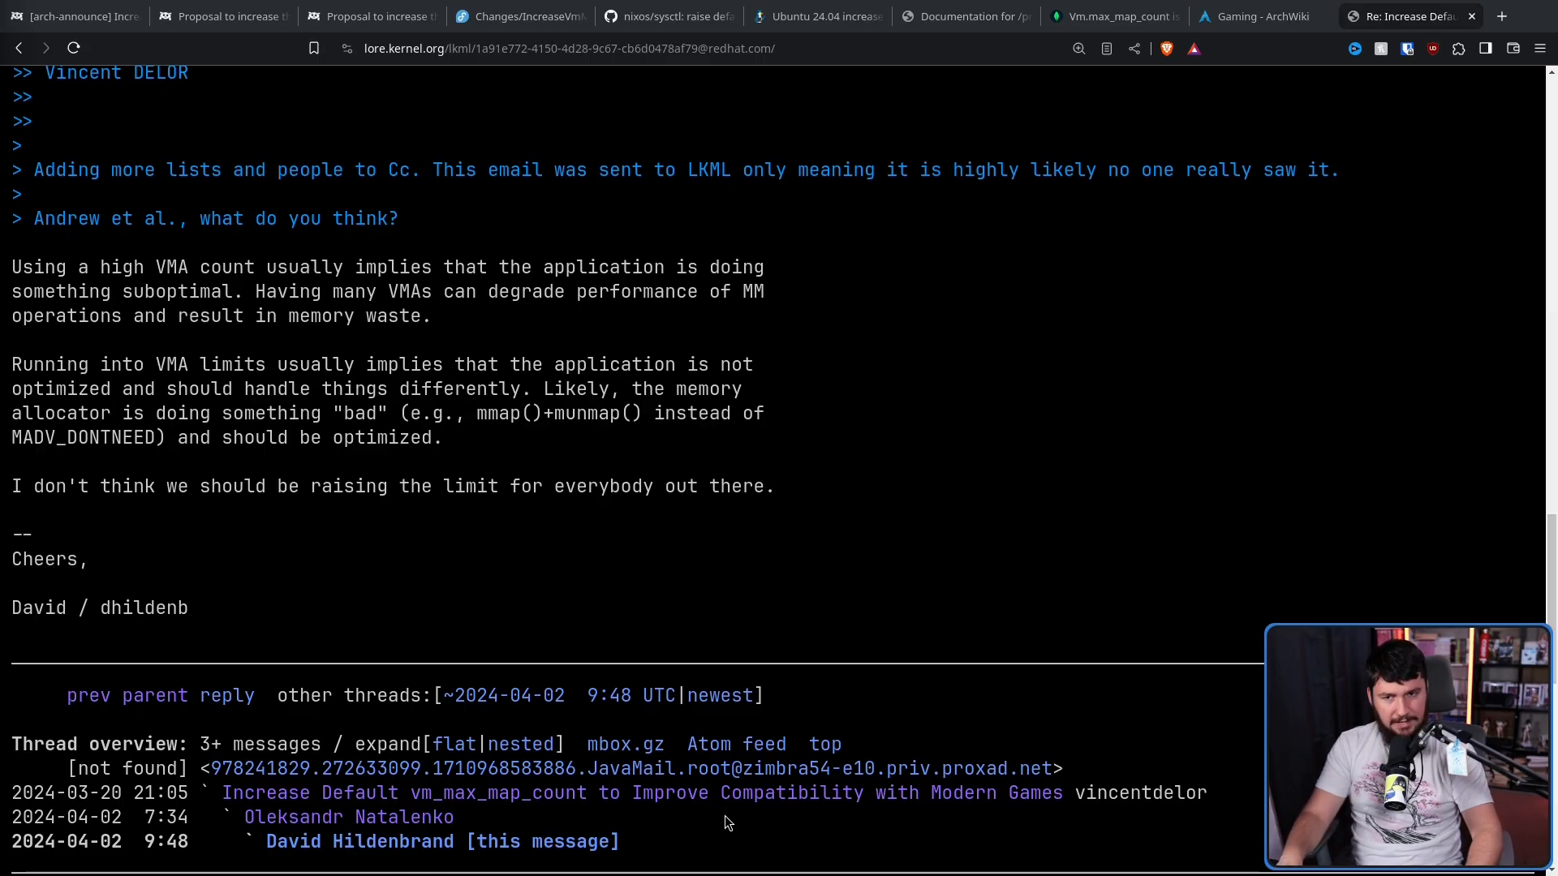
pyautogui.scroll(3)
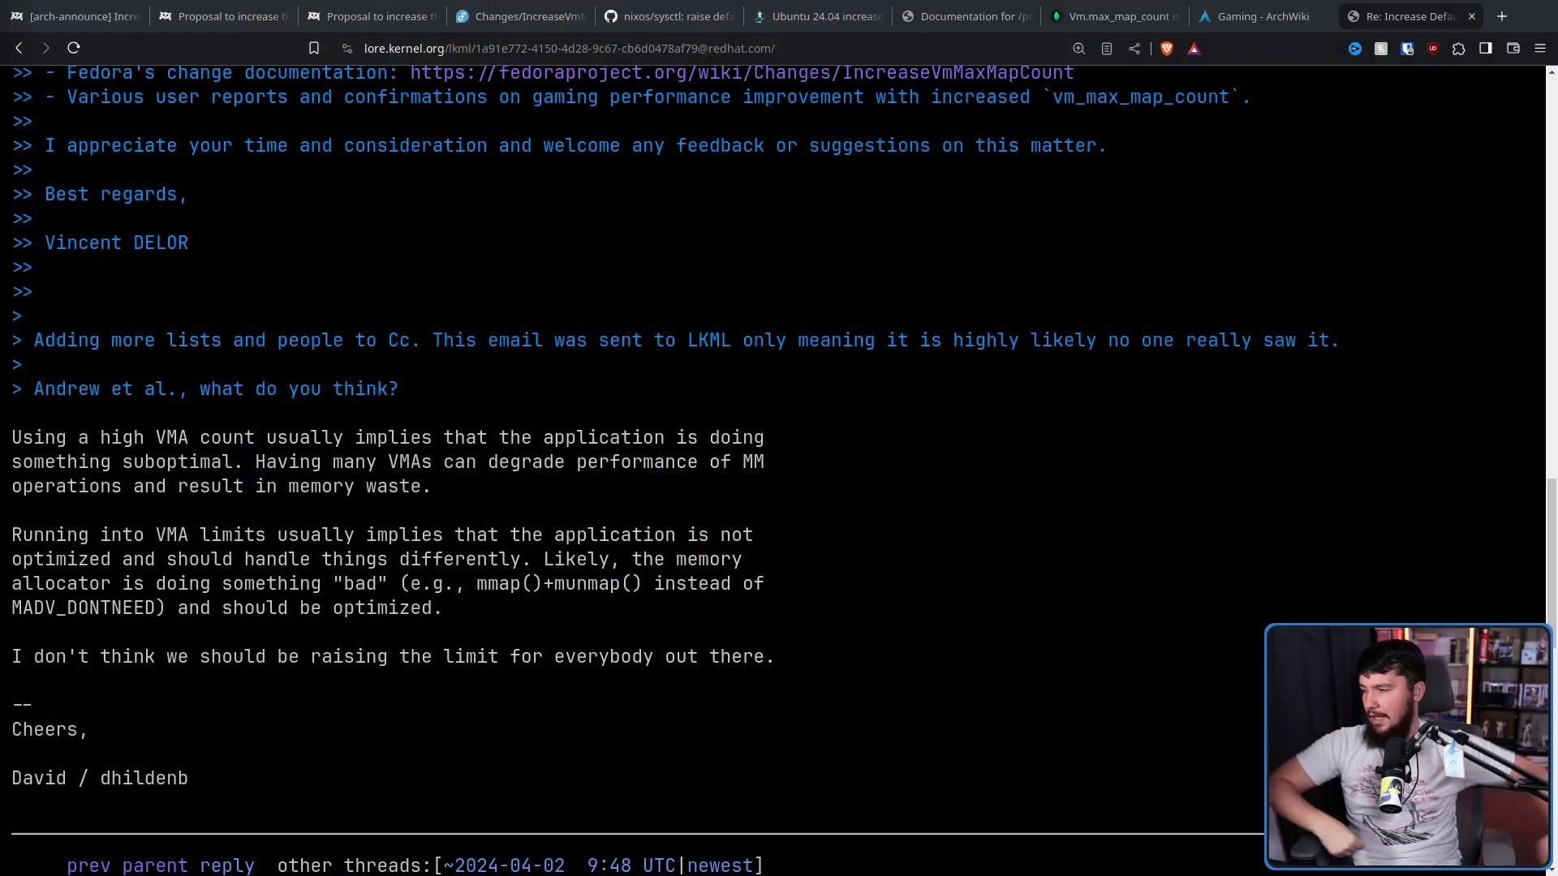